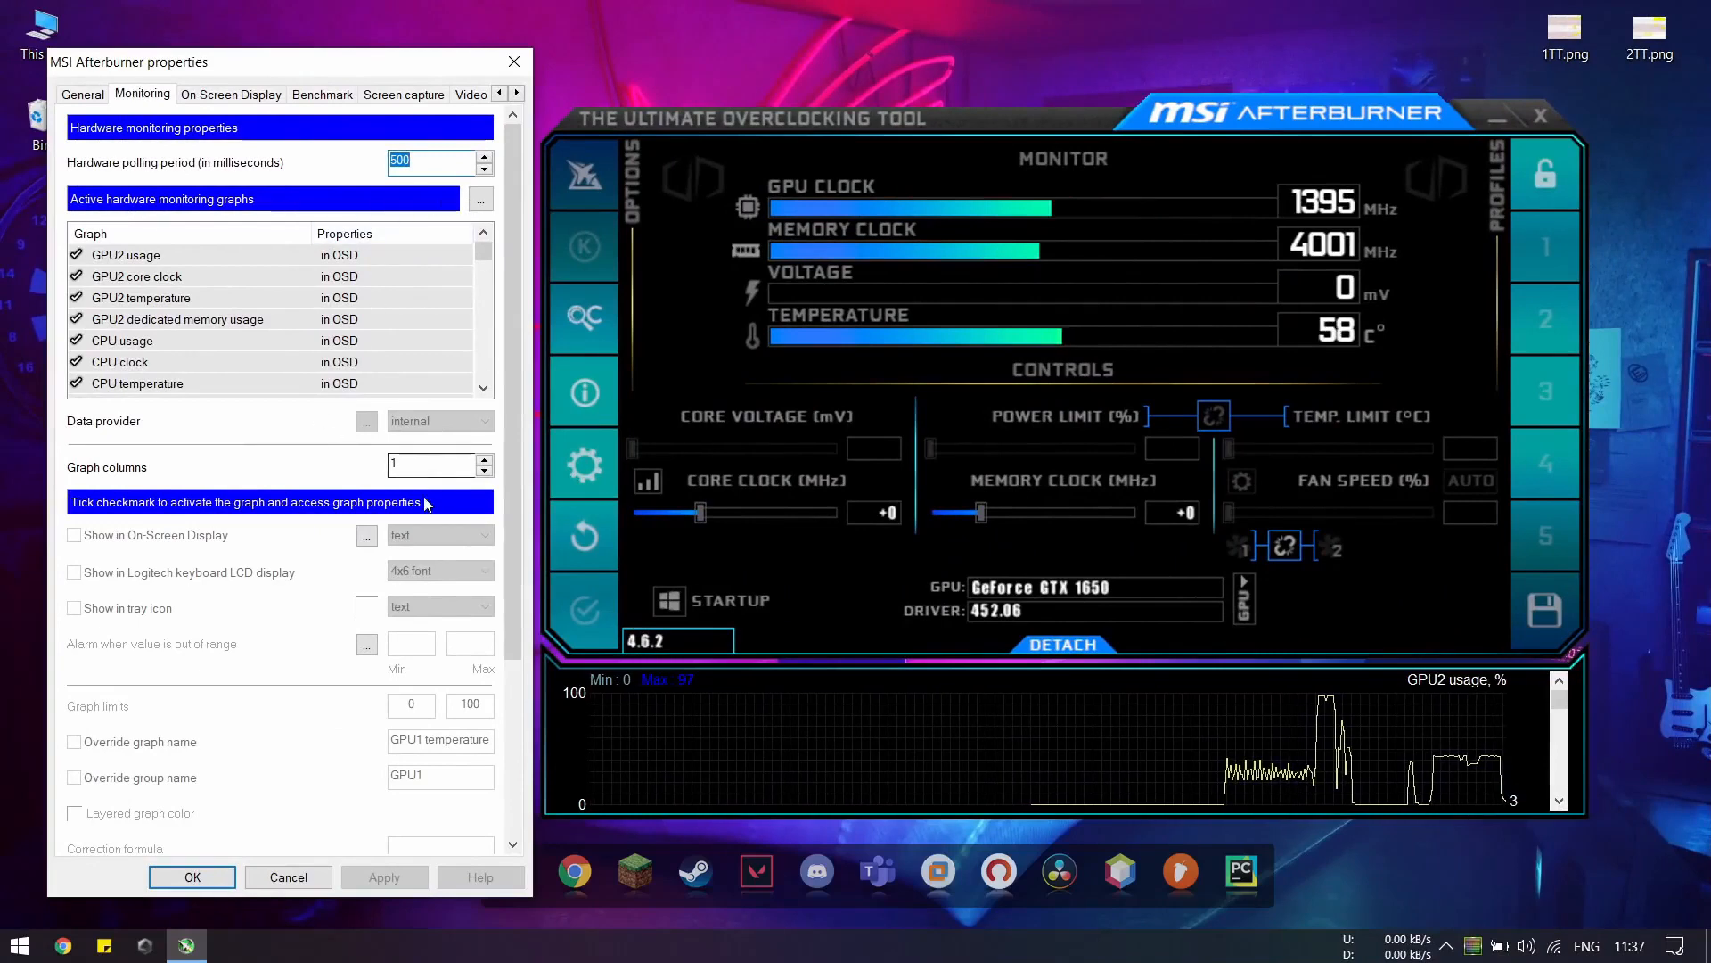
Step: Select the CPU temperature entry in the Active hardware monitoring graphs list
{"action": "left_click", "coordinate": [138, 383]}
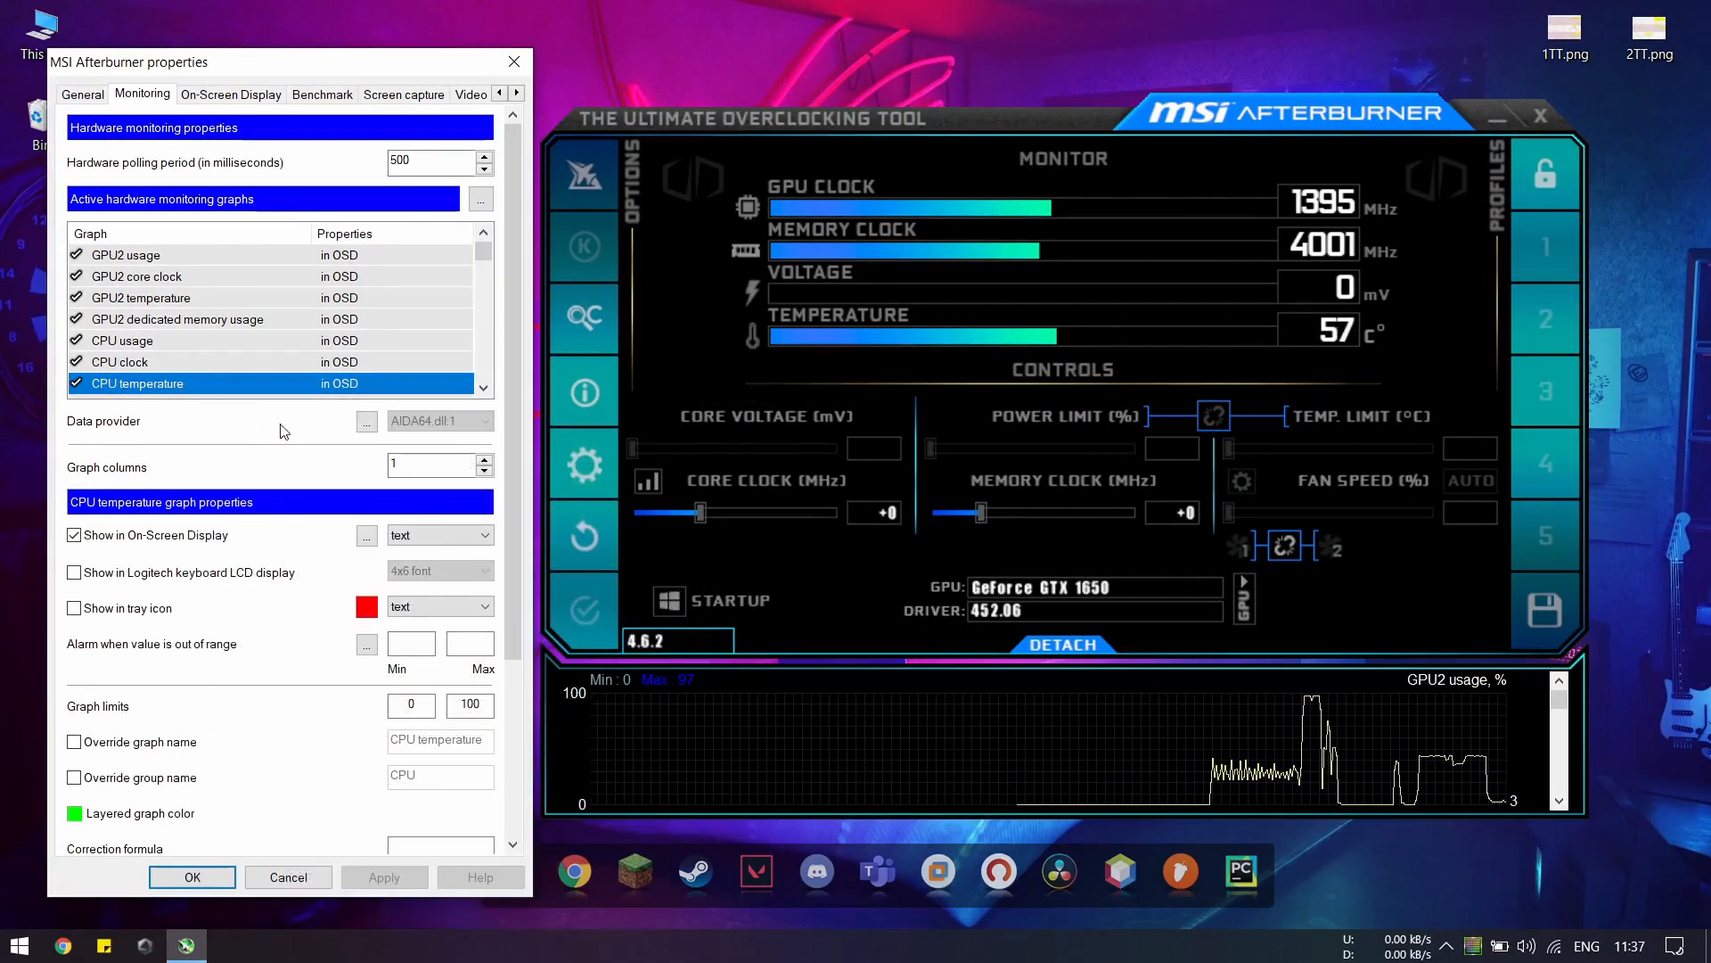
{"action": "mouse_move", "coordinate": [404, 426]}
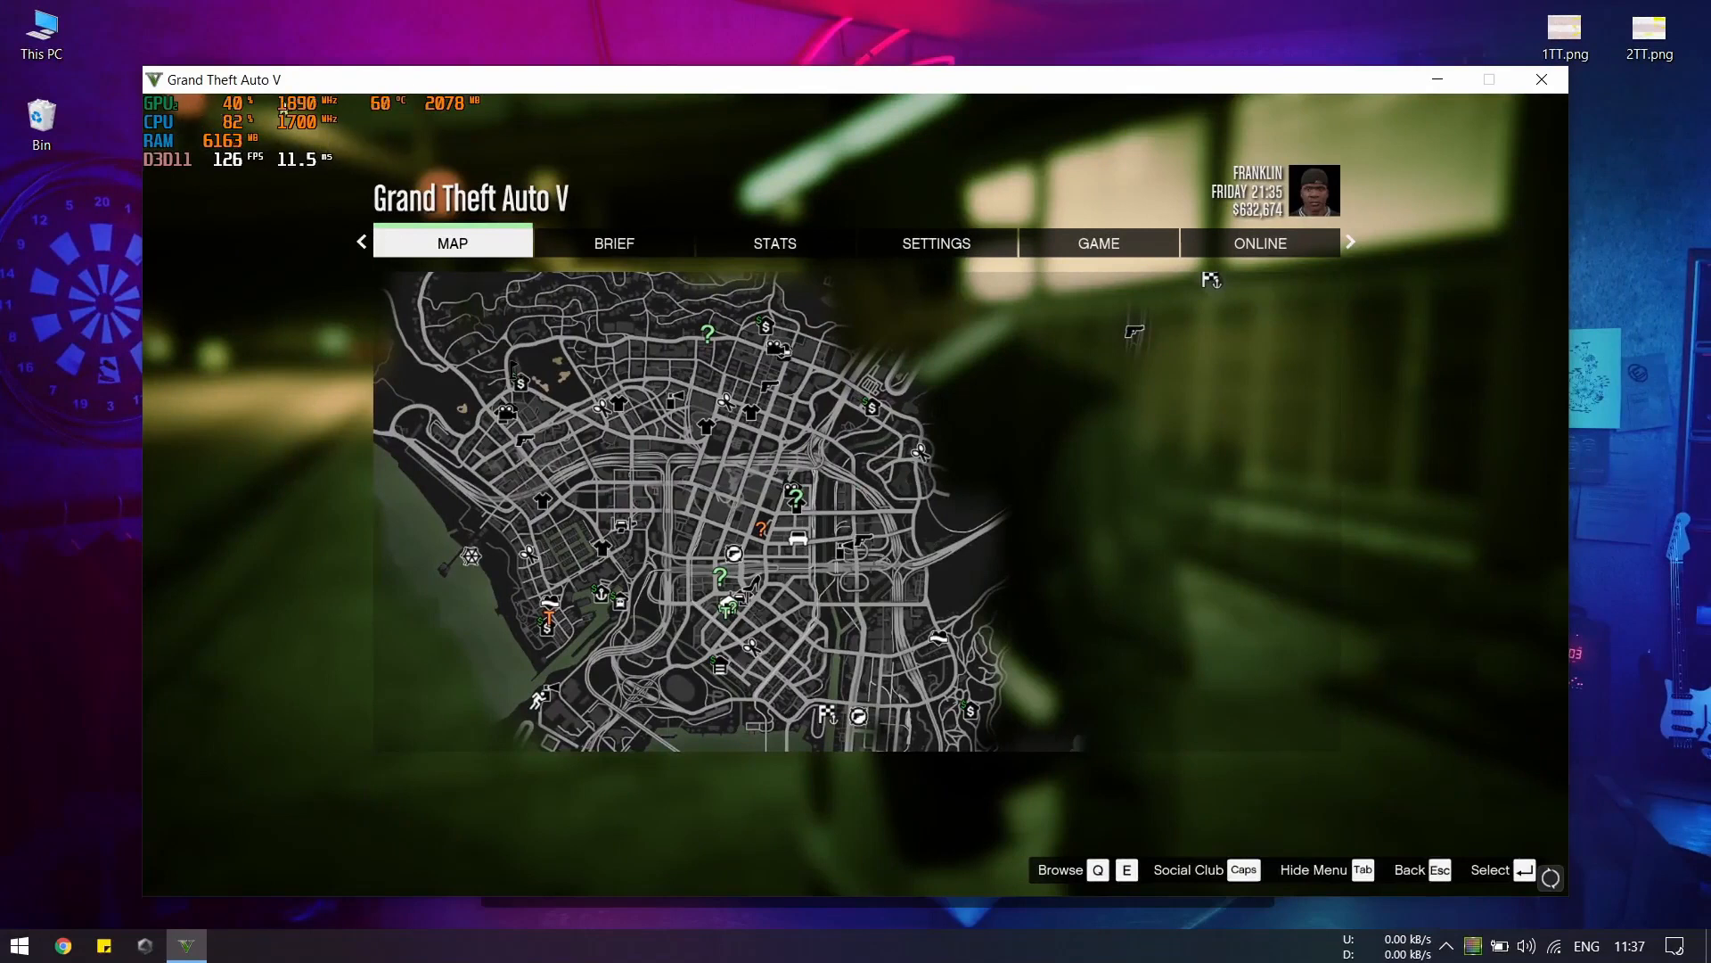
{"action": "mouse_move", "coordinate": [385, 123]}
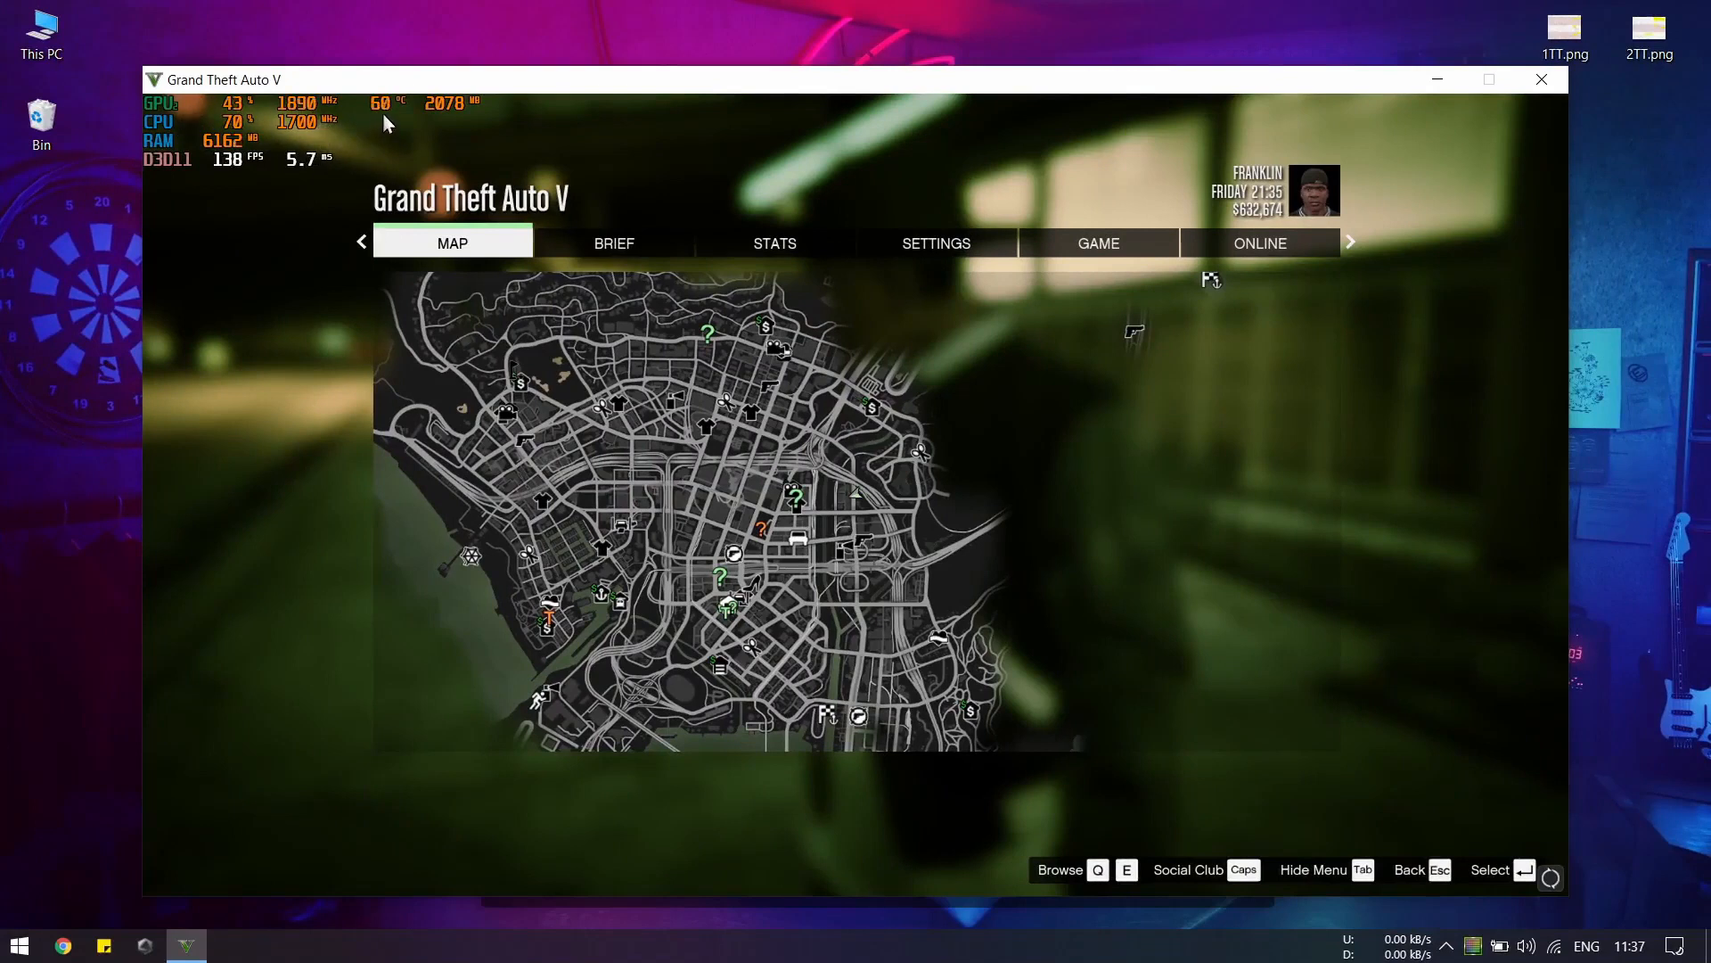
{"action": "mouse_move", "coordinate": [260, 230]}
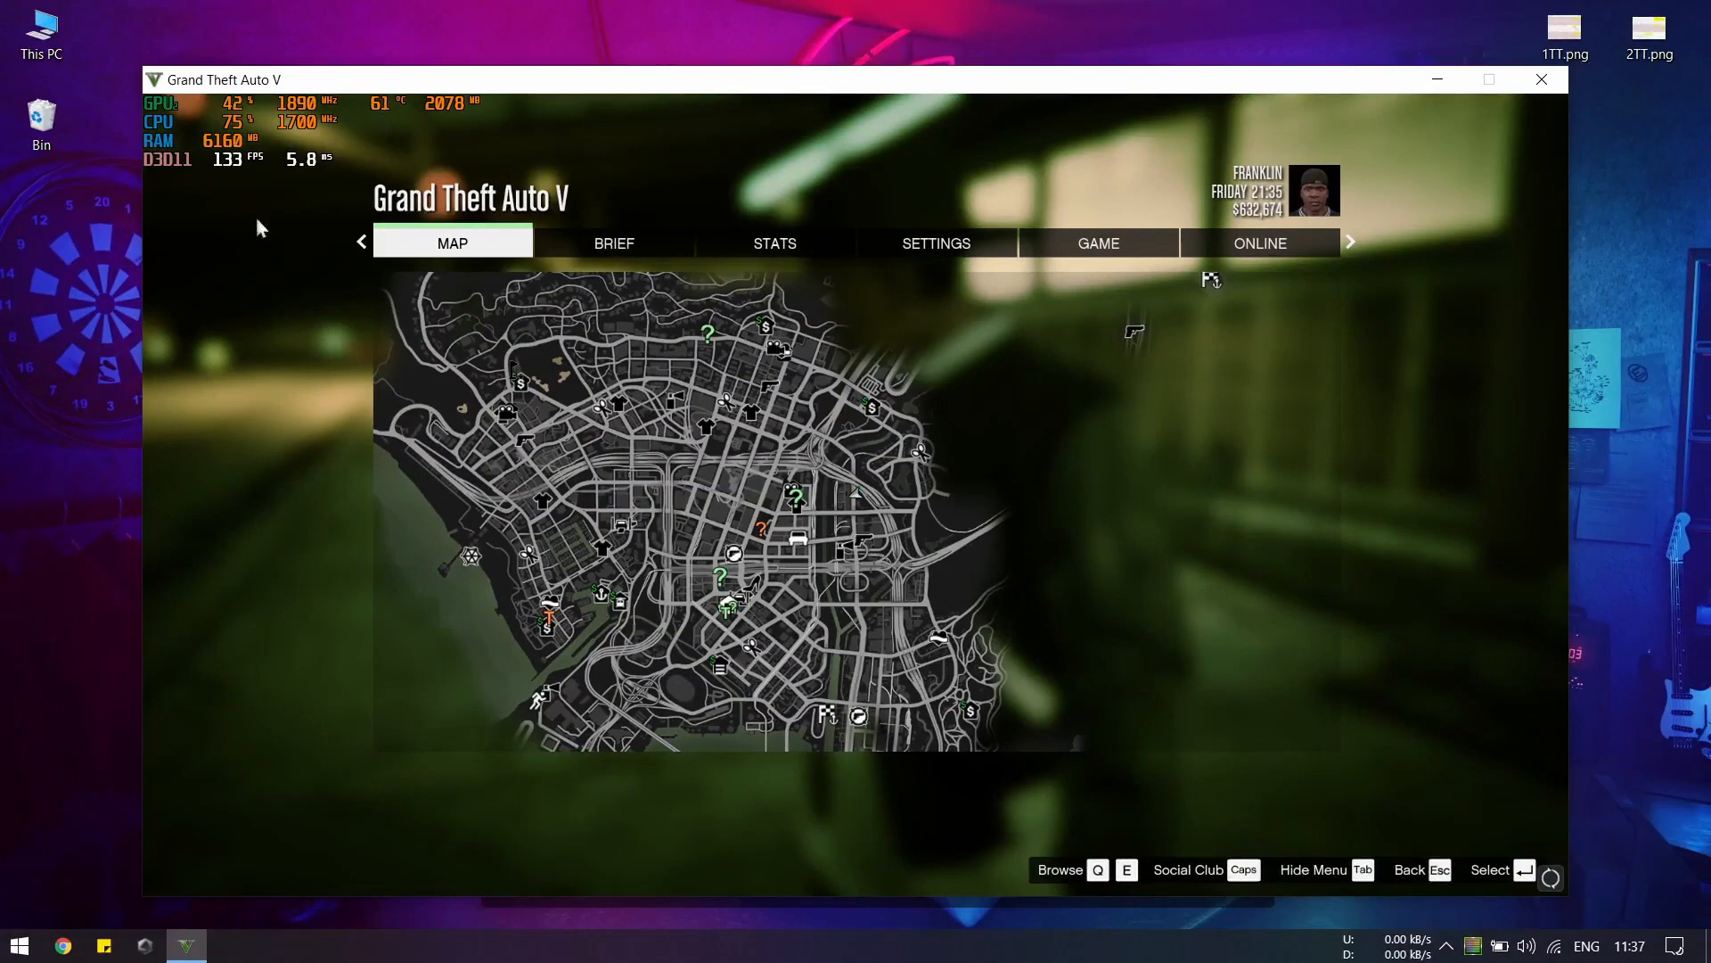
{"action": "mouse_move", "coordinate": [292, 298]}
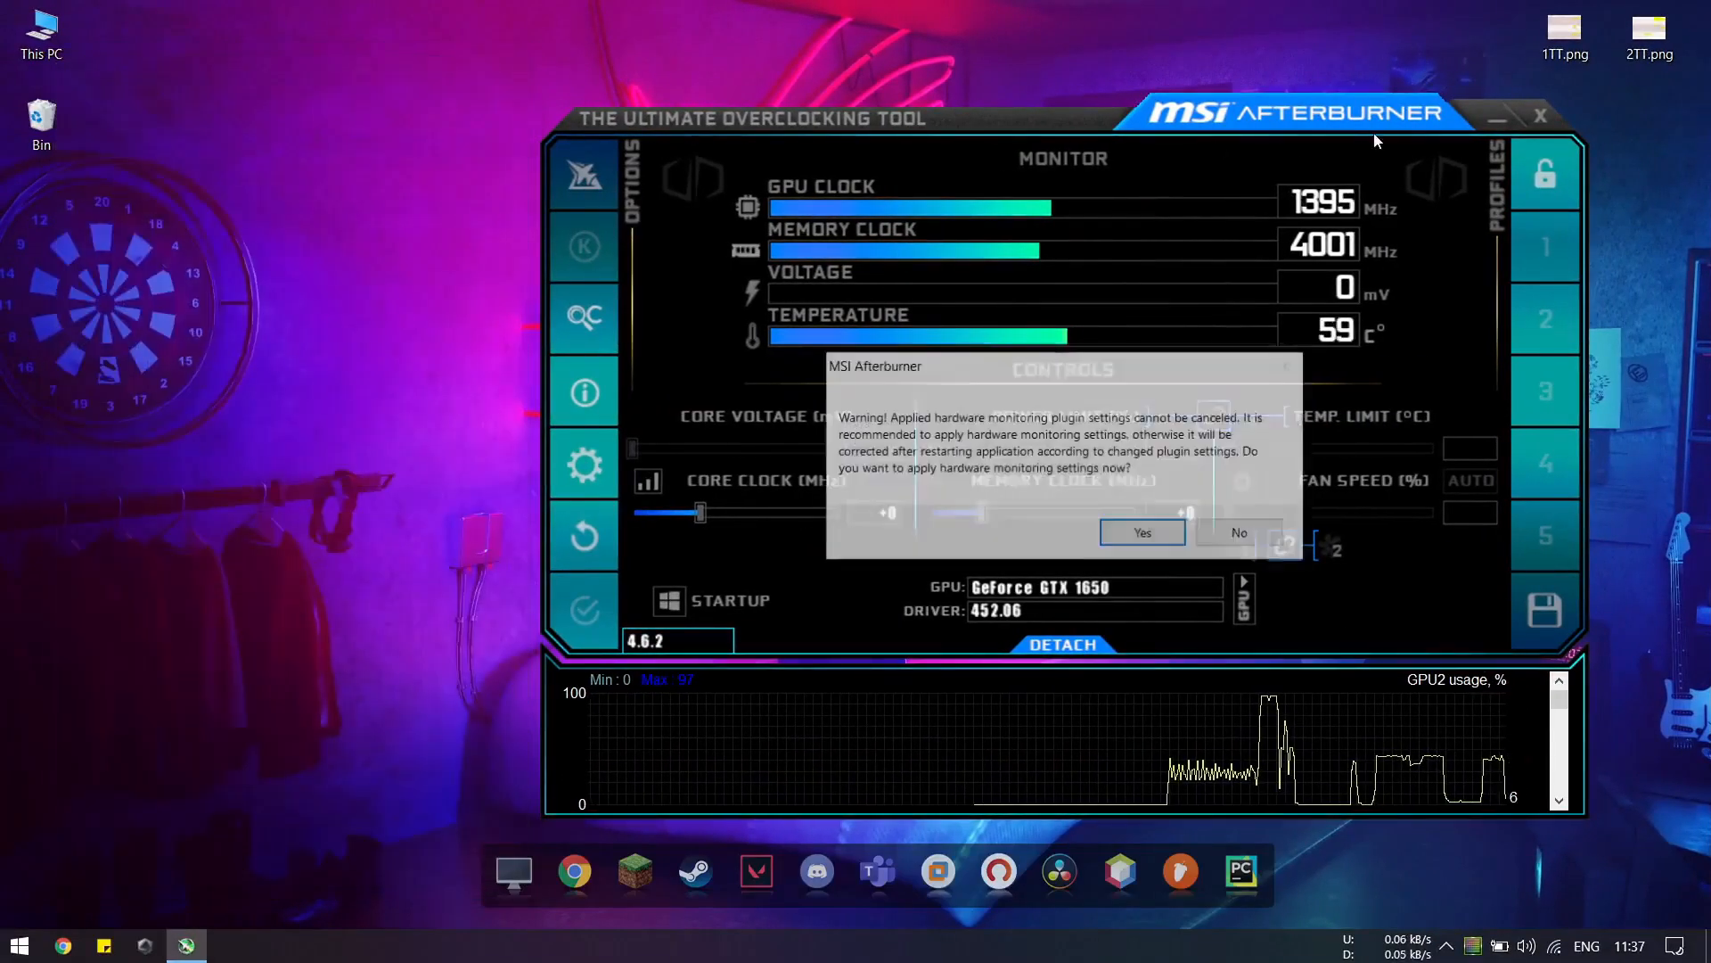
Step: Answer Yes to apply the hardware monitoring plugin settings immediately
{"action": "left_click", "coordinate": [1141, 533]}
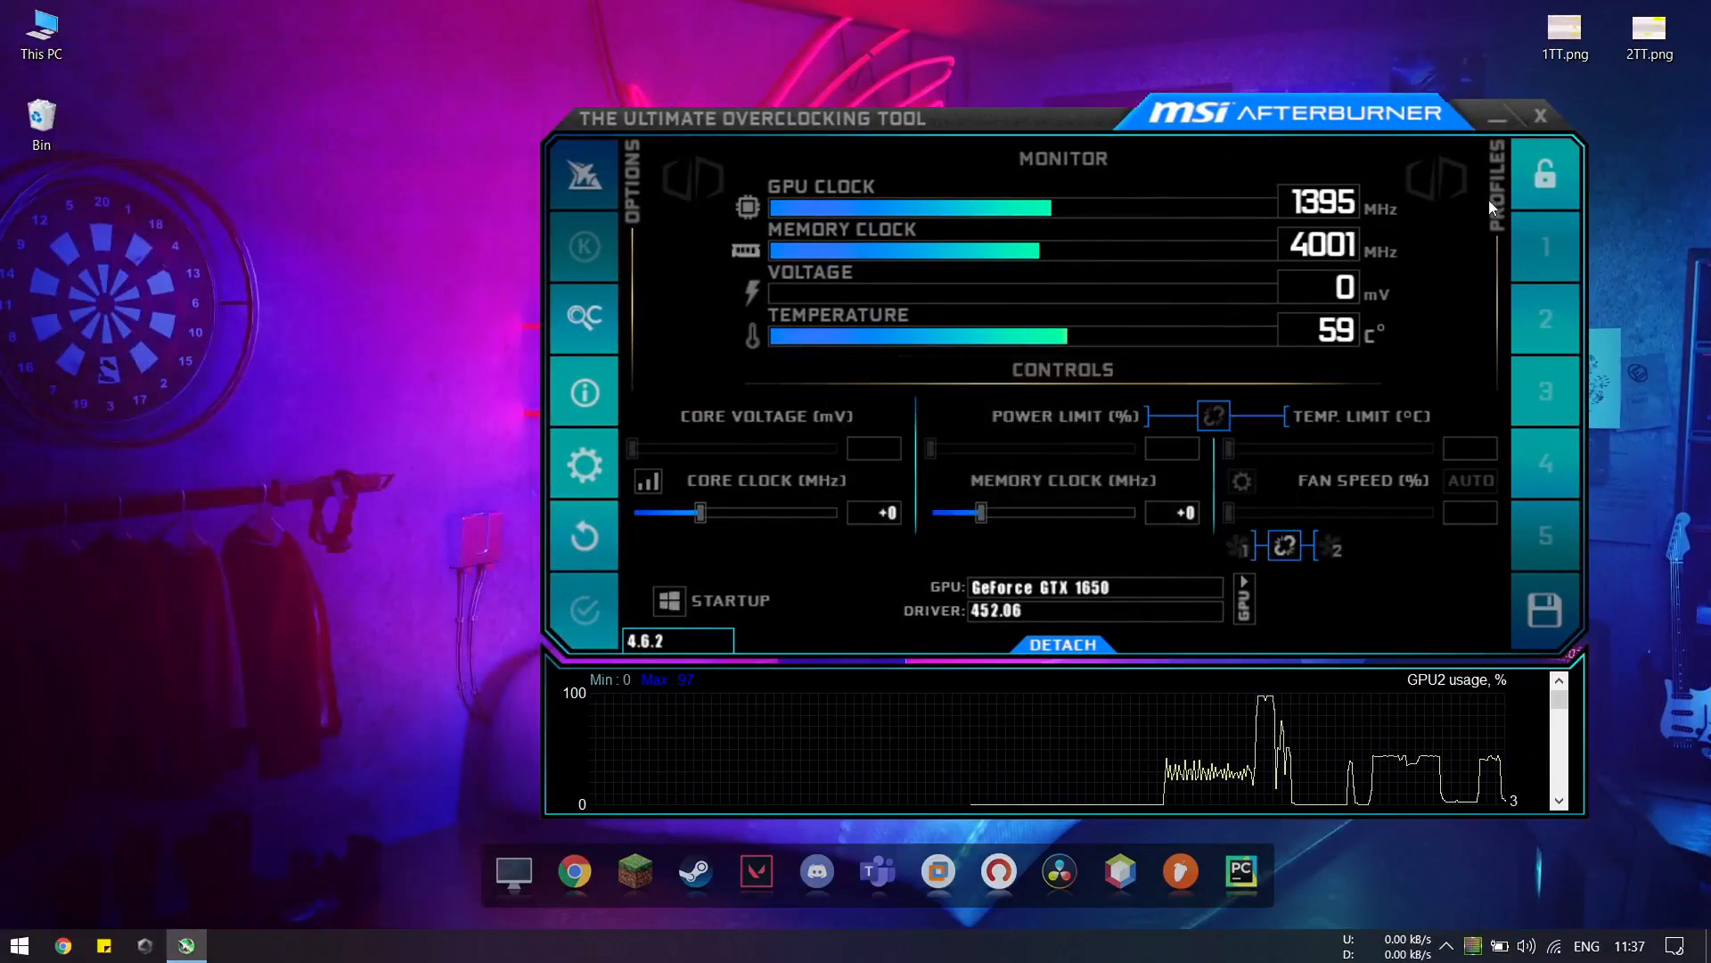
{"action": "left_click", "coordinate": [1540, 117]}
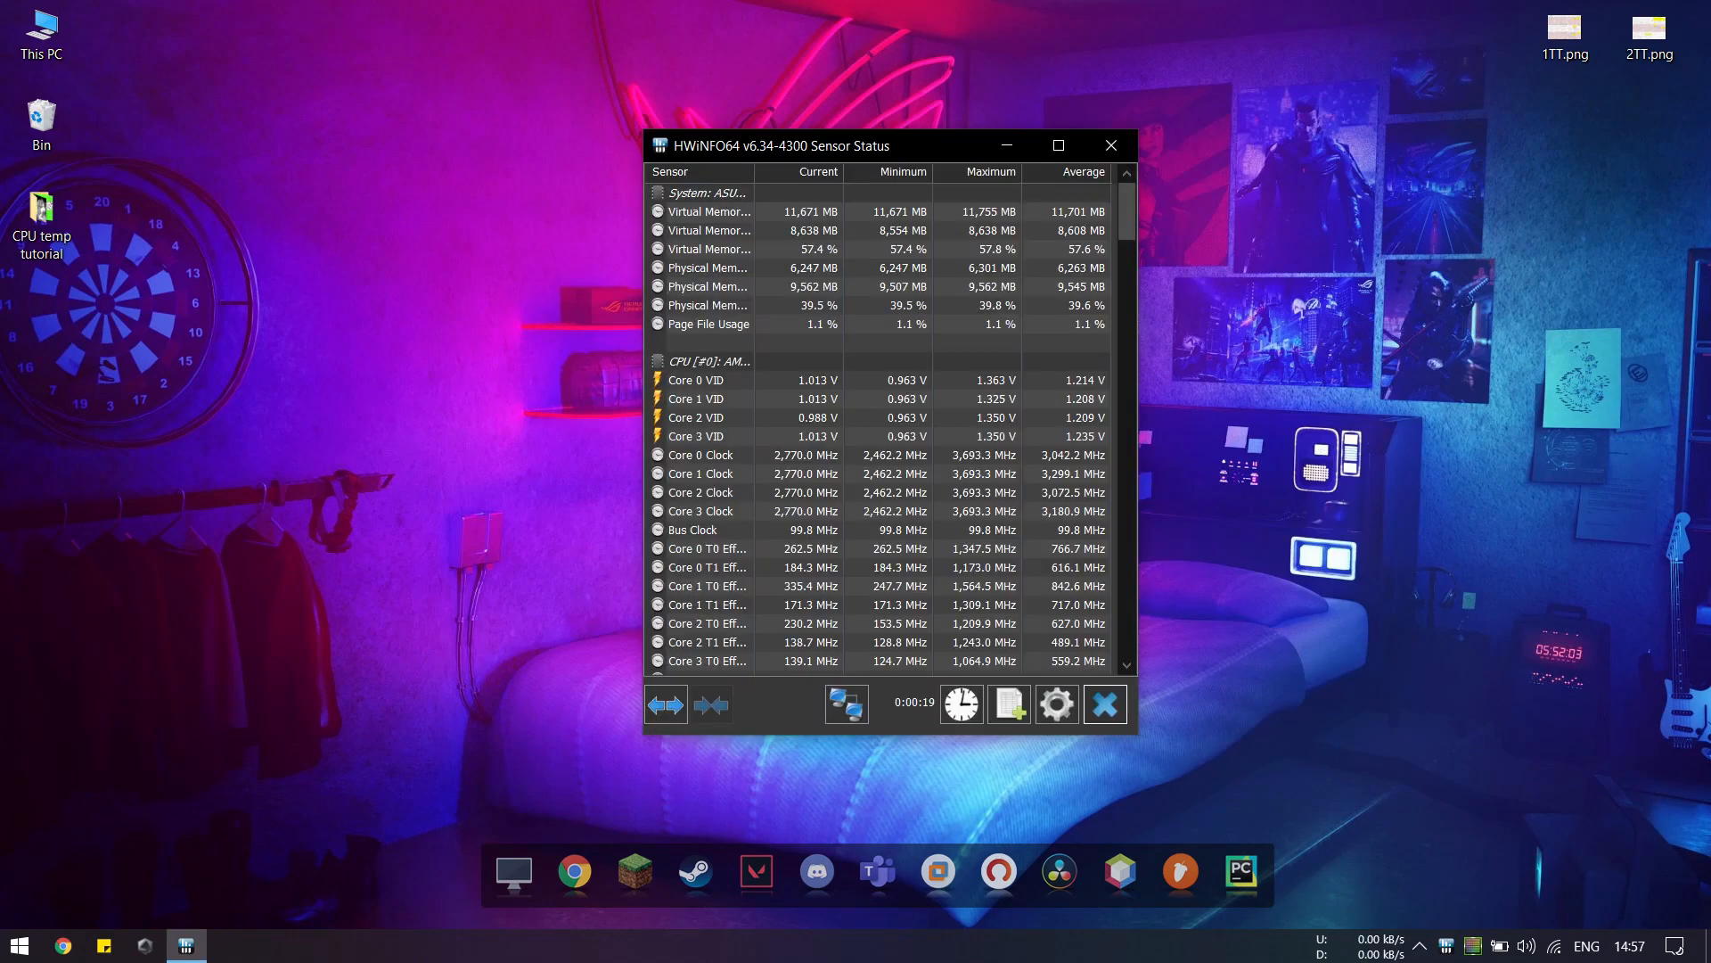
Step: Show HWiNFO64's Sensor Status window with current, min, max and average readings
{"action": "left_click", "coordinate": [1111, 144]}
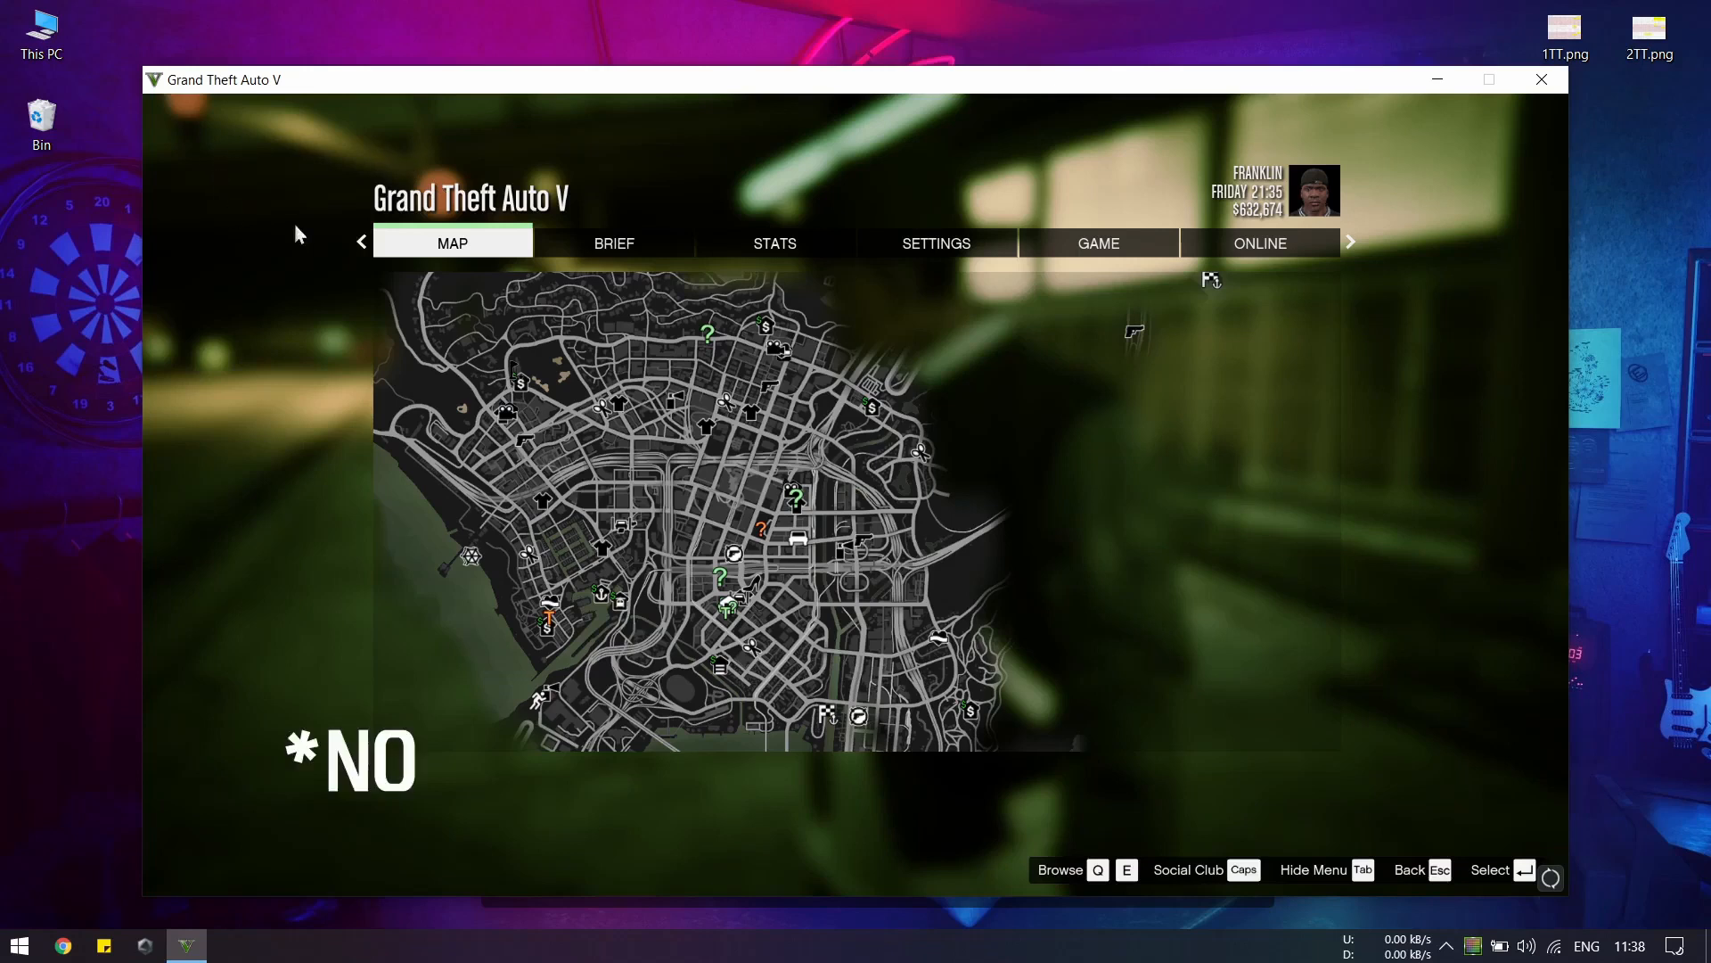
{"action": "mouse_move", "coordinate": [273, 284]}
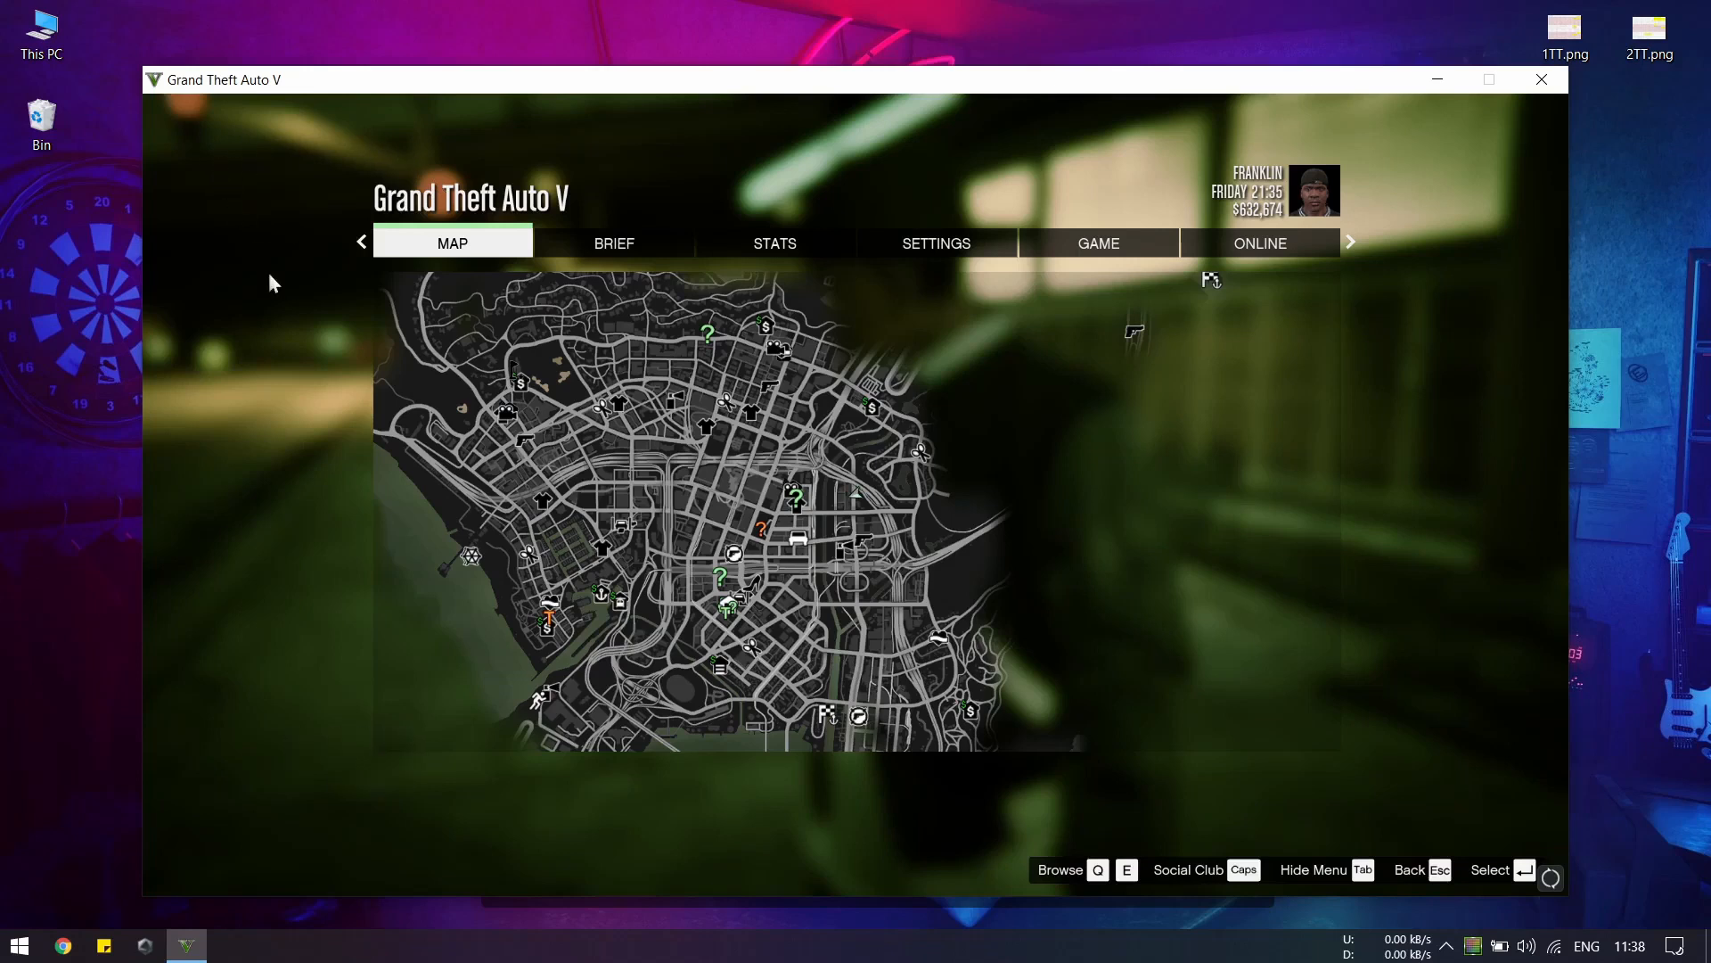
Step: Exit Grand Theft Auto V and return to the desktop
{"action": "left_click", "coordinate": [1541, 79]}
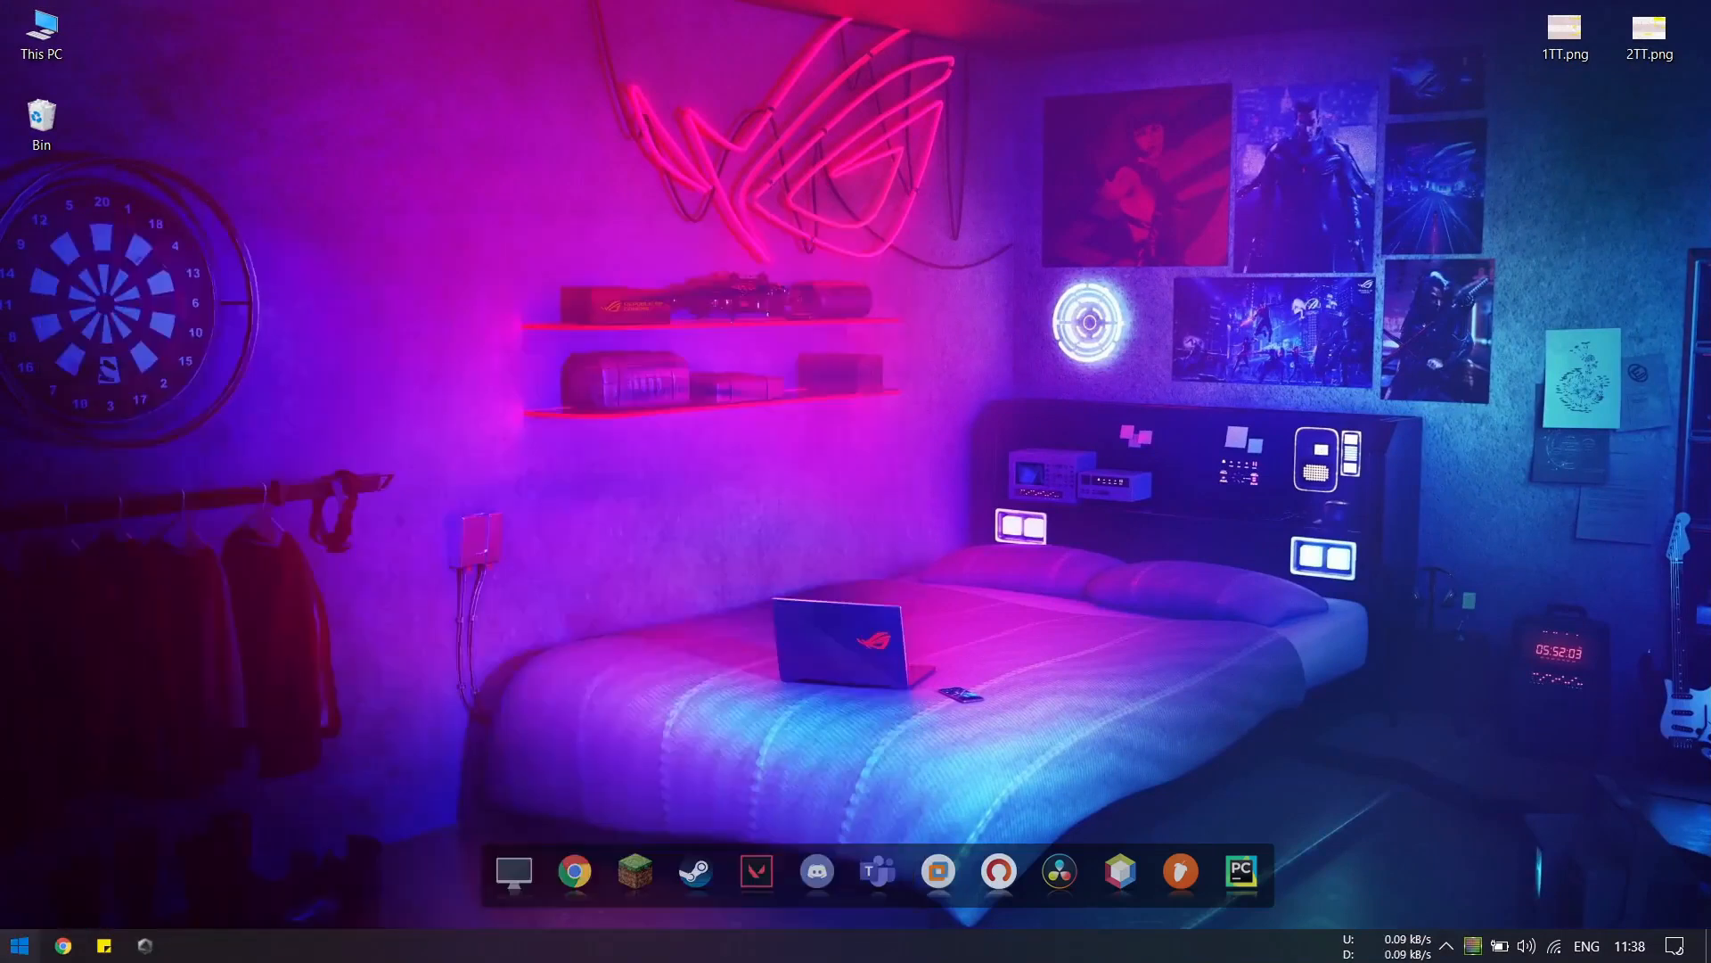
Step: Launch HWiNFO64 from the Start menu's Recently added list
{"action": "left_click", "coordinate": [18, 944]}
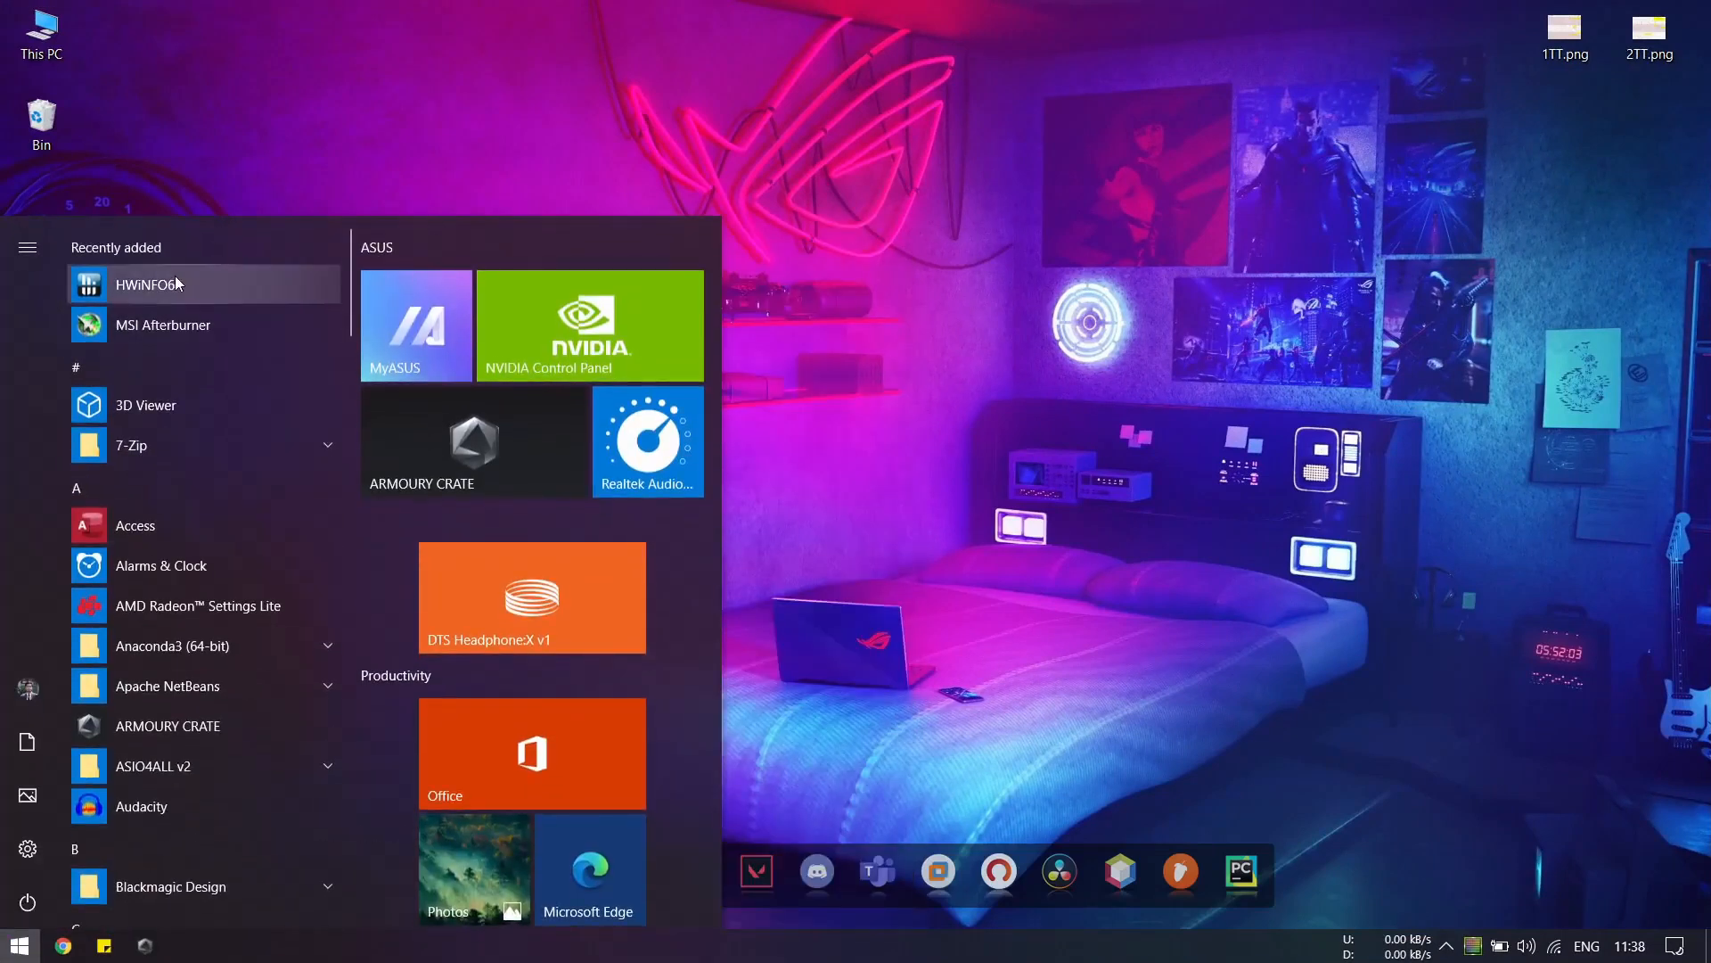
{"action": "left_click", "coordinate": [148, 285]}
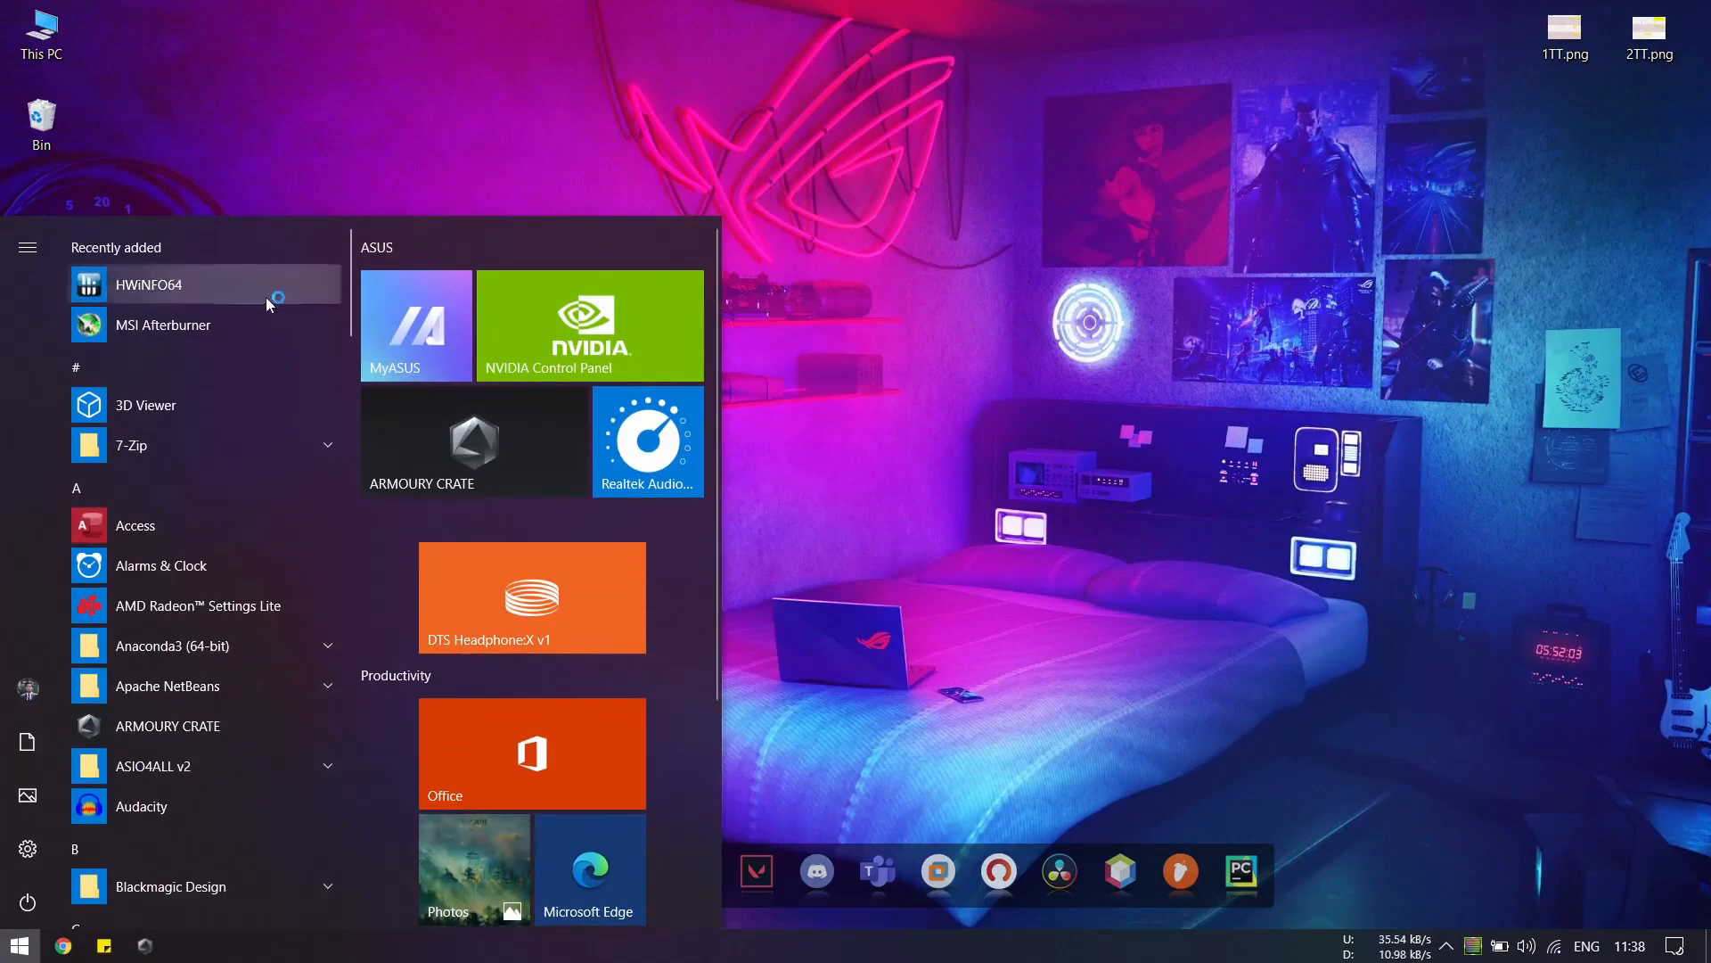
{"action": "left_click", "coordinate": [148, 284]}
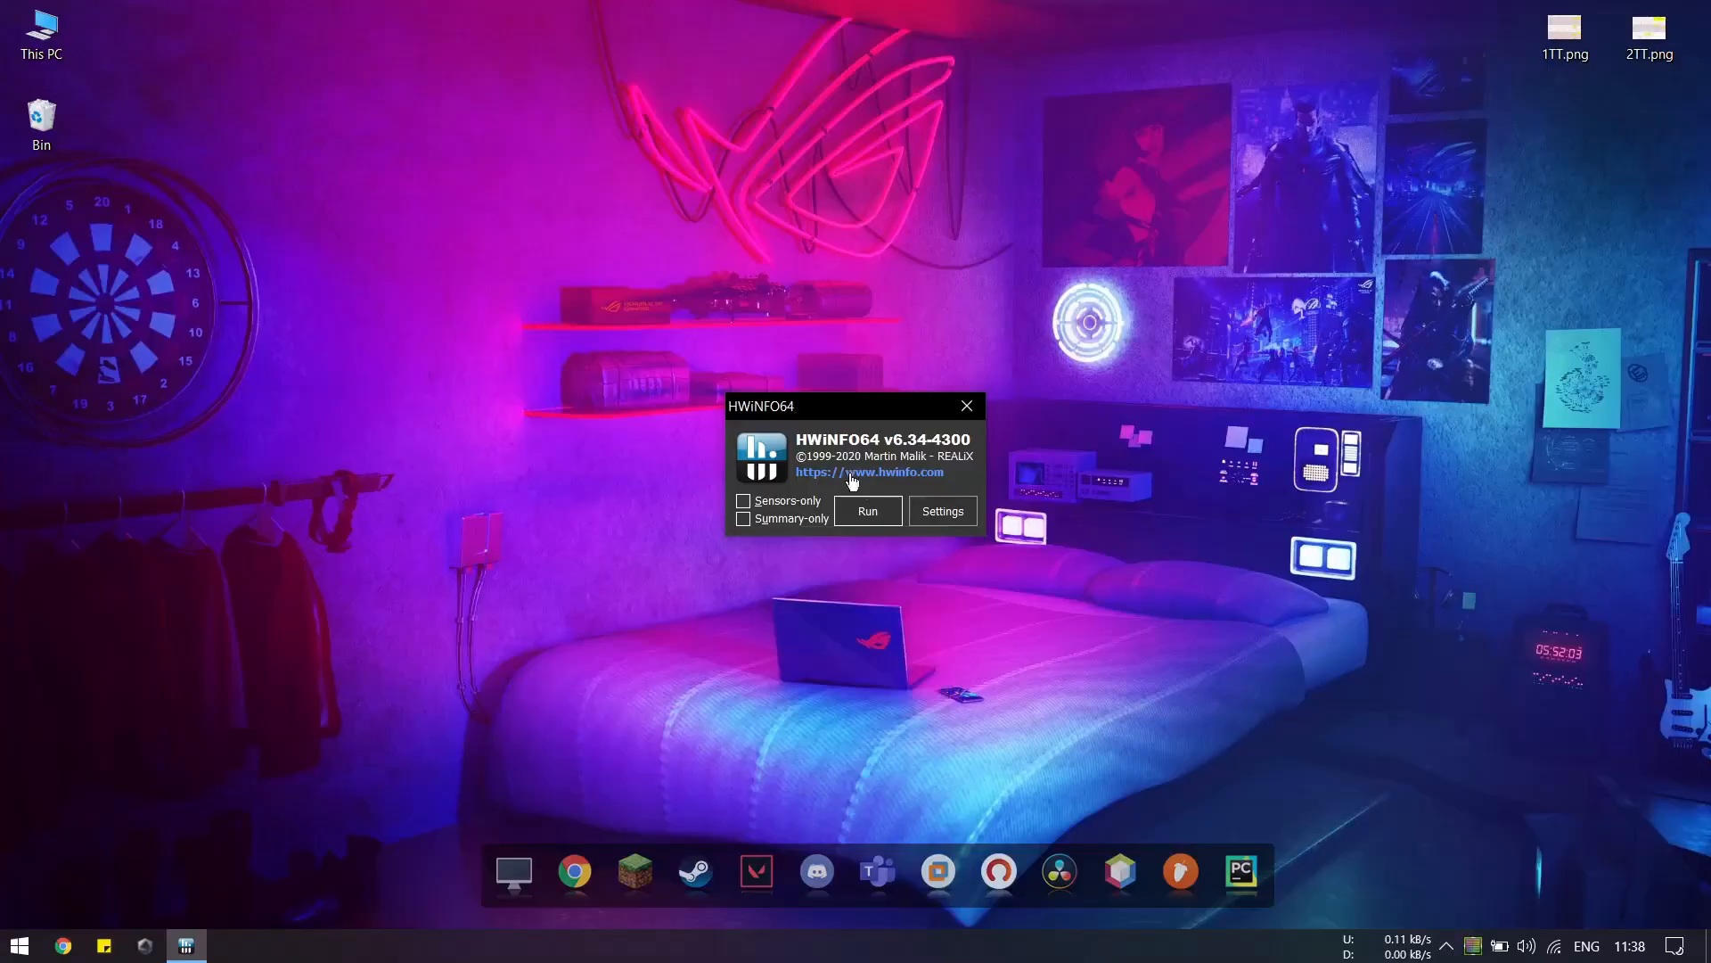
Step: Disable Show Welcome Screen and Progress, then run HWiNFO64 in Sensors-only mode
{"action": "left_click", "coordinate": [942, 511]}
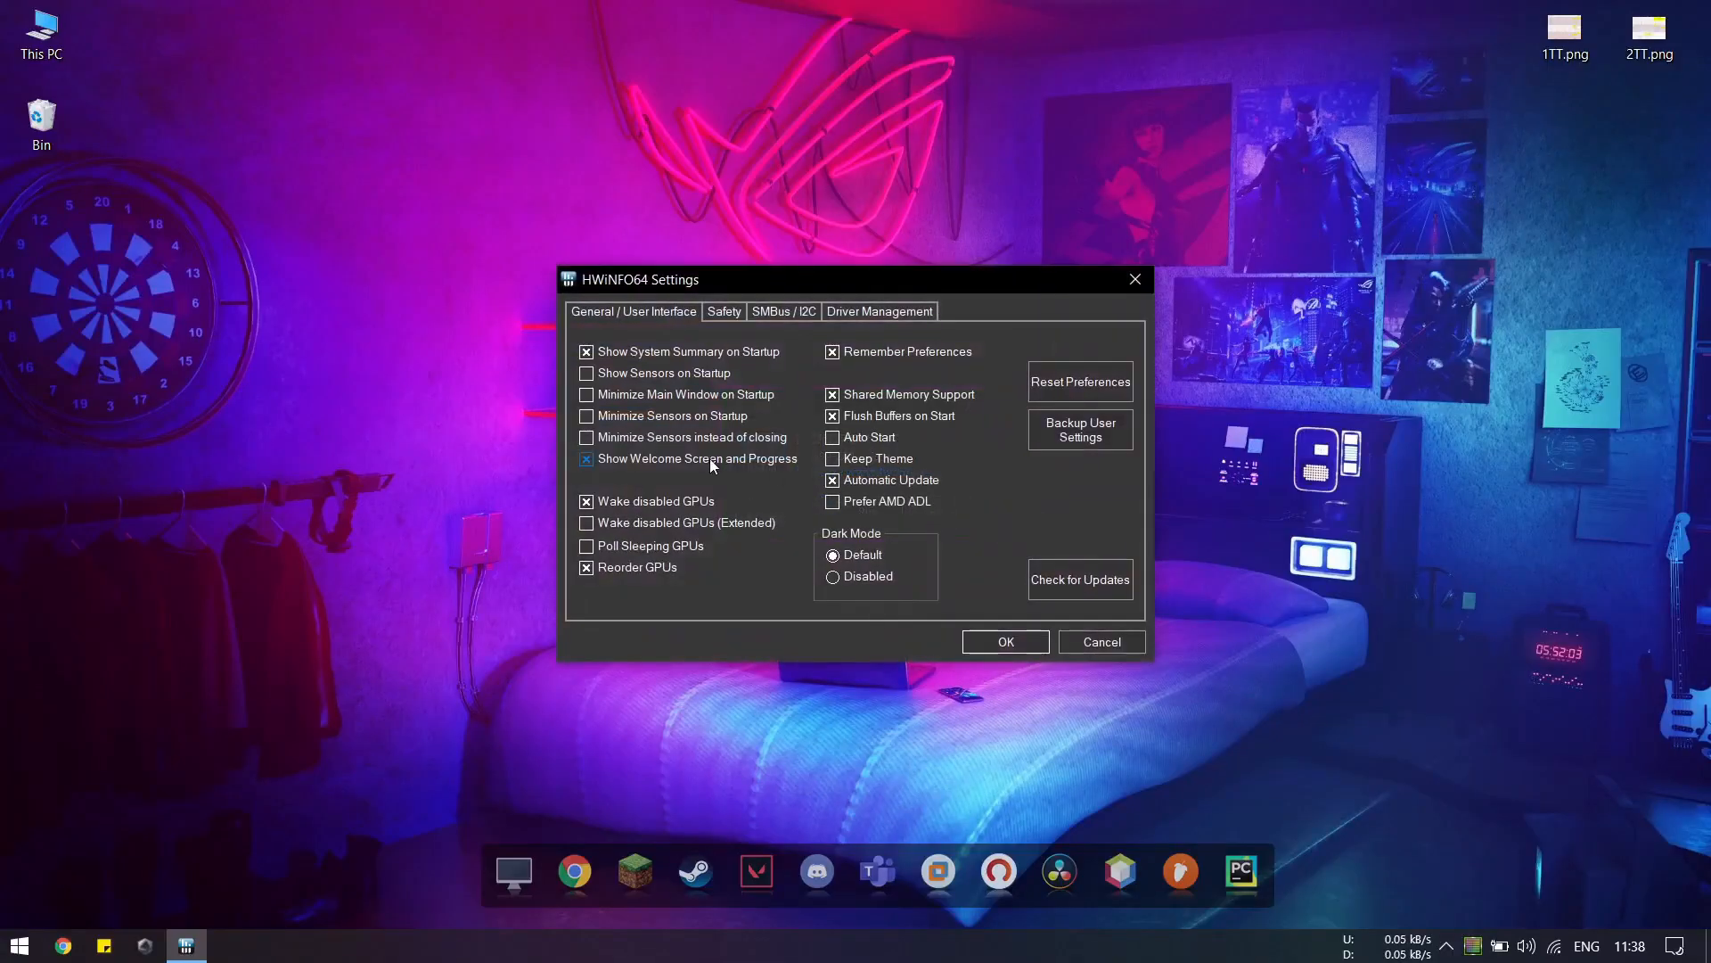
{"action": "mouse_move", "coordinate": [697, 459]}
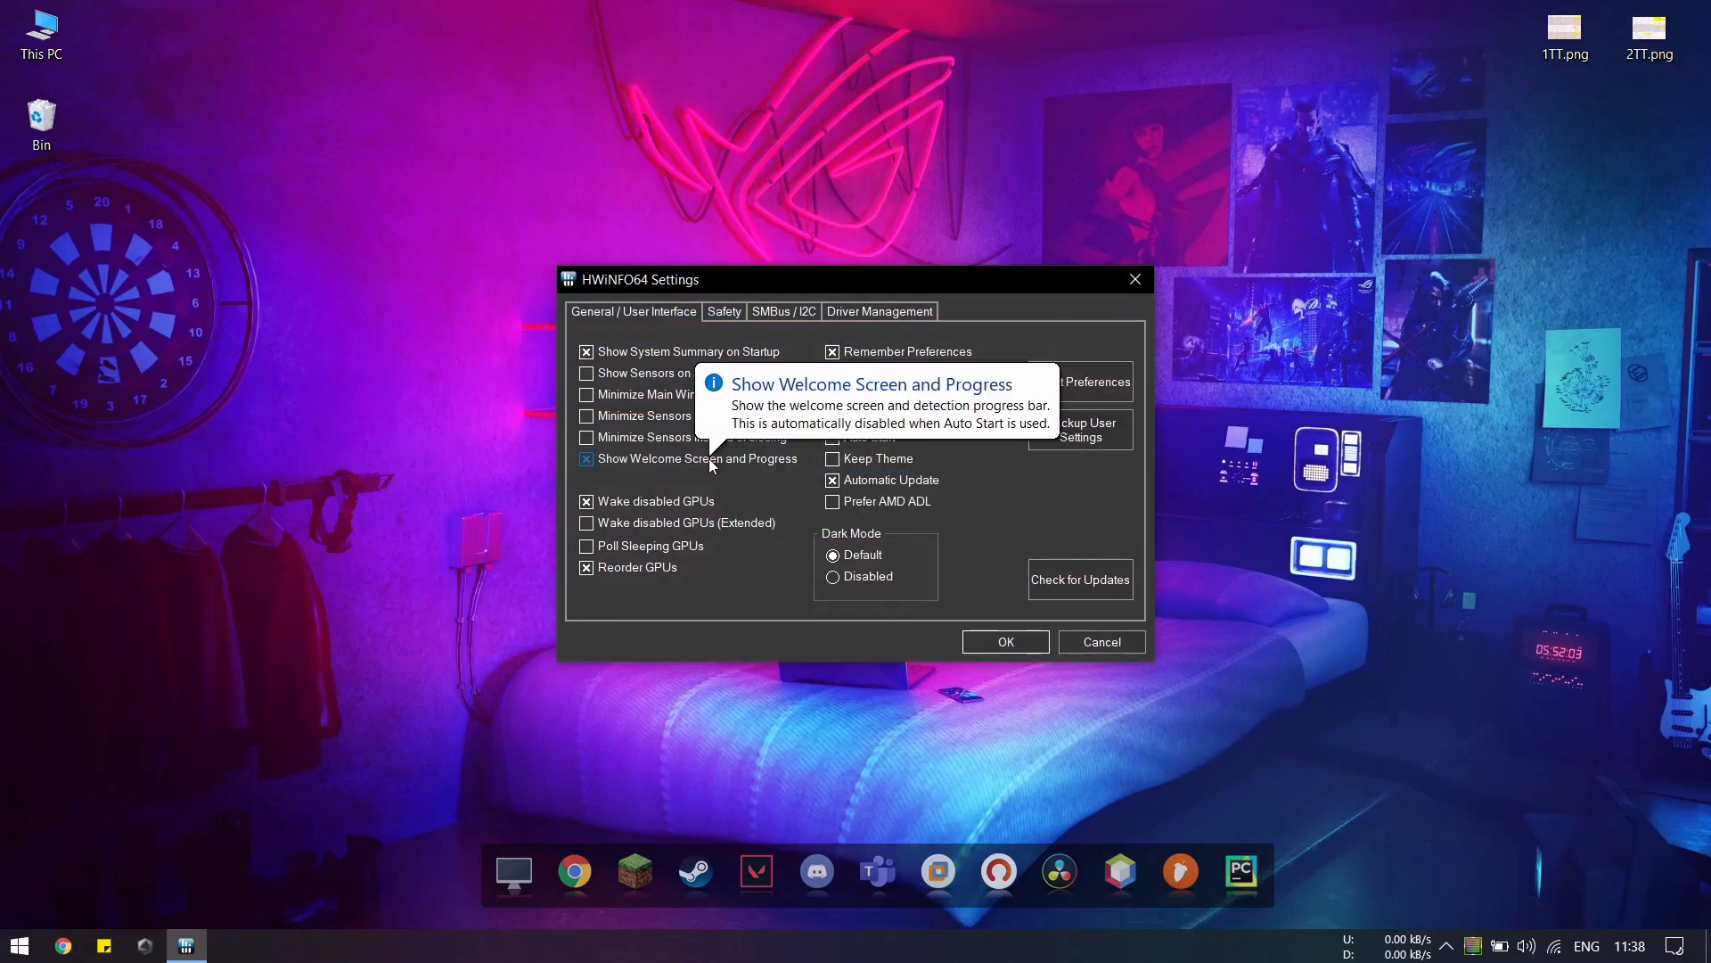
{"action": "left_click", "coordinate": [586, 458]}
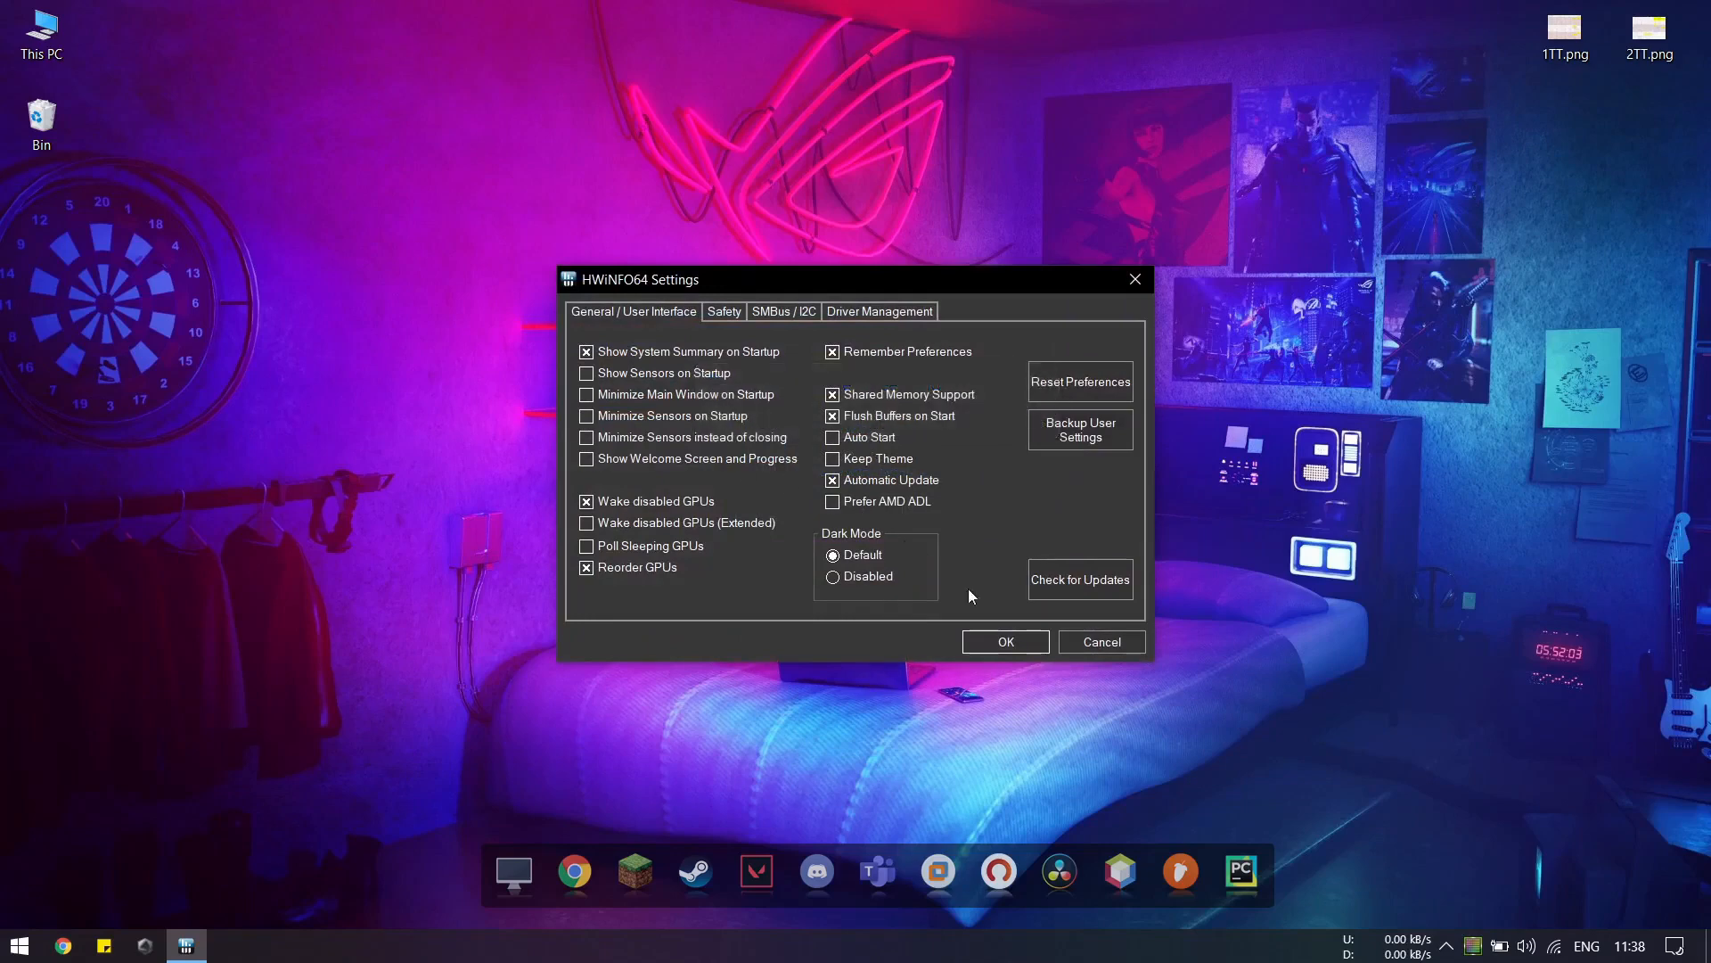
{"action": "left_click", "coordinate": [1004, 640]}
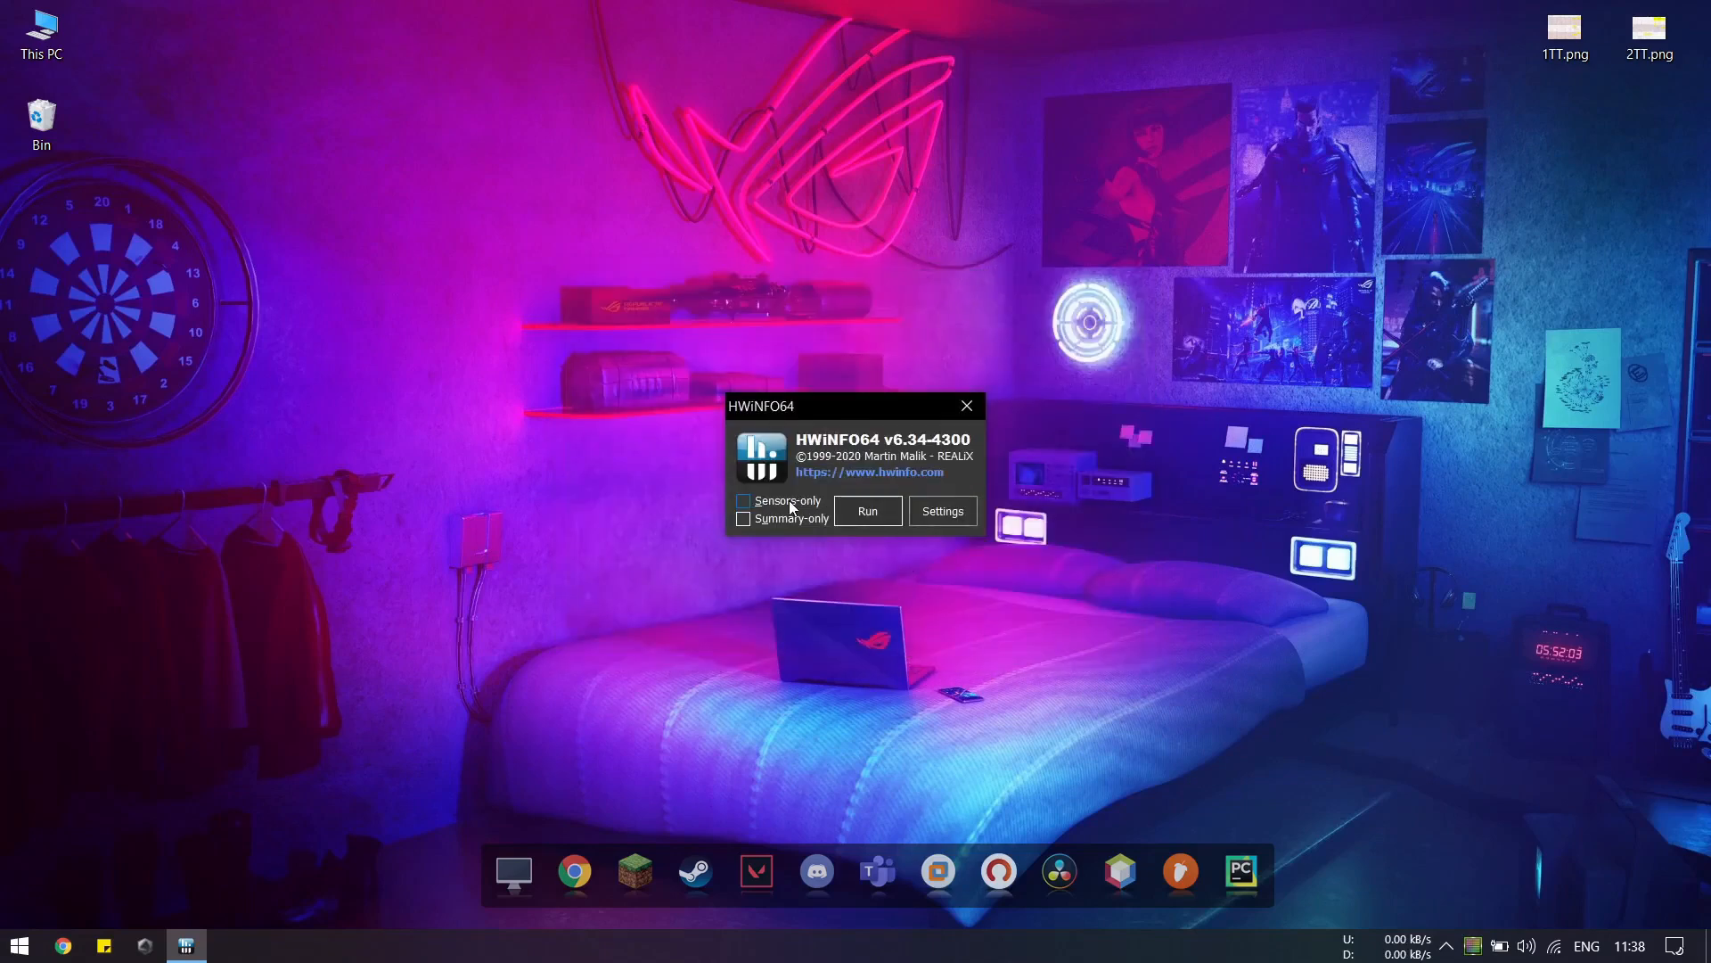
{"action": "left_click", "coordinate": [964, 405]}
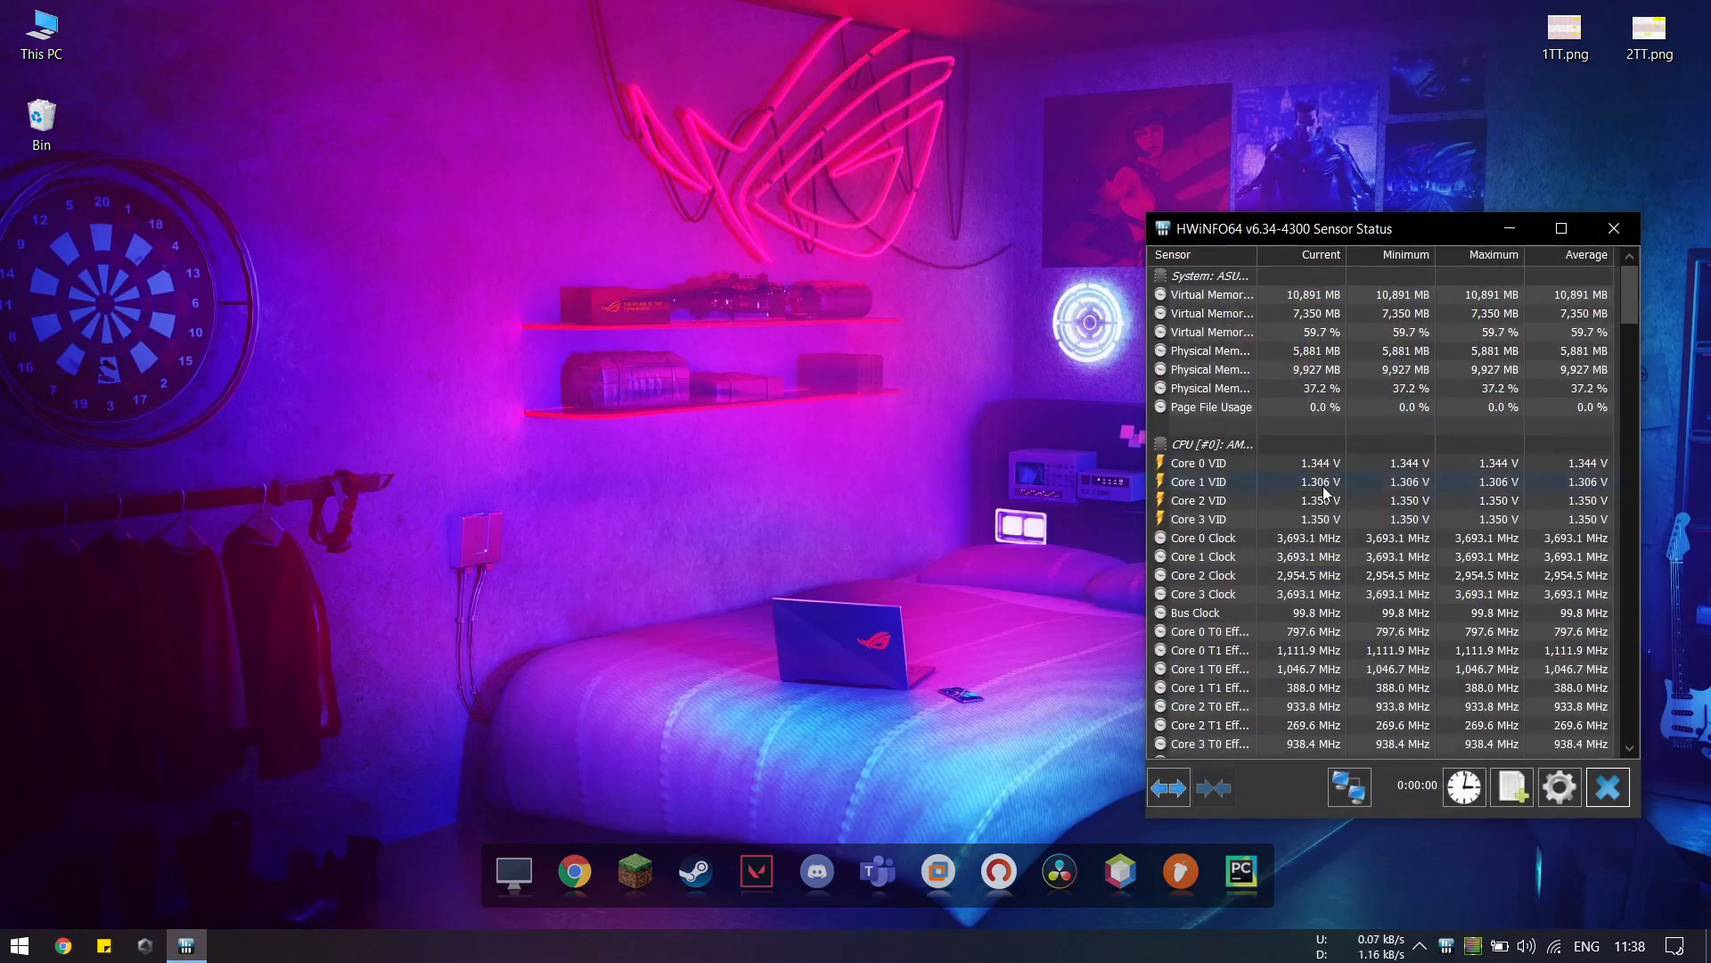
Step: Set HWiNFO64's global sensor polling period to 500 ms and confirm
{"action": "left_click", "coordinate": [1558, 786]}
{"action": "type", "text": "50"}
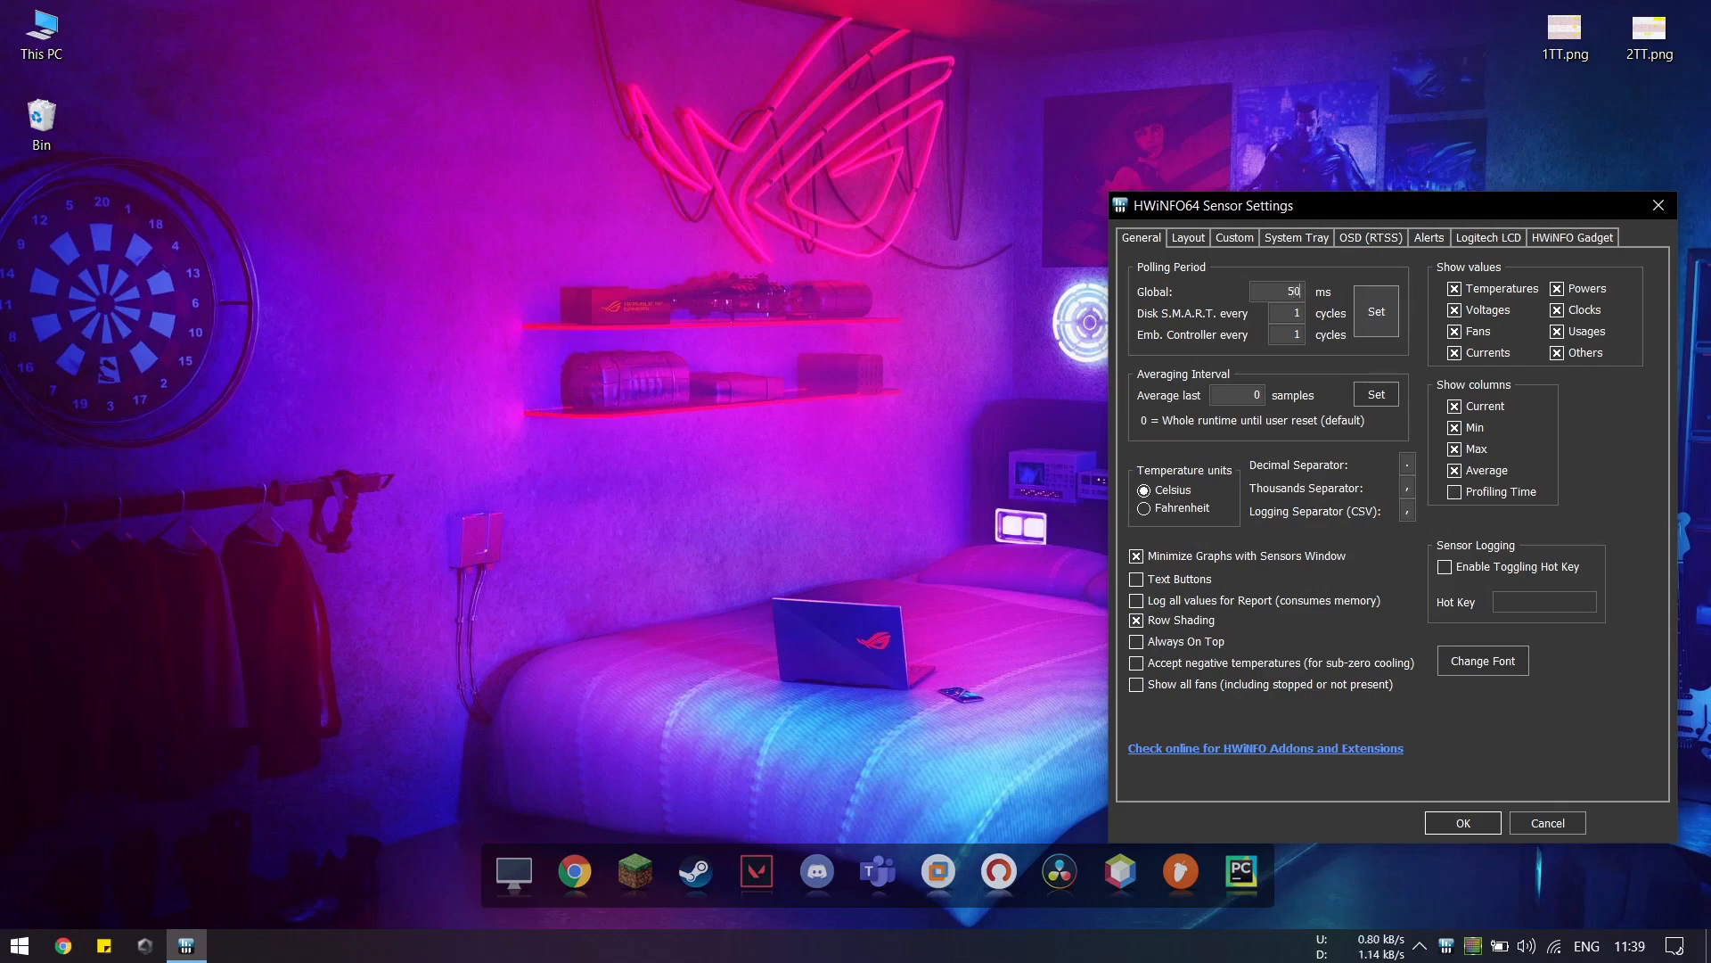
{"action": "left_click", "coordinate": [1374, 310]}
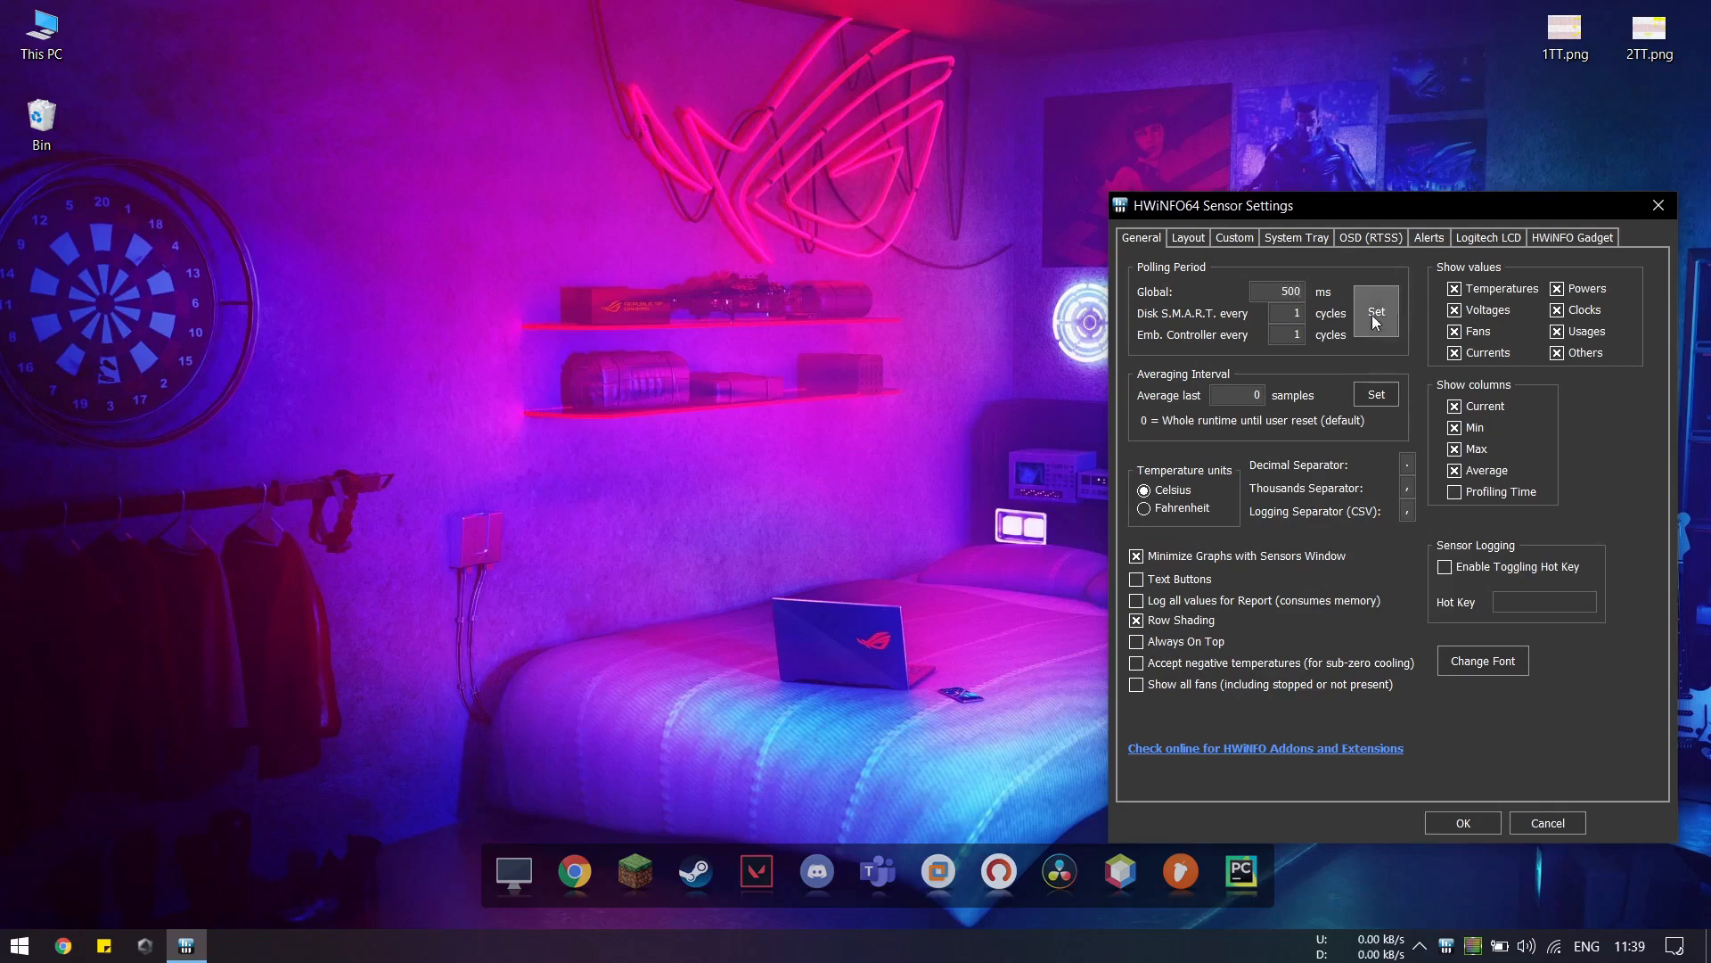
{"action": "left_click", "coordinate": [1462, 822]}
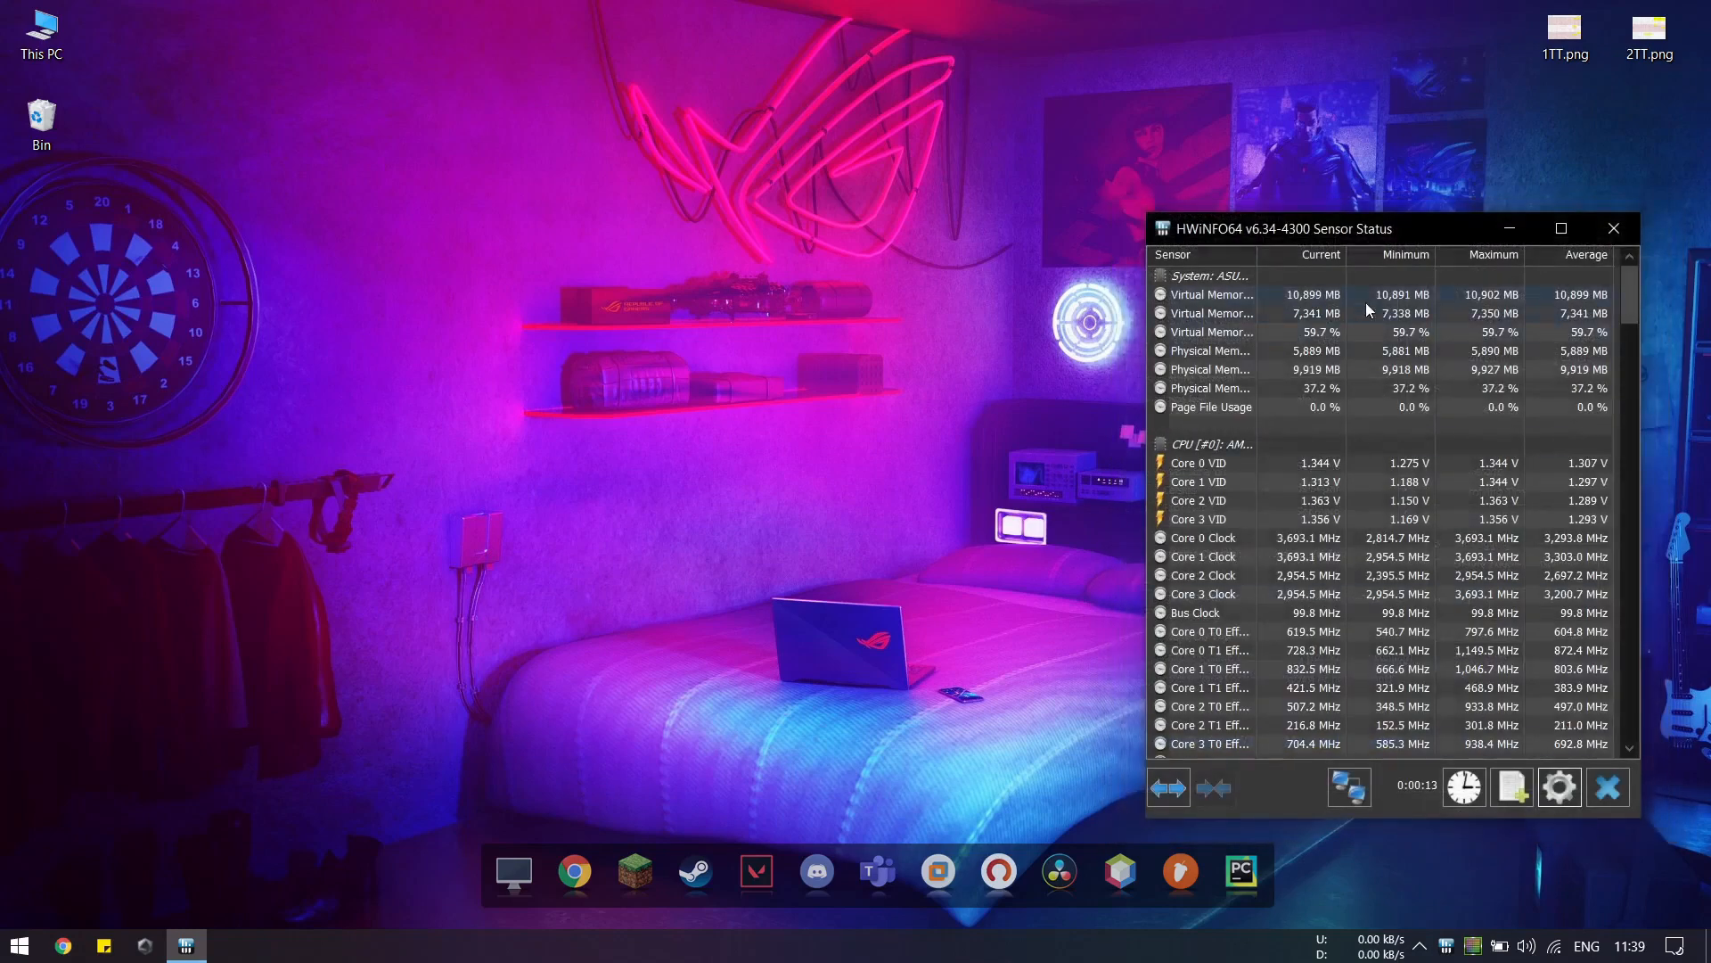
Step: Launch MSI Afterburner from the Start menu's Recently added list
{"action": "left_click", "coordinate": [16, 945]}
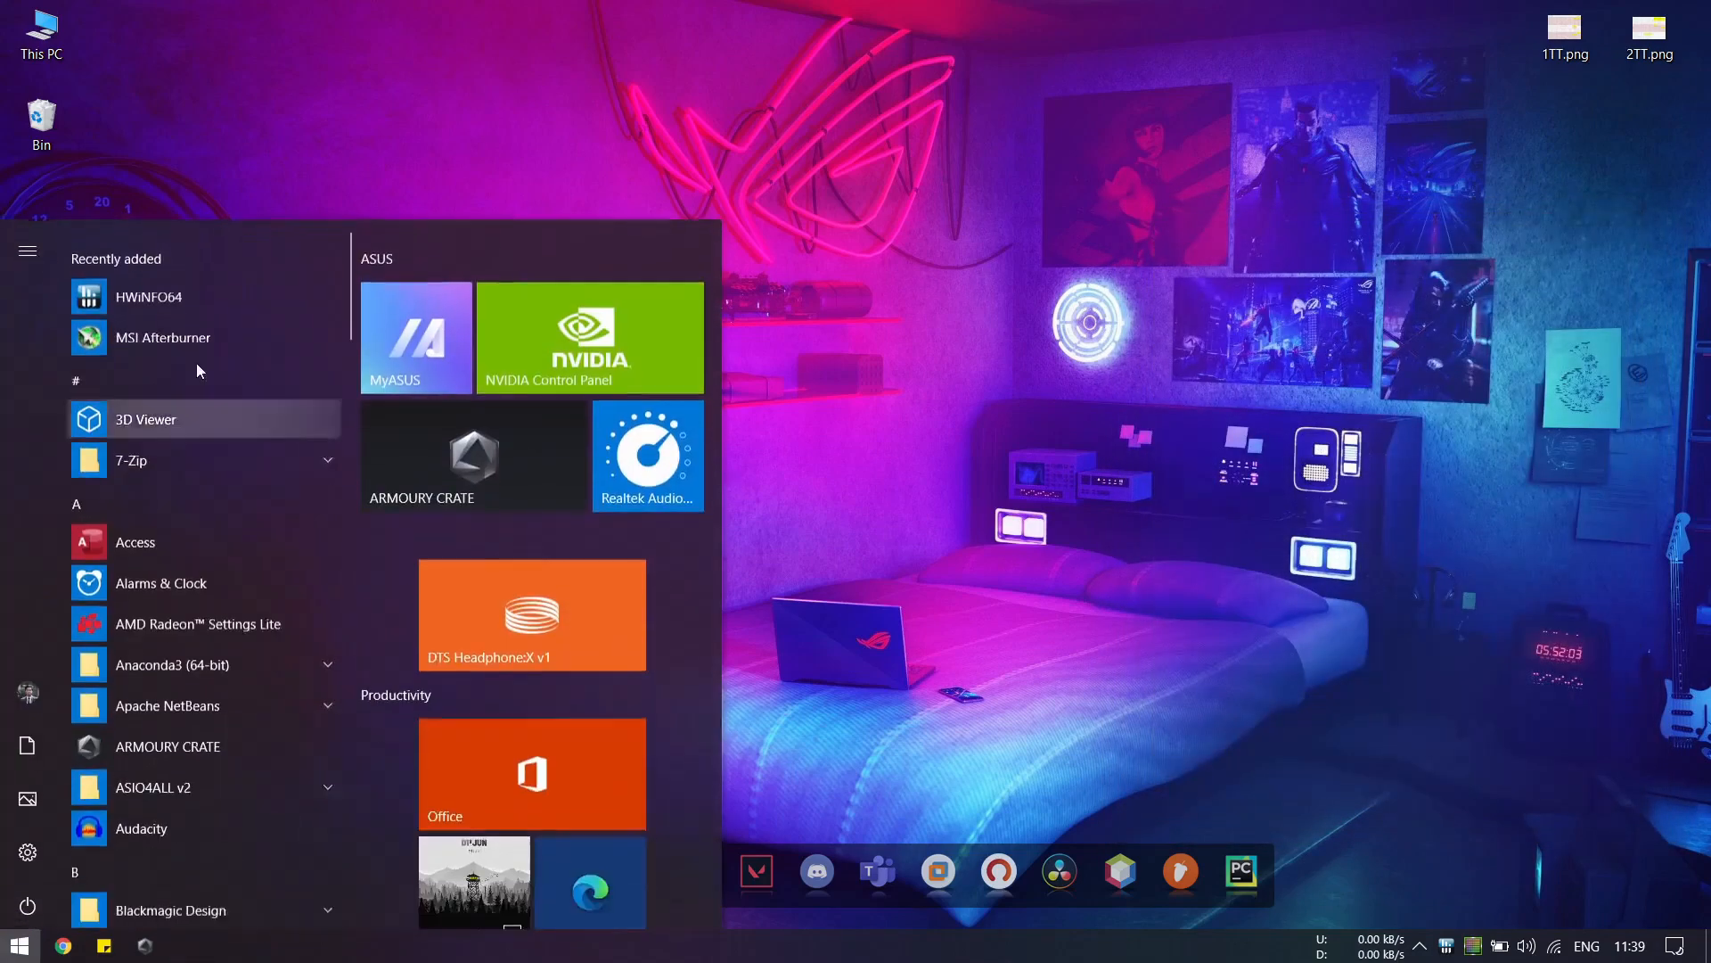
{"action": "scroll", "scroll_direction": "down", "scroll_amount": 3}
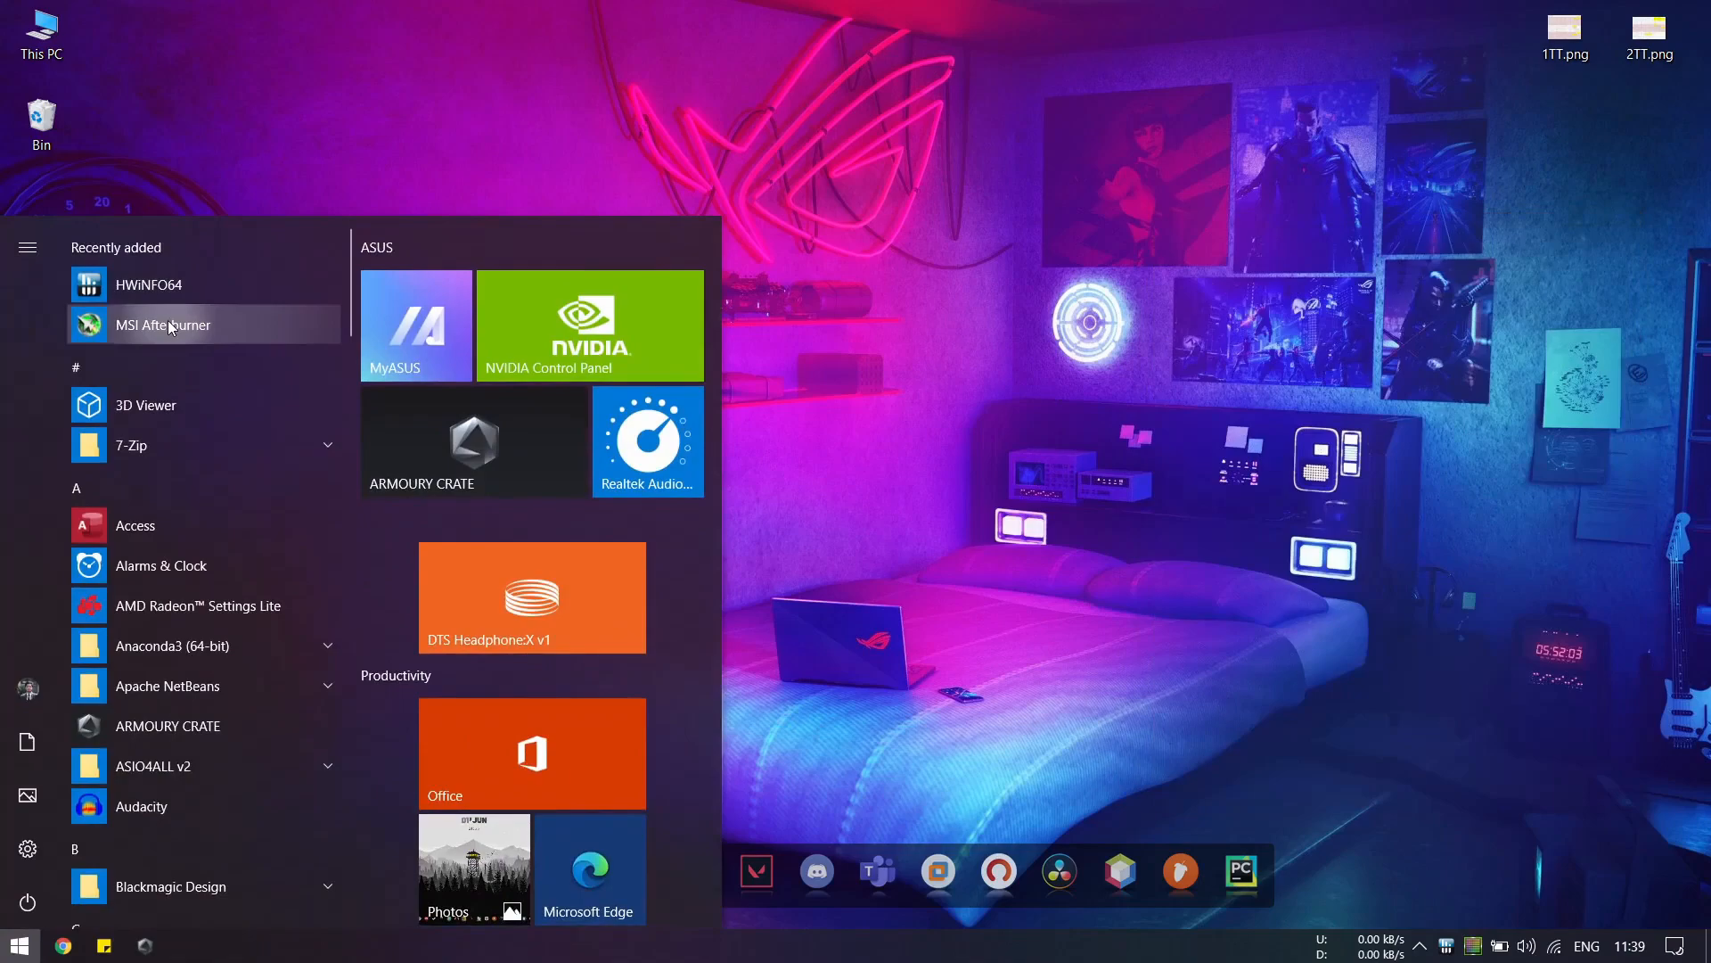
{"action": "left_click", "coordinate": [163, 325]}
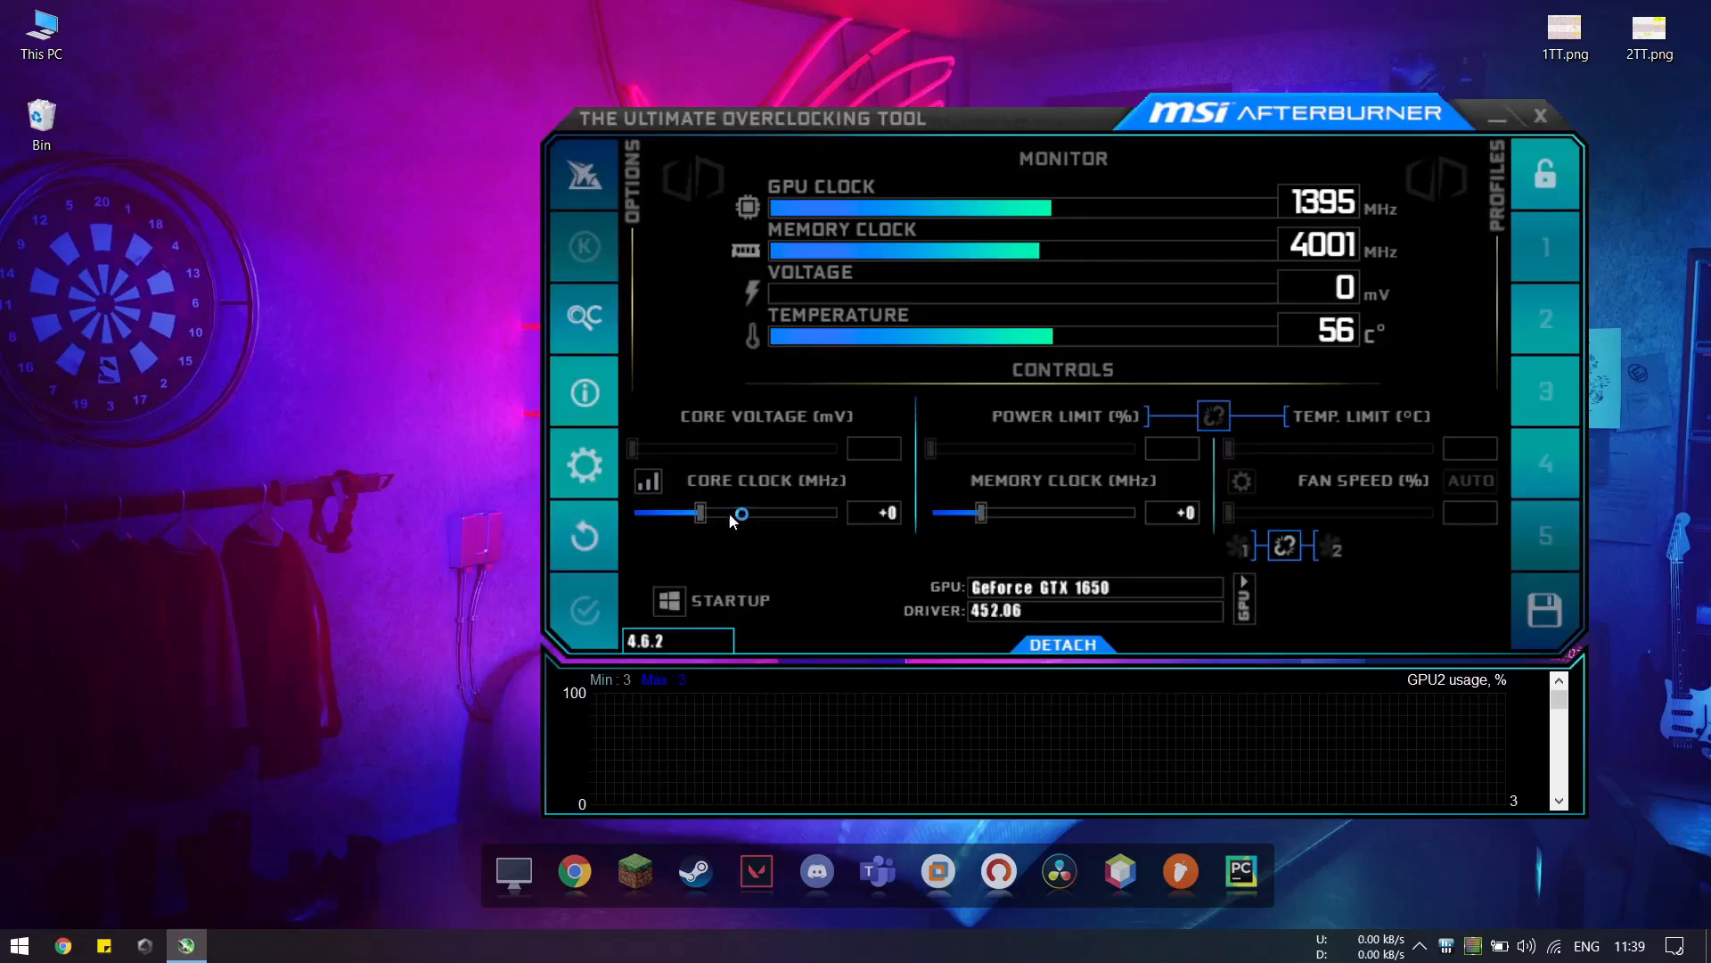
{"action": "mouse_move", "coordinate": [585, 463]}
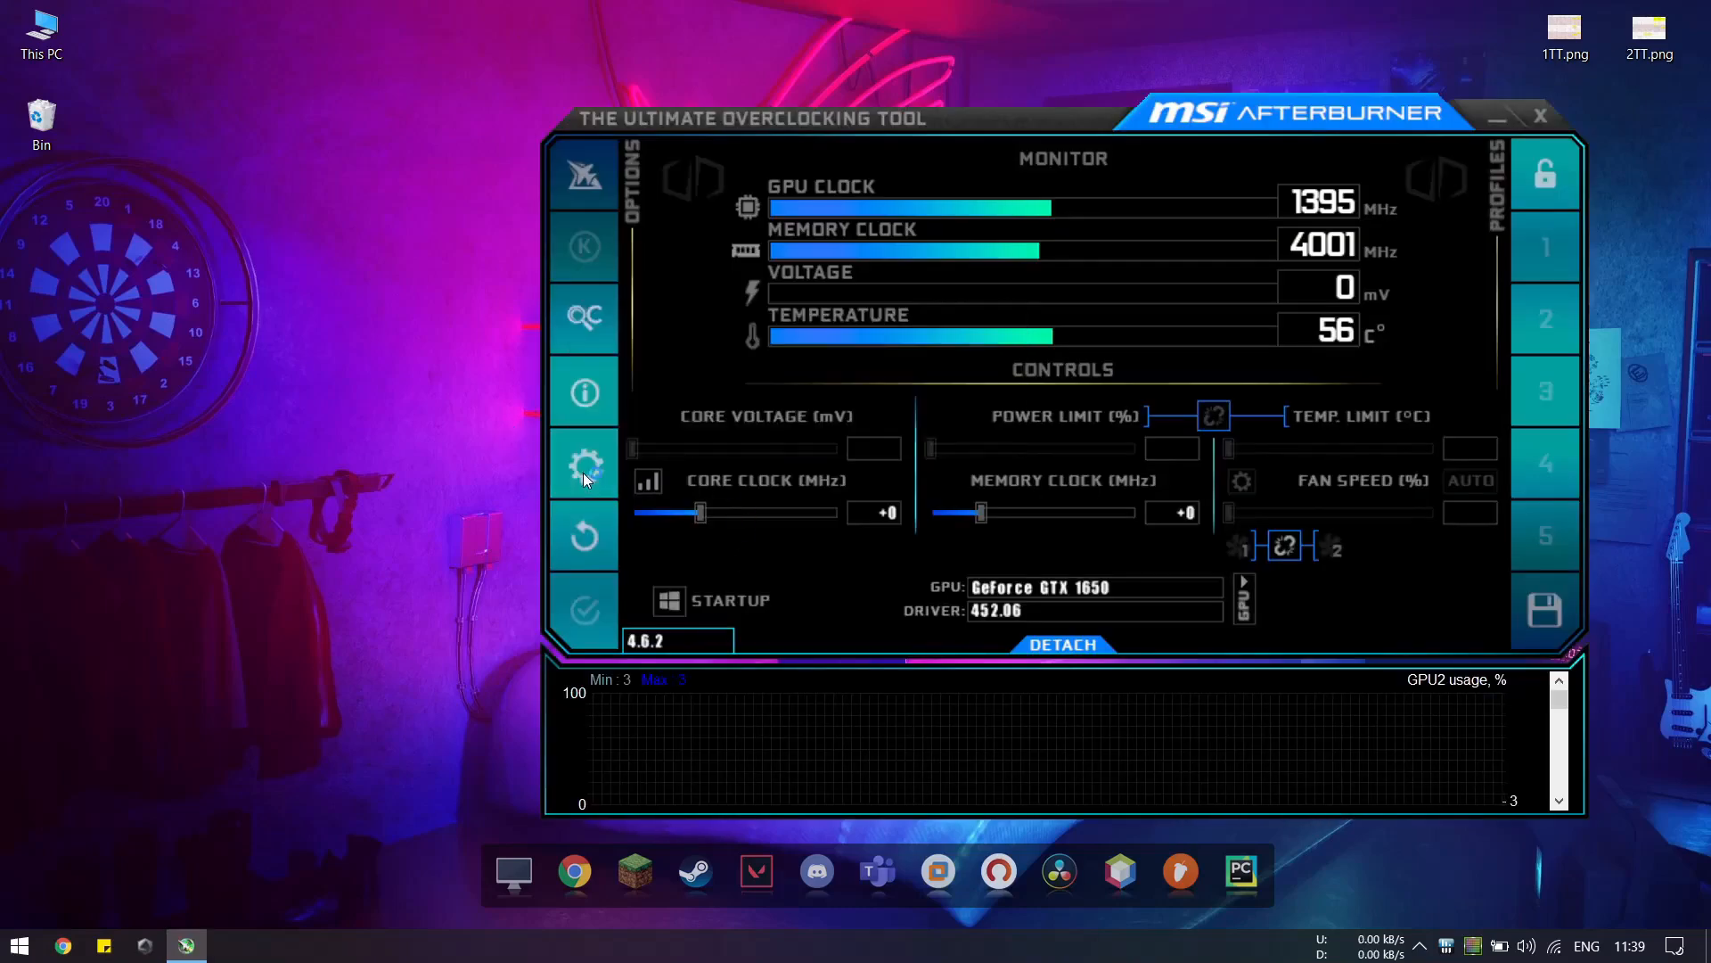
Step: Reach the HwInfo.dll plugin's data source setup from Afterburner's Monitoring settings
{"action": "left_click", "coordinate": [584, 463]}
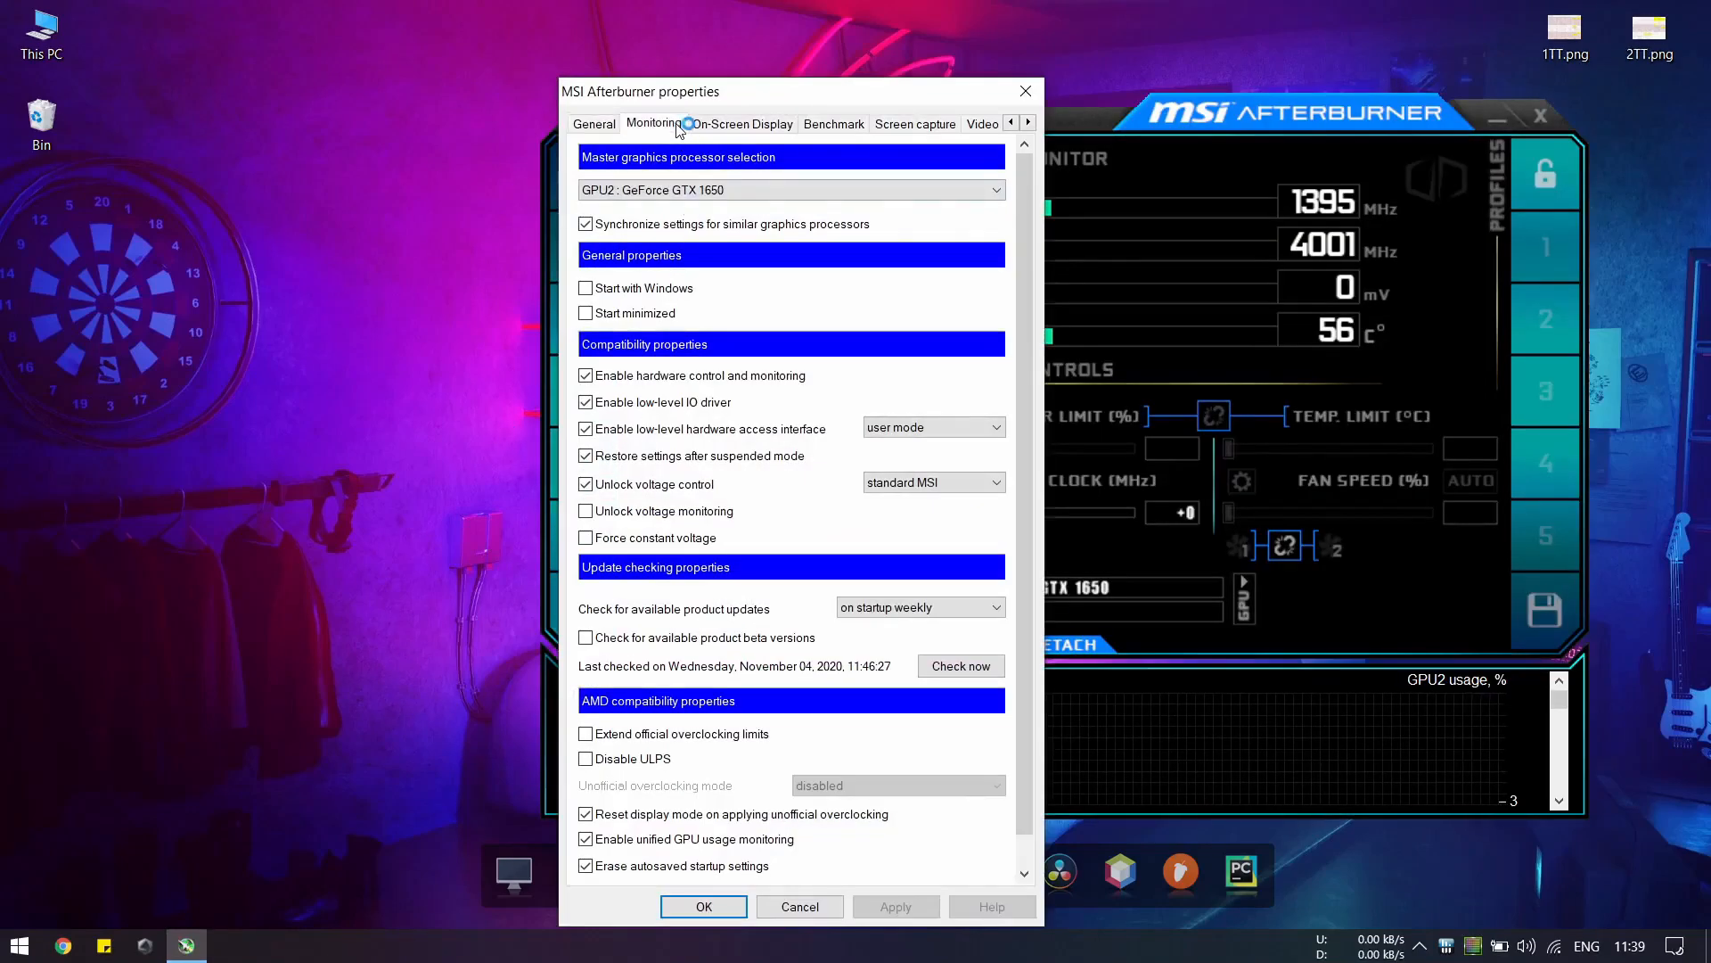
{"action": "left_click", "coordinate": [654, 123]}
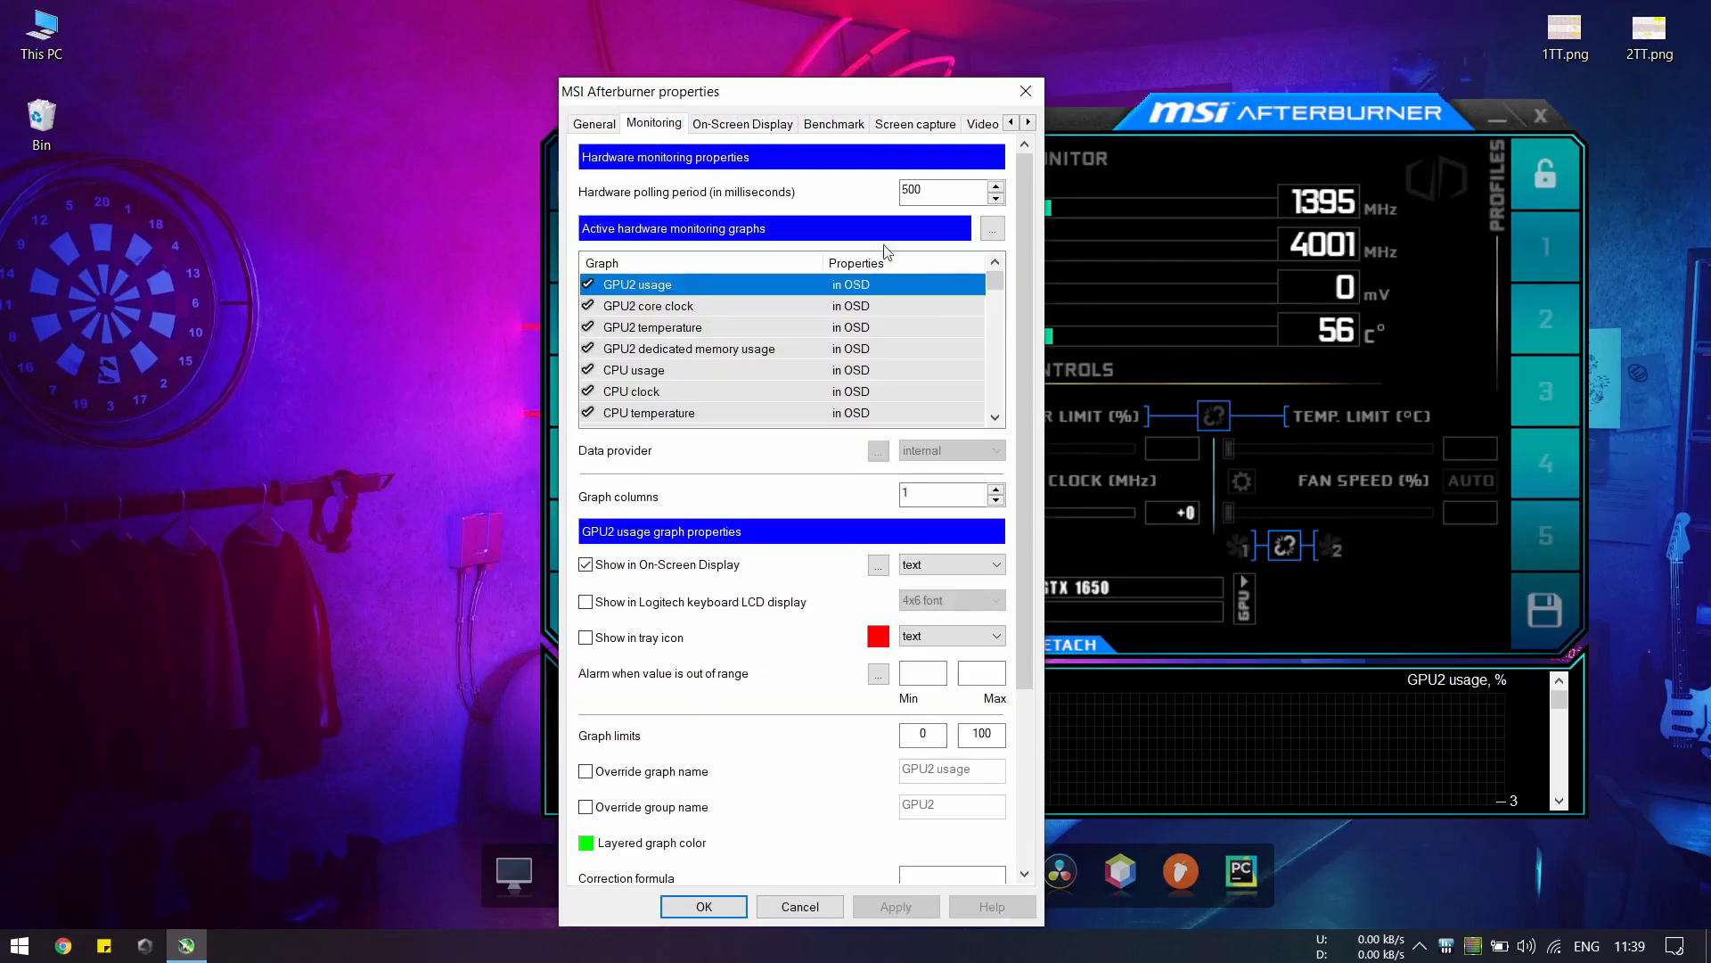
{"action": "left_click", "coordinate": [991, 228]}
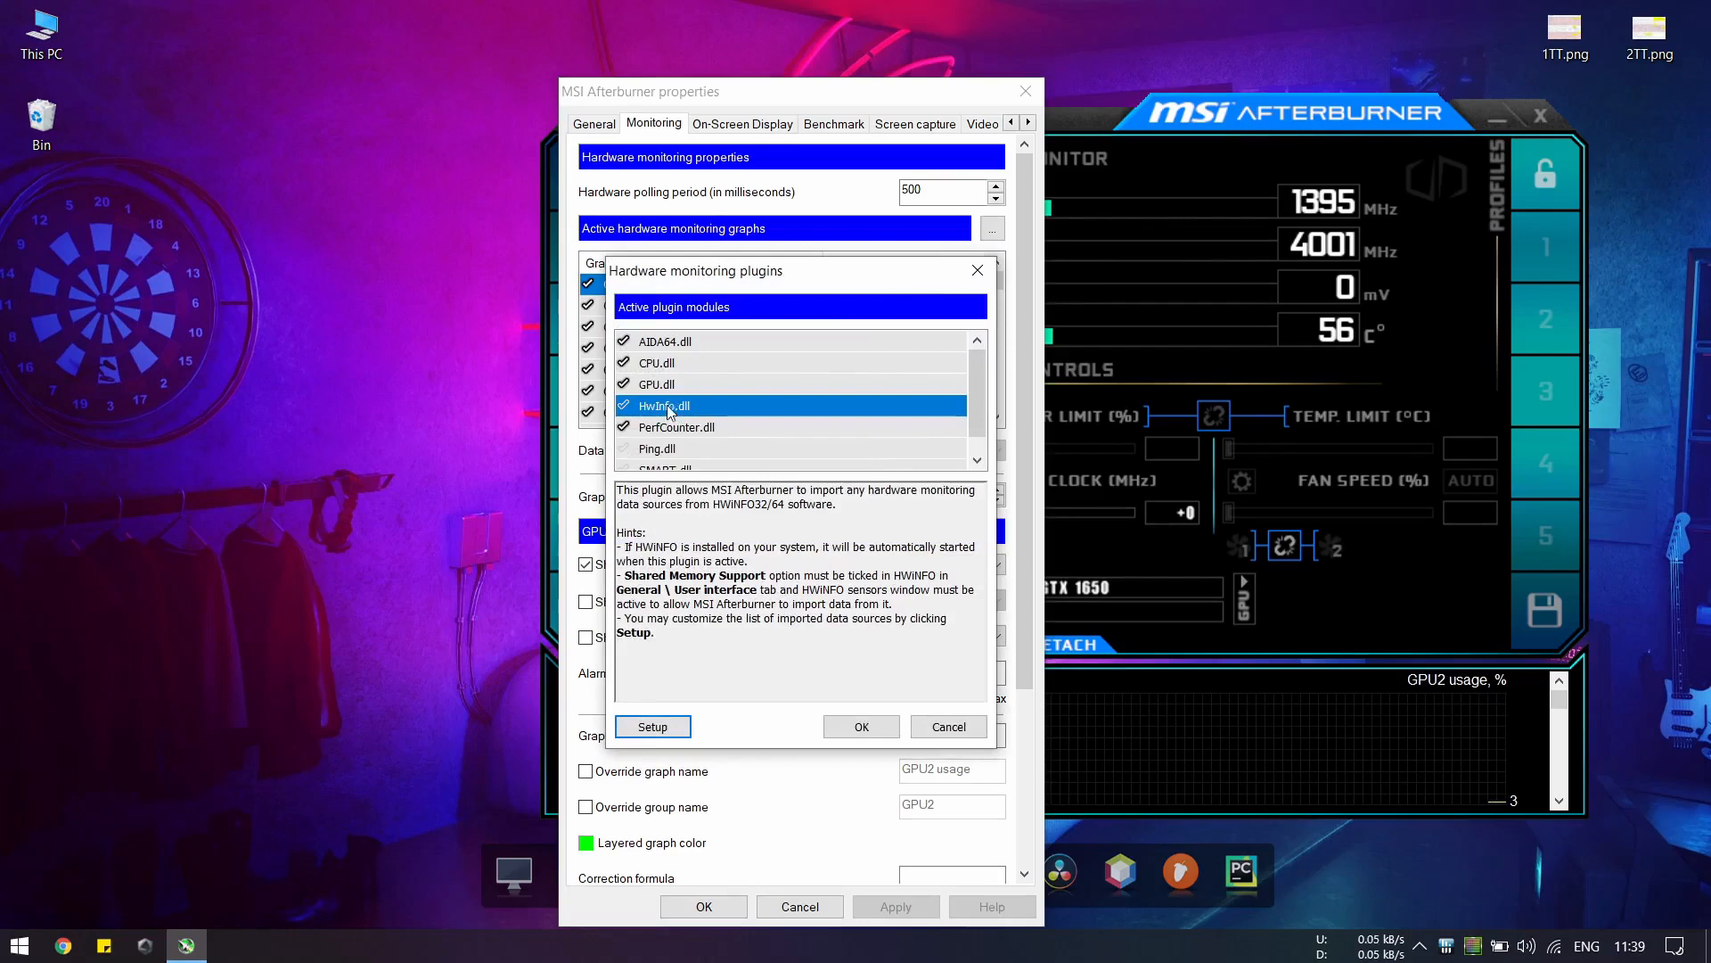
{"action": "mouse_move", "coordinate": [669, 415]}
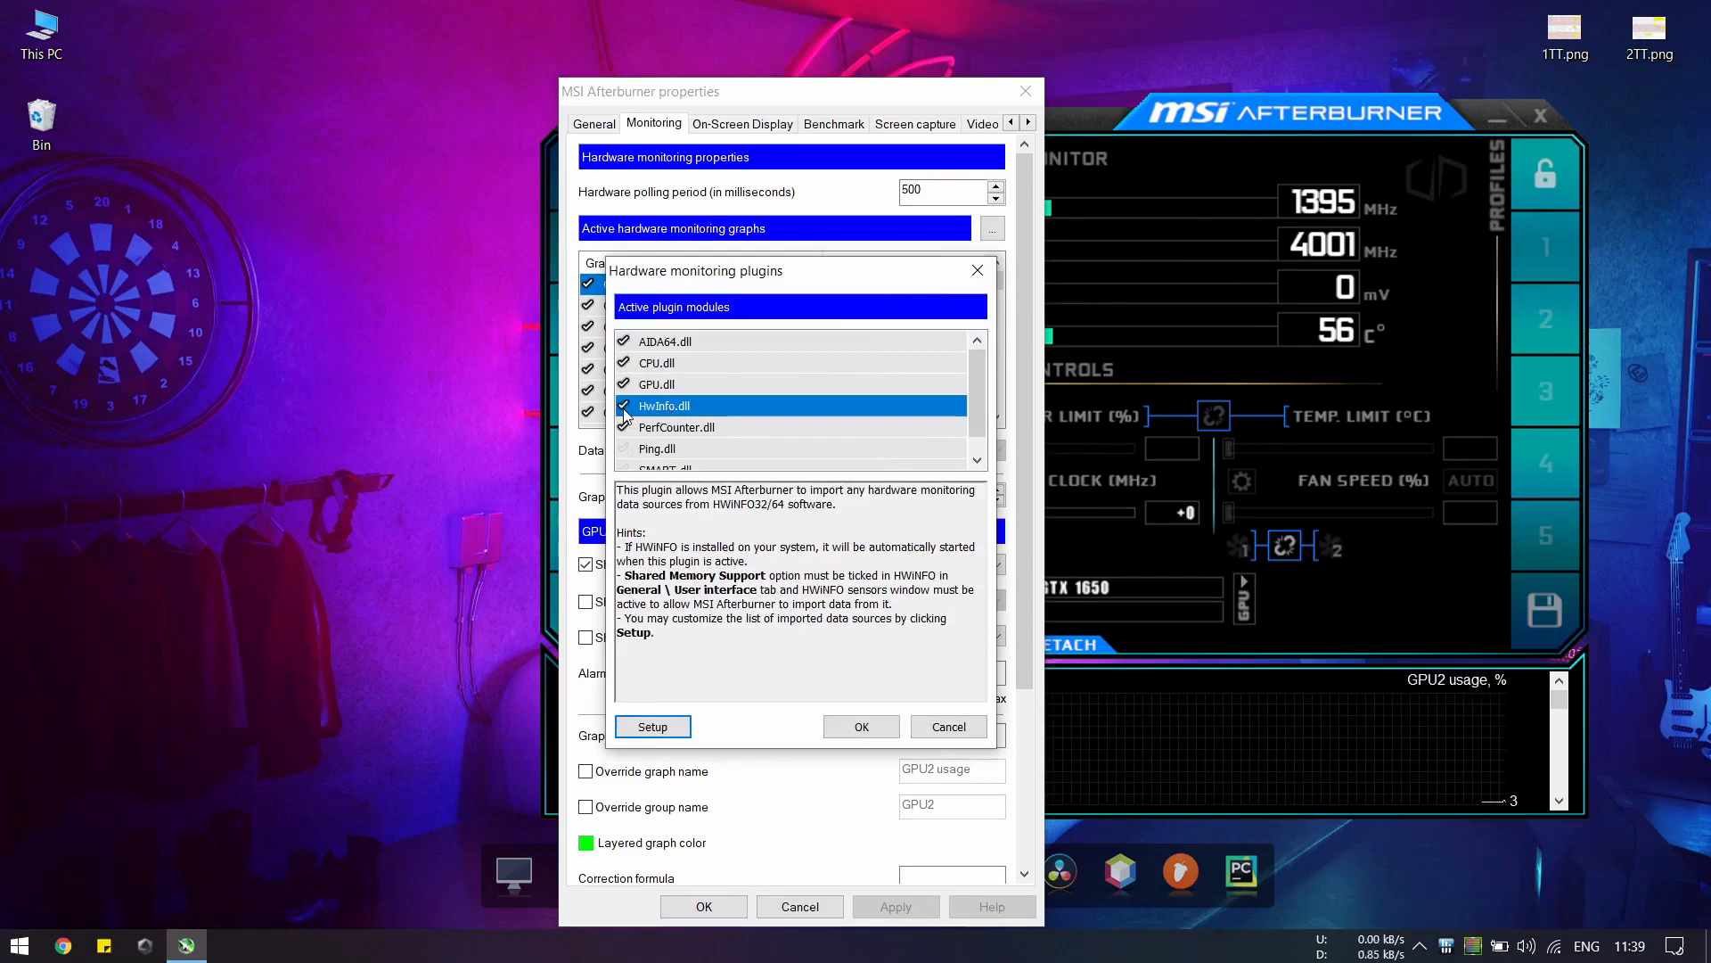
{"action": "left_click", "coordinate": [653, 726]}
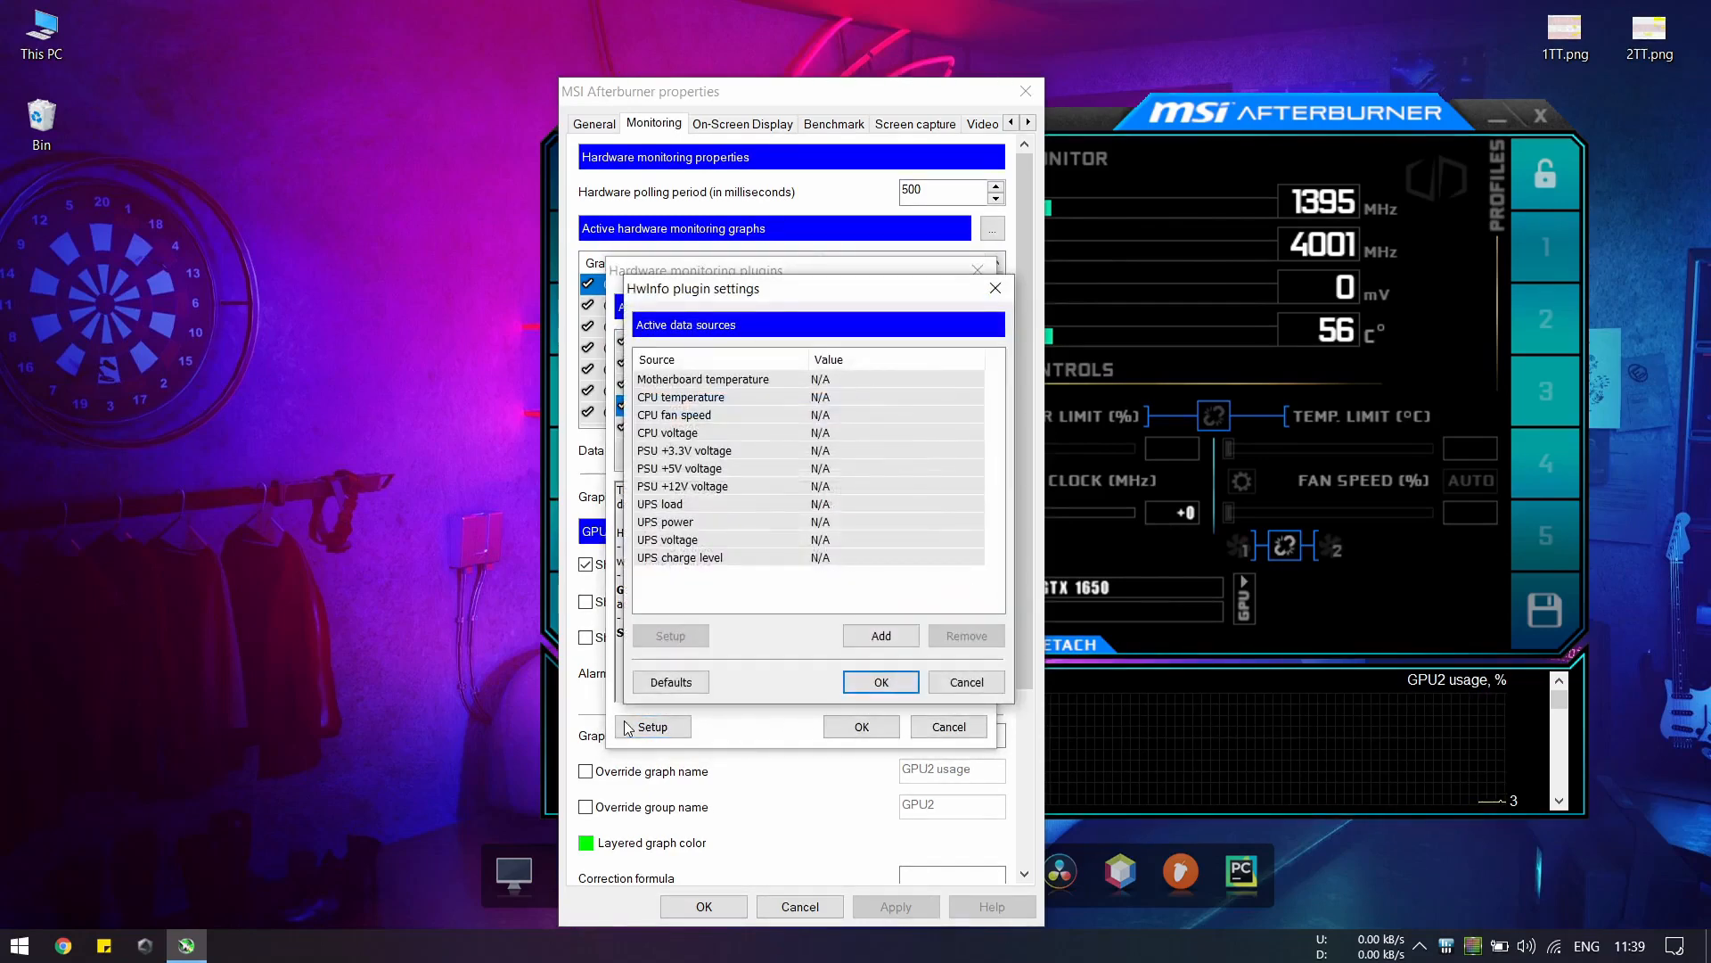
Step: Add the CPU (Tctl/Tdie) sensor as a new HWiNFO data source and confirm the list
{"action": "left_click", "coordinate": [879, 634]}
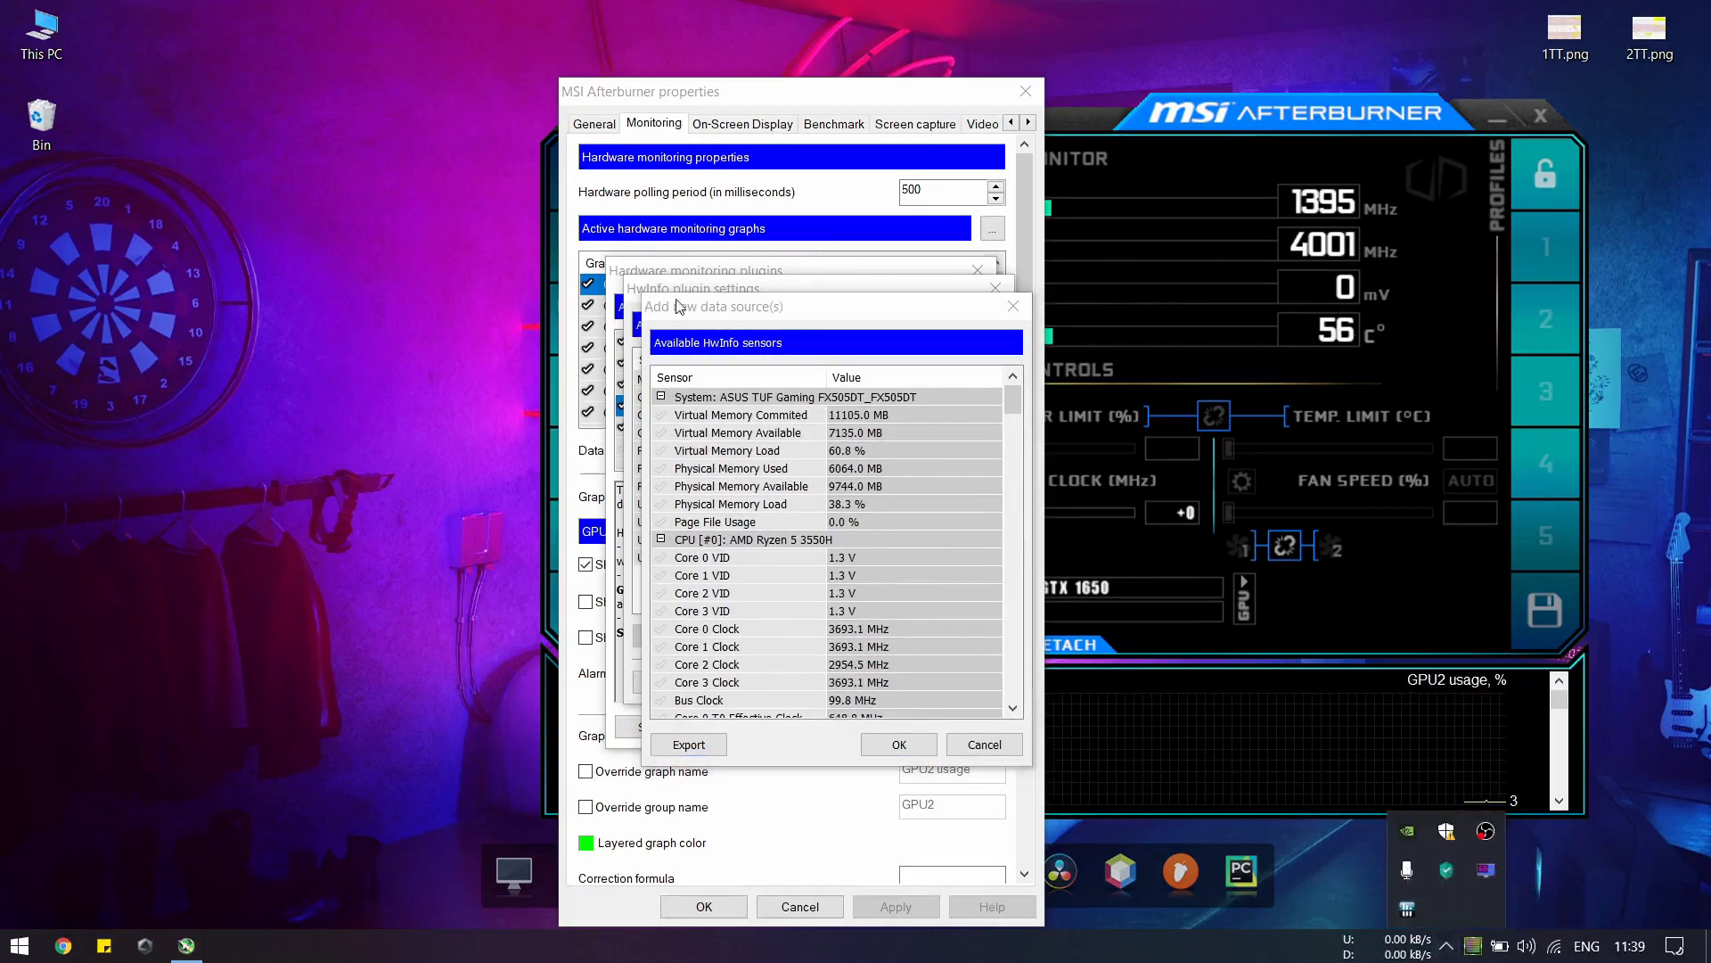
{"action": "scroll", "scroll_direction": "down", "scroll_amount": 3}
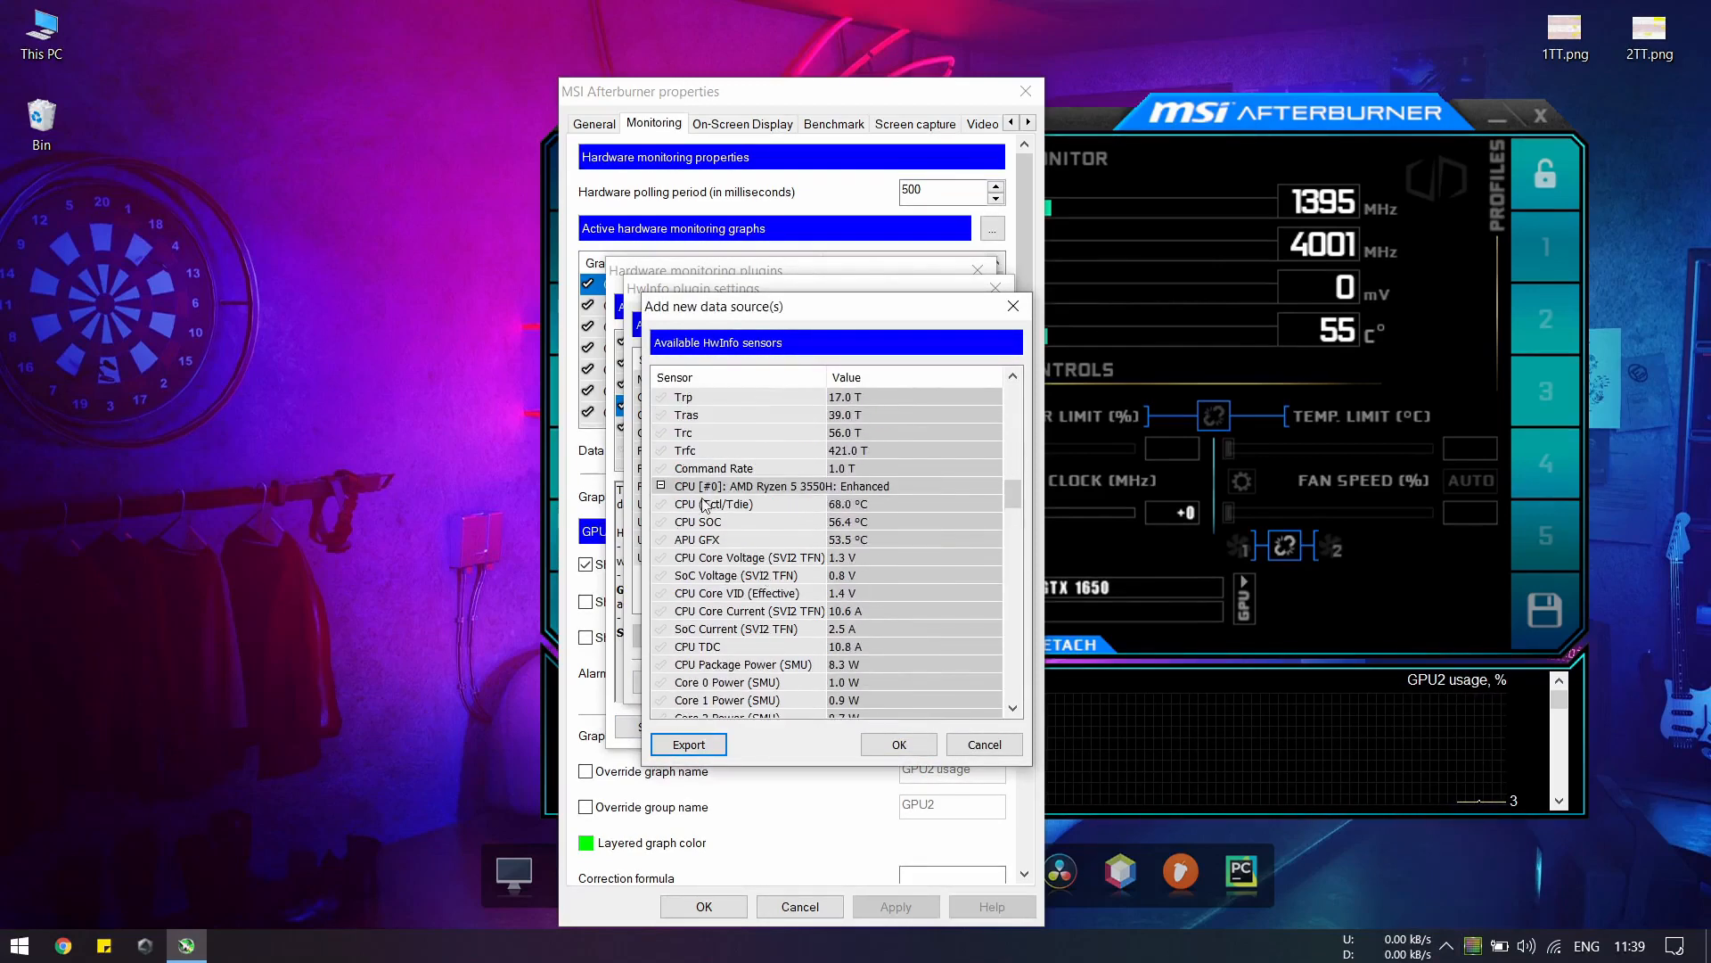
{"action": "left_click", "coordinate": [715, 503]}
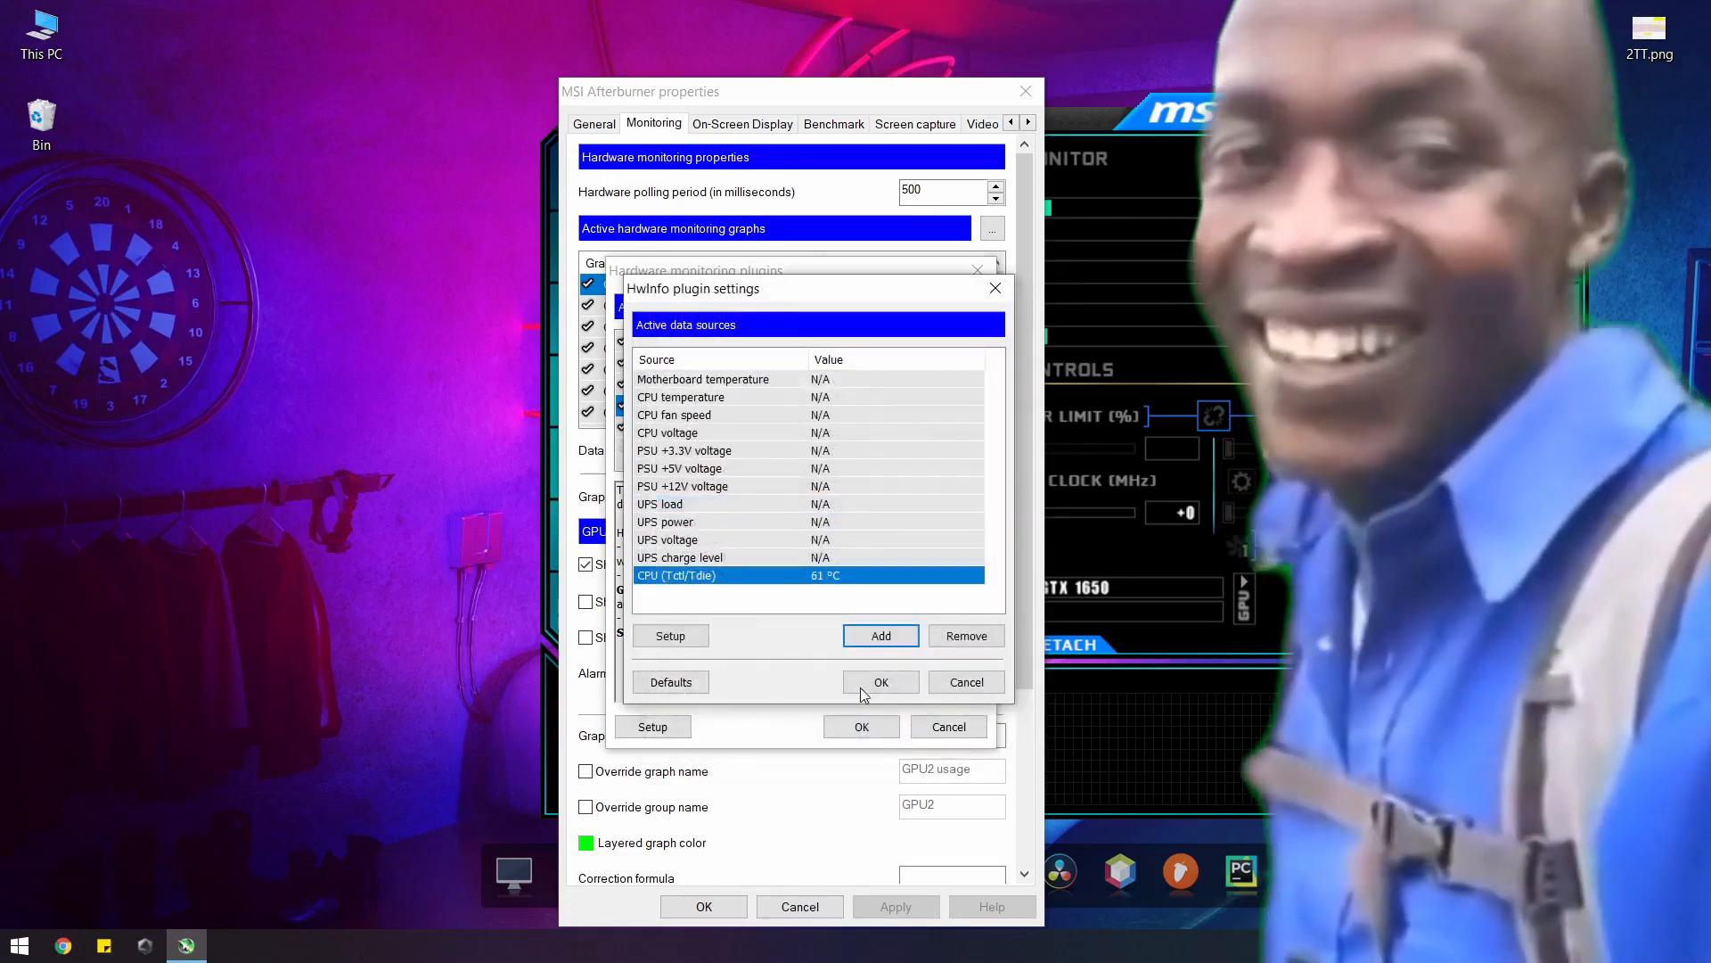
{"action": "left_click", "coordinate": [881, 681]}
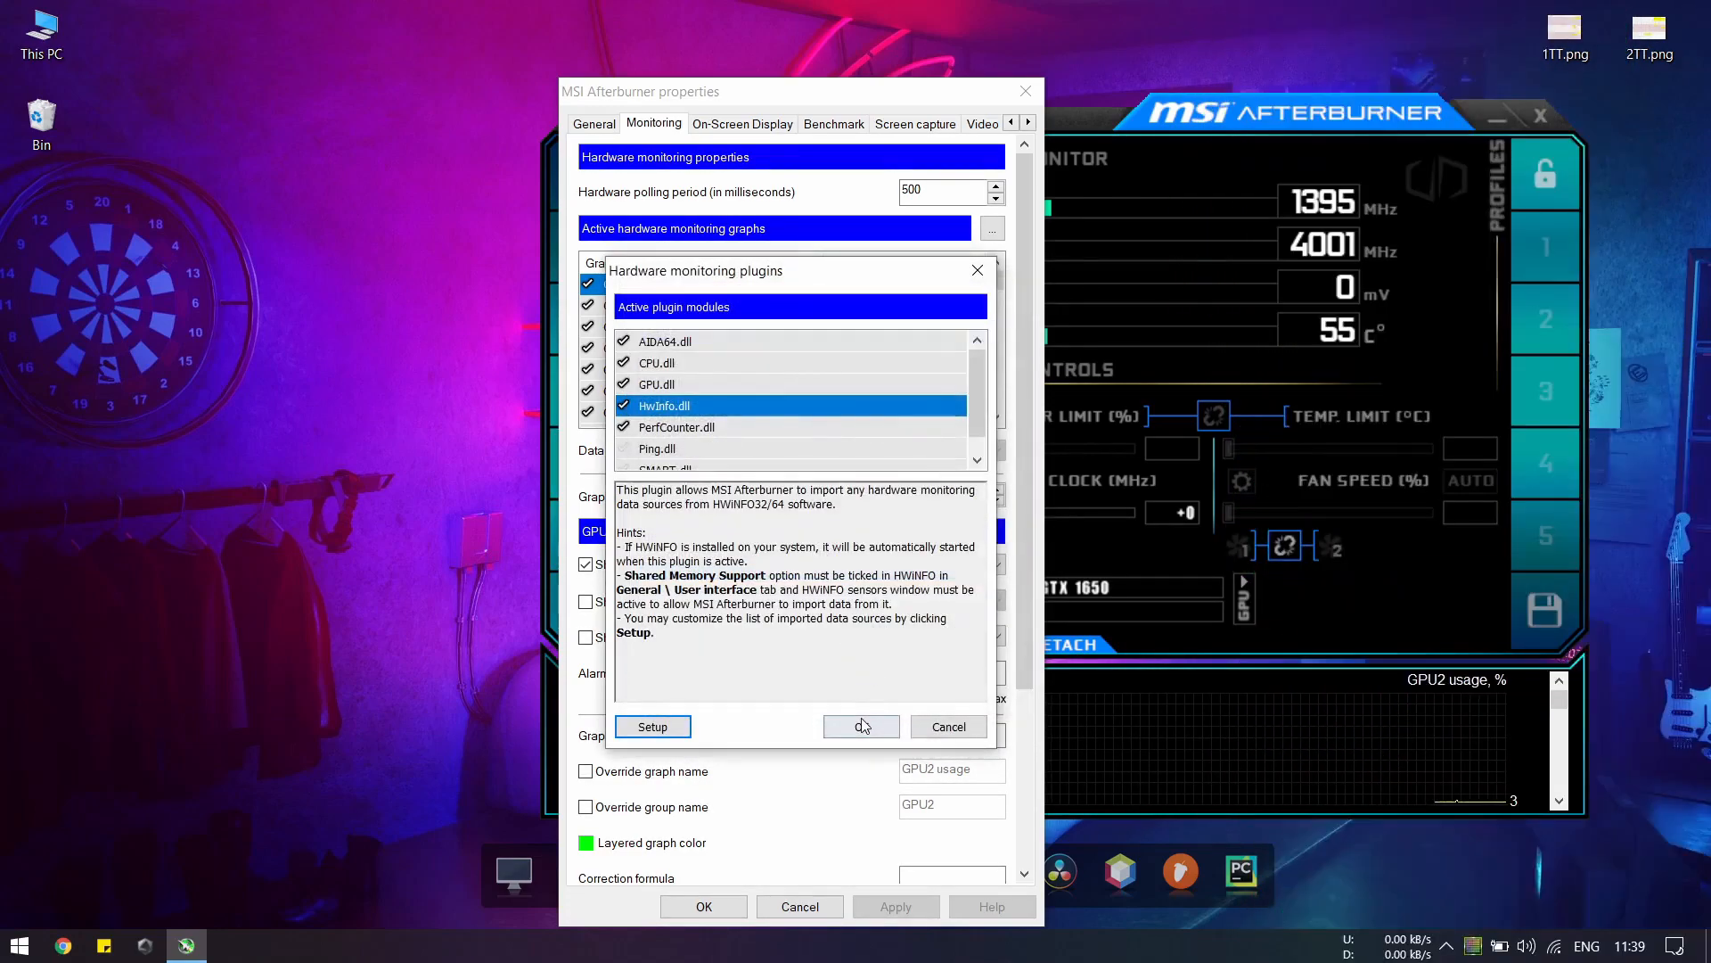
Step: Drag the CPU (Tctl/Tdie) graph up to sit right after CPU clock in the graph list
{"action": "left_click", "coordinate": [861, 727]}
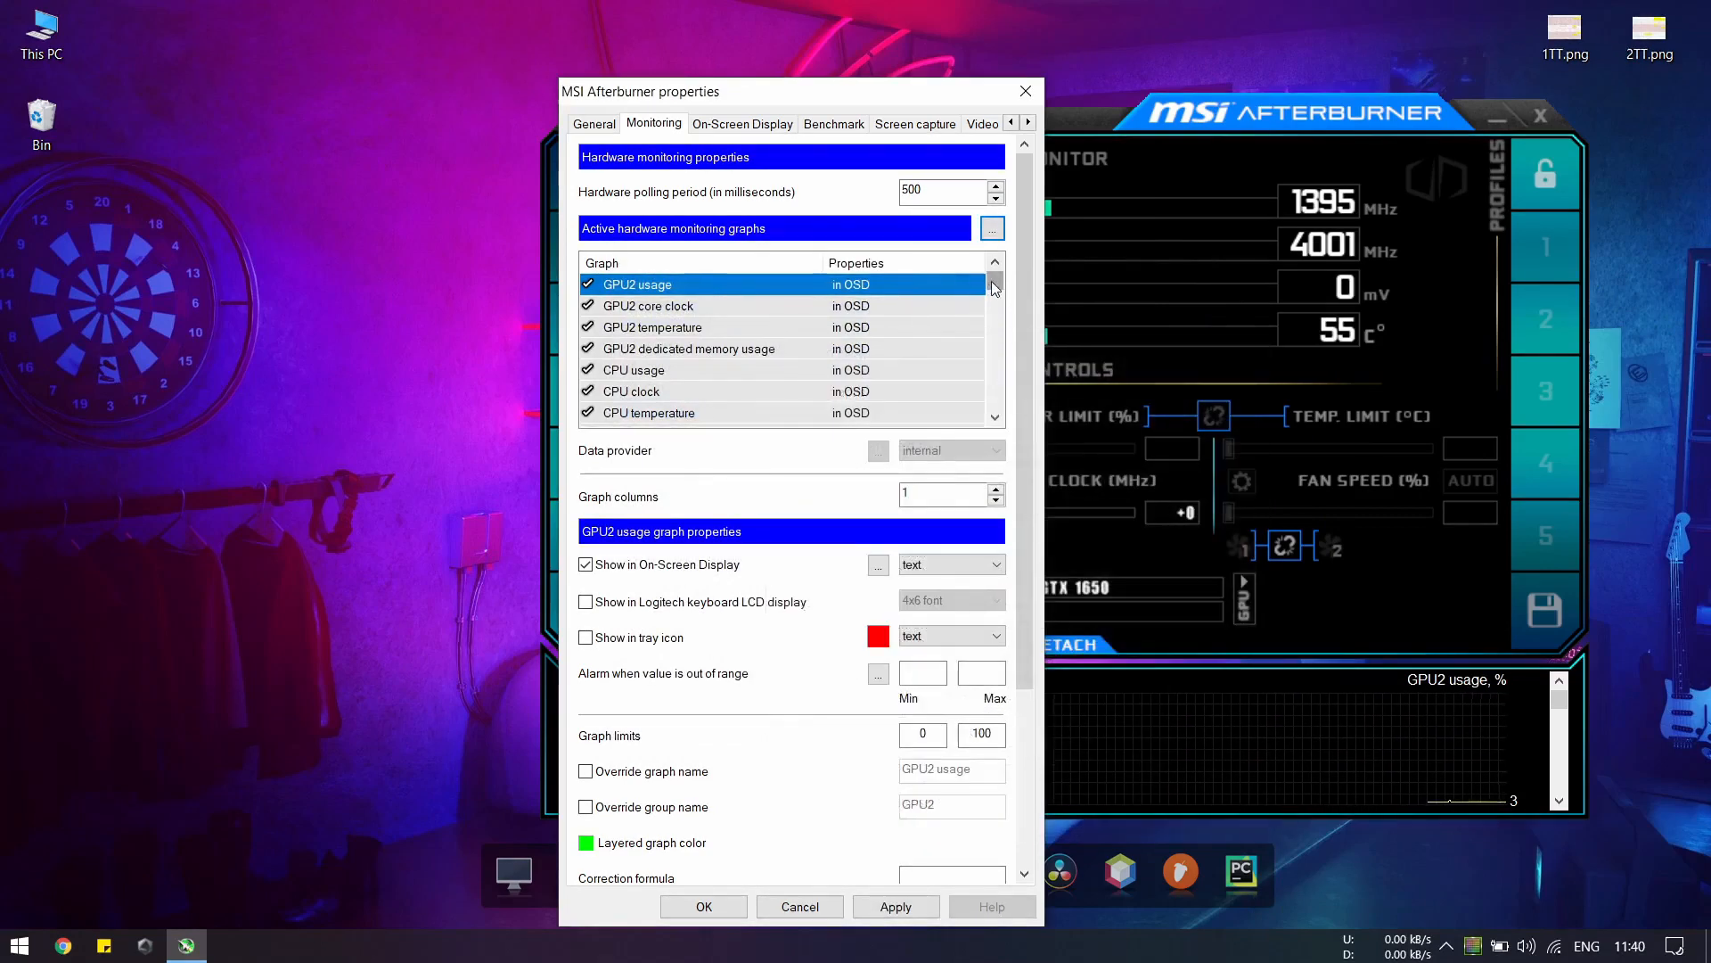
{"action": "scroll", "scroll_direction": "down", "scroll_amount": 3}
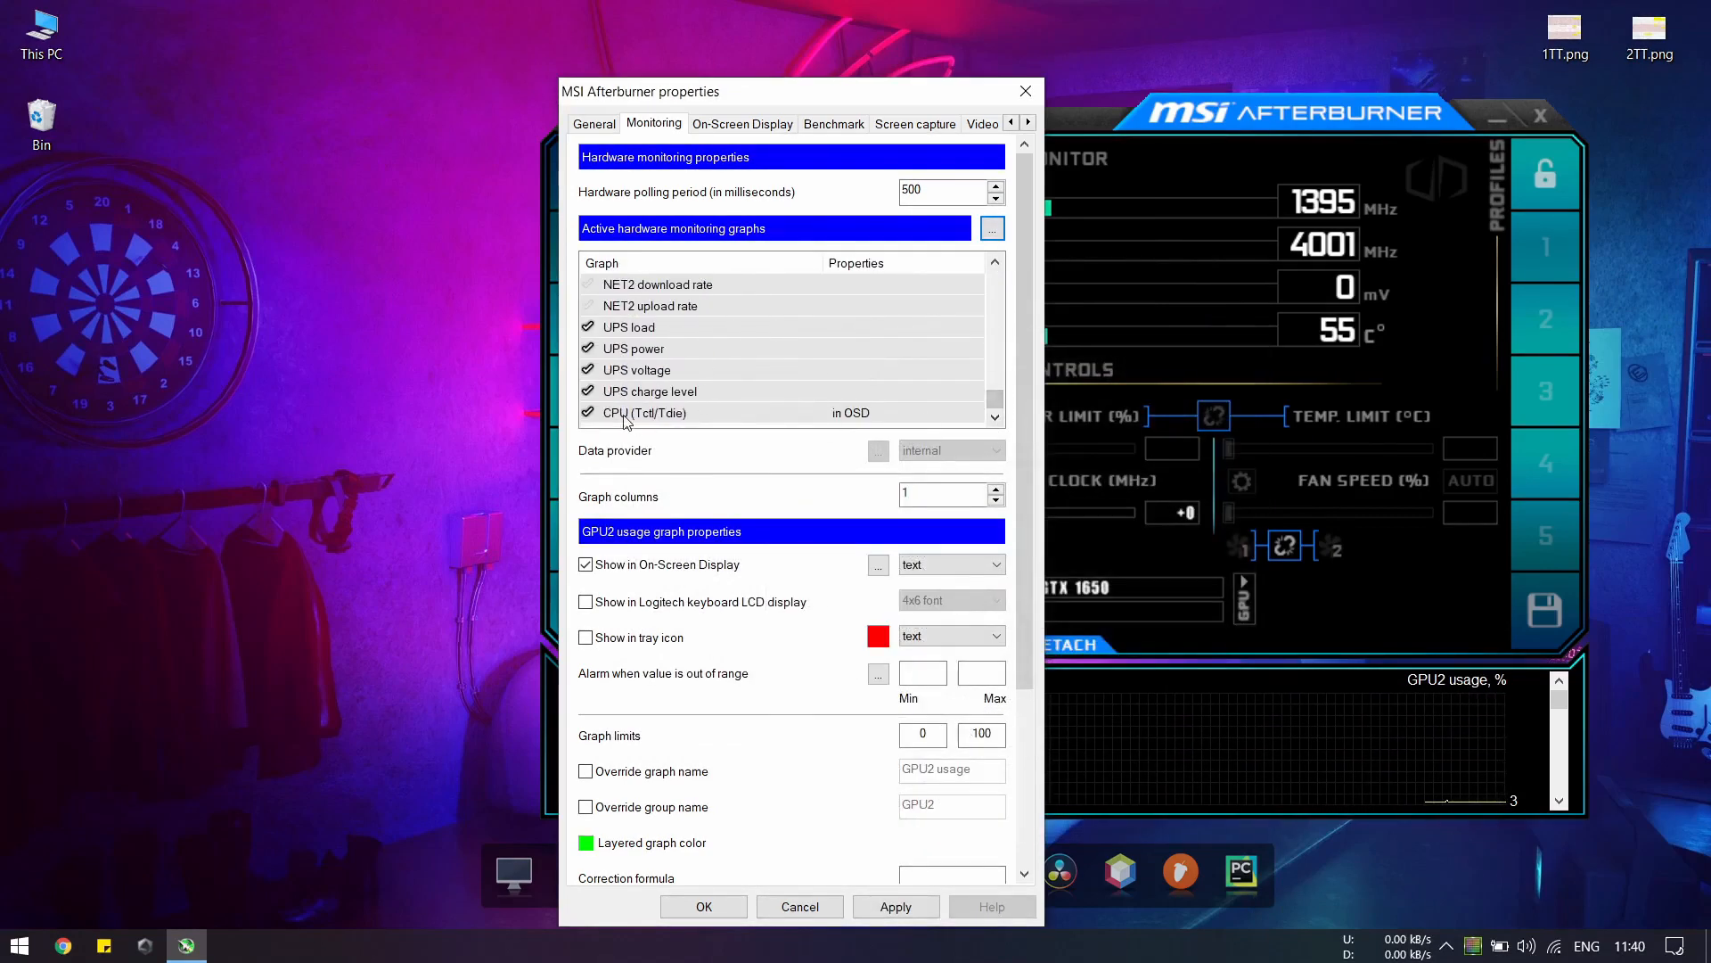
{"action": "left_click", "coordinate": [644, 412]}
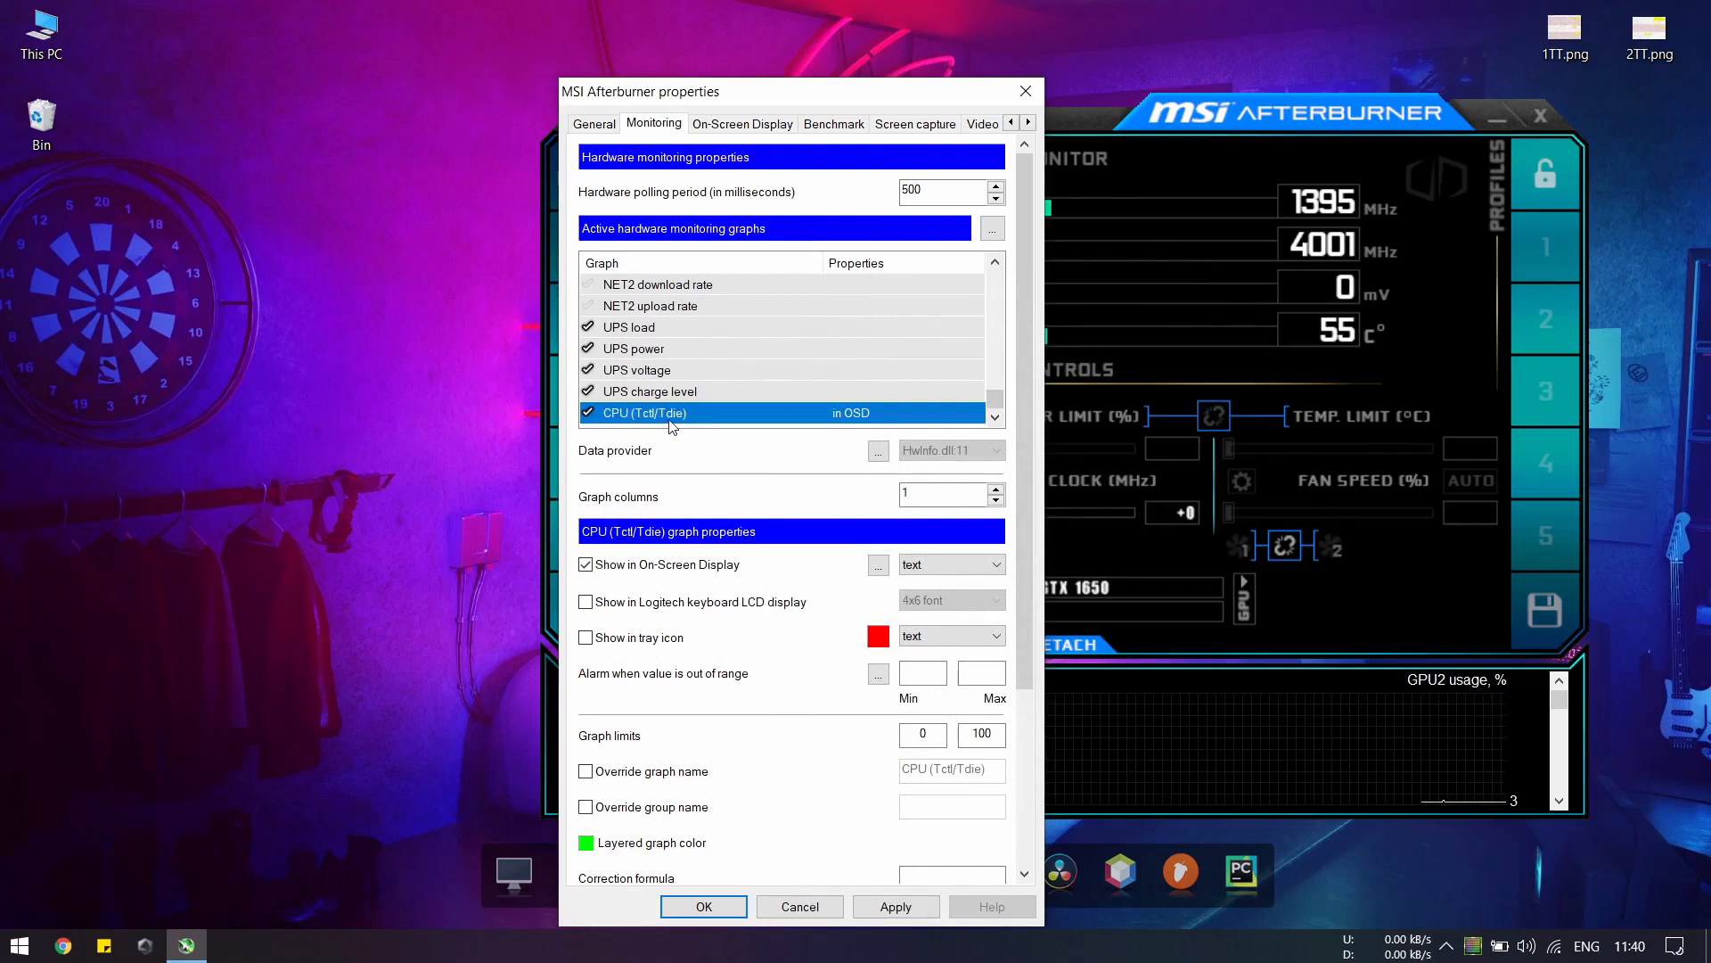
{"action": "mouse_move", "coordinate": [761, 417]}
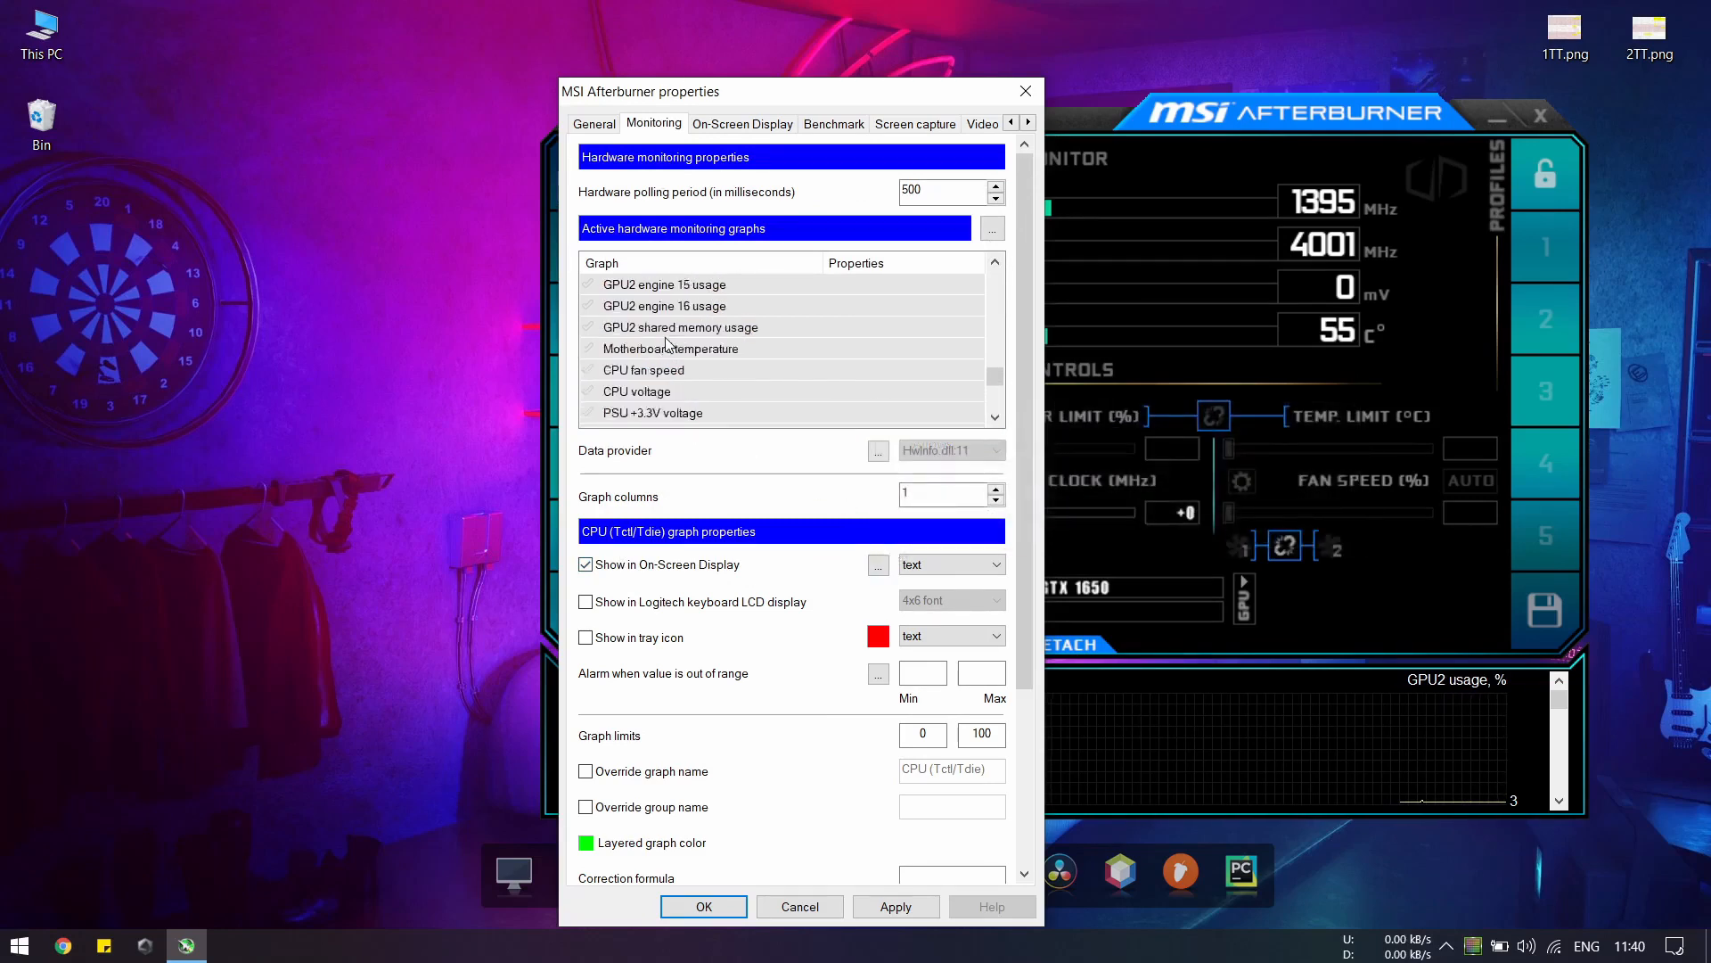
{"action": "scroll", "scroll_direction": "down", "scroll_amount": 3}
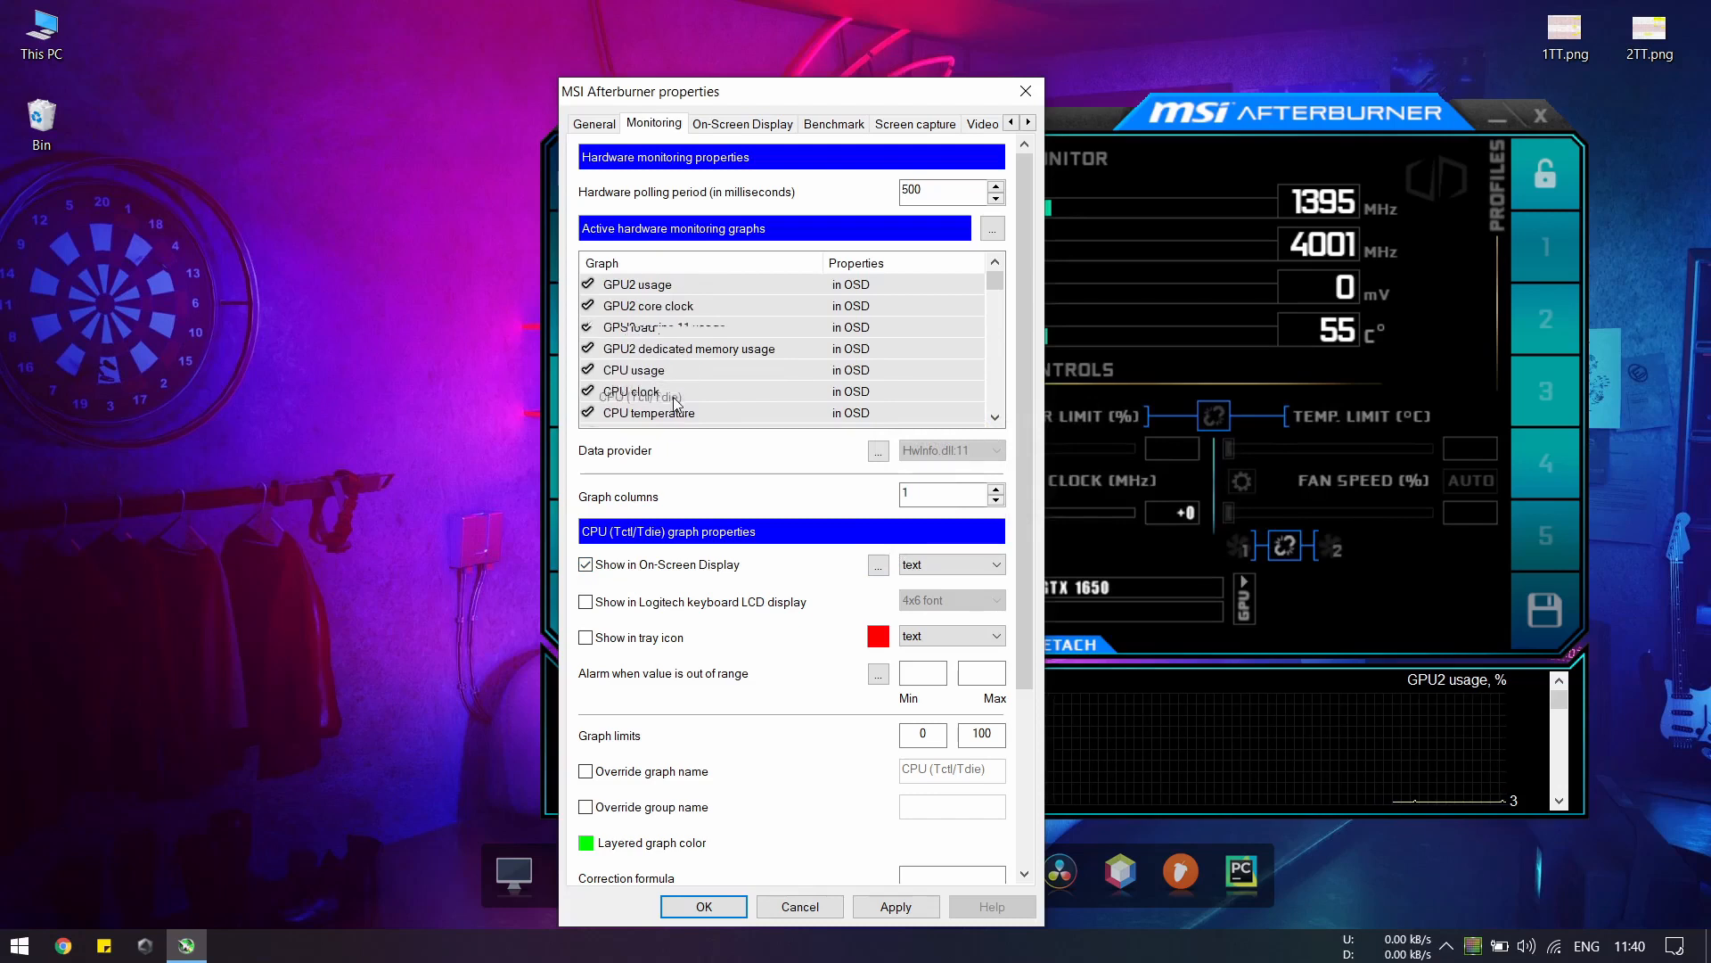
{"action": "left_click", "coordinate": [643, 412]}
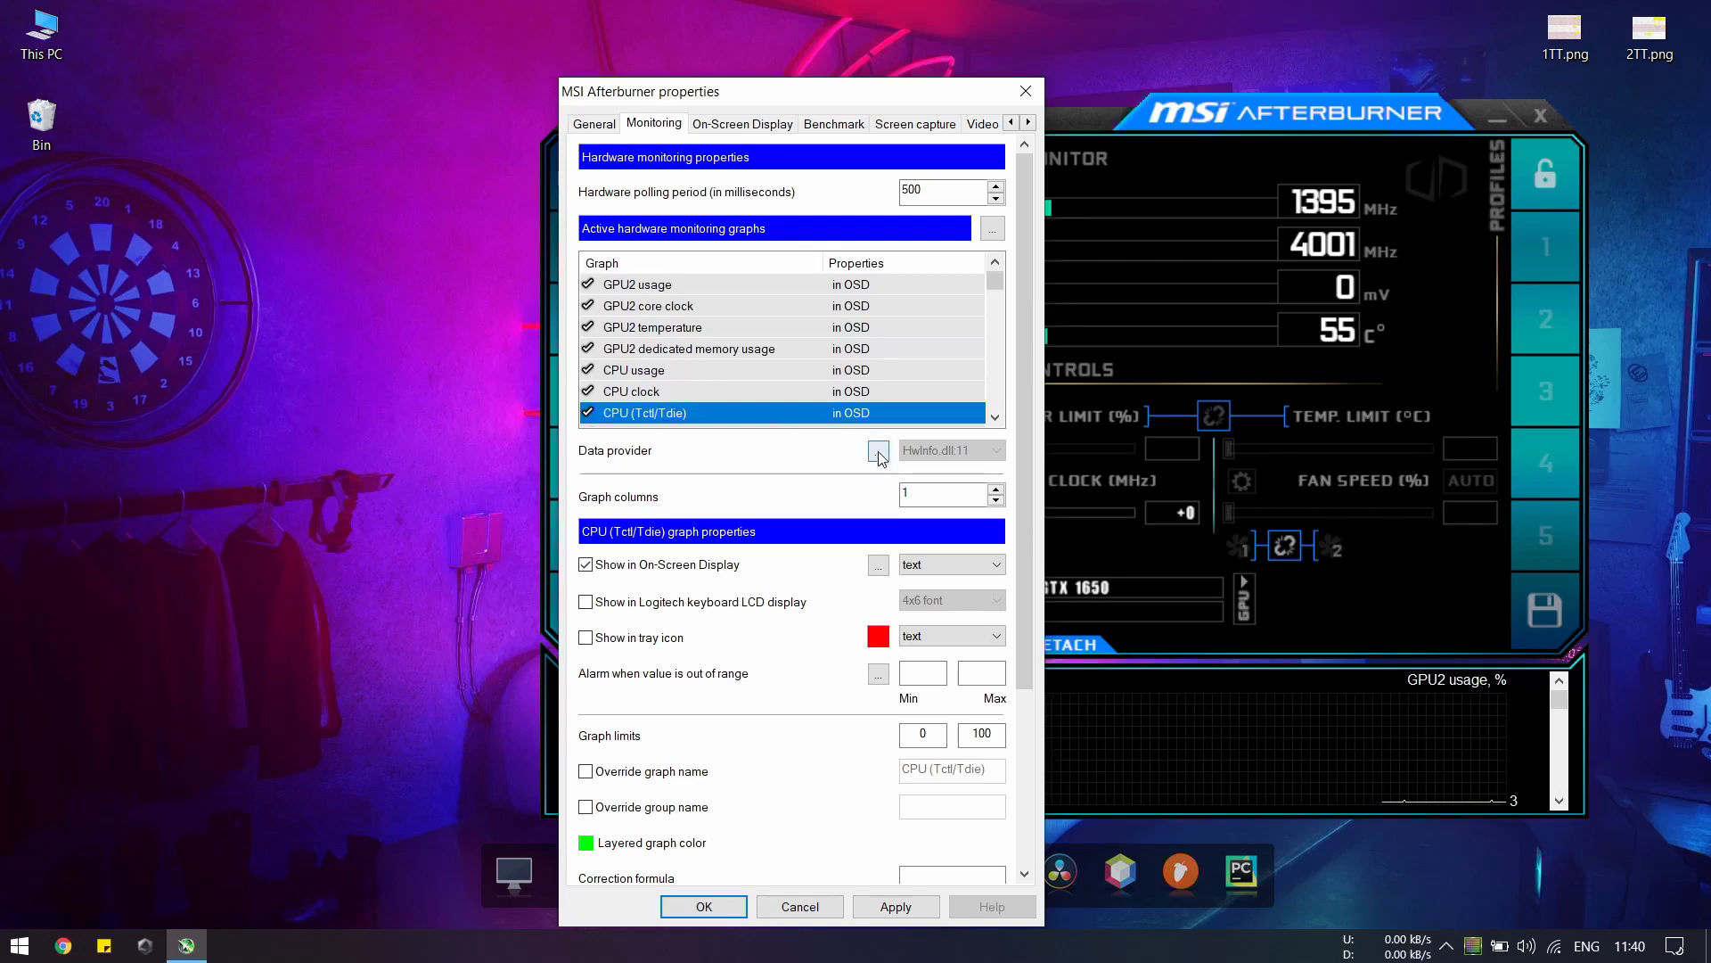
{"action": "mouse_move", "coordinate": [604, 461]}
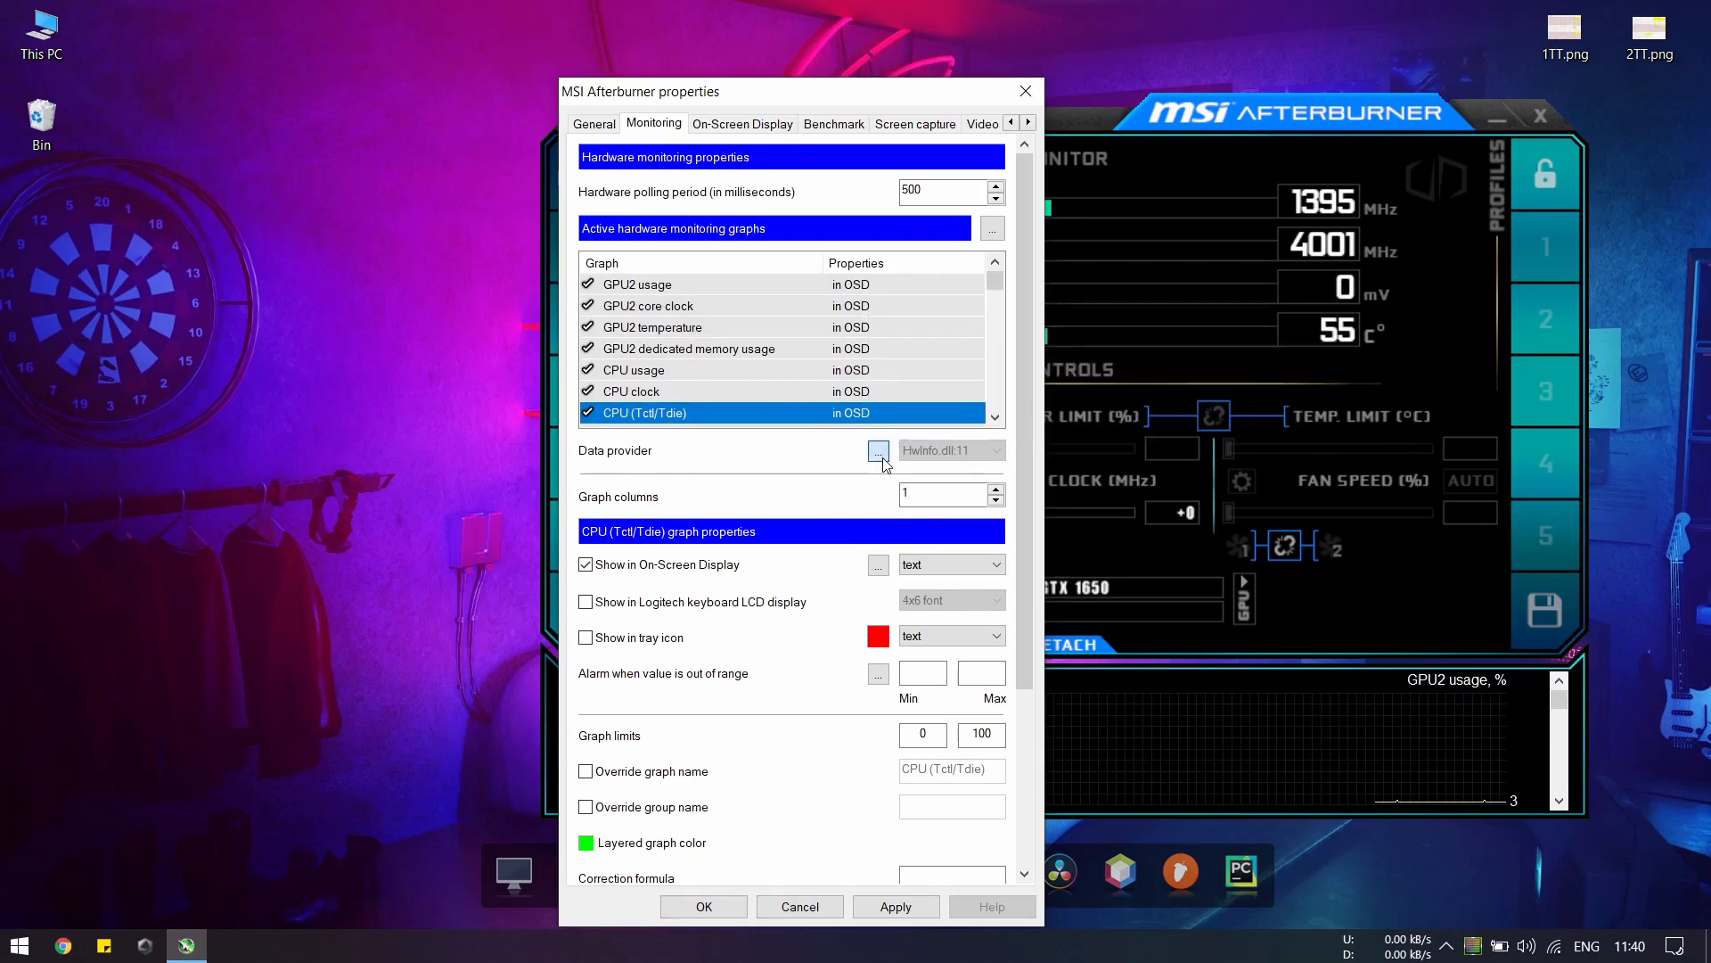
Step: Assign the CPU (Tctl/Tdie) source to group 'CPU' with a 0–105 range
{"action": "left_click", "coordinate": [879, 451]}
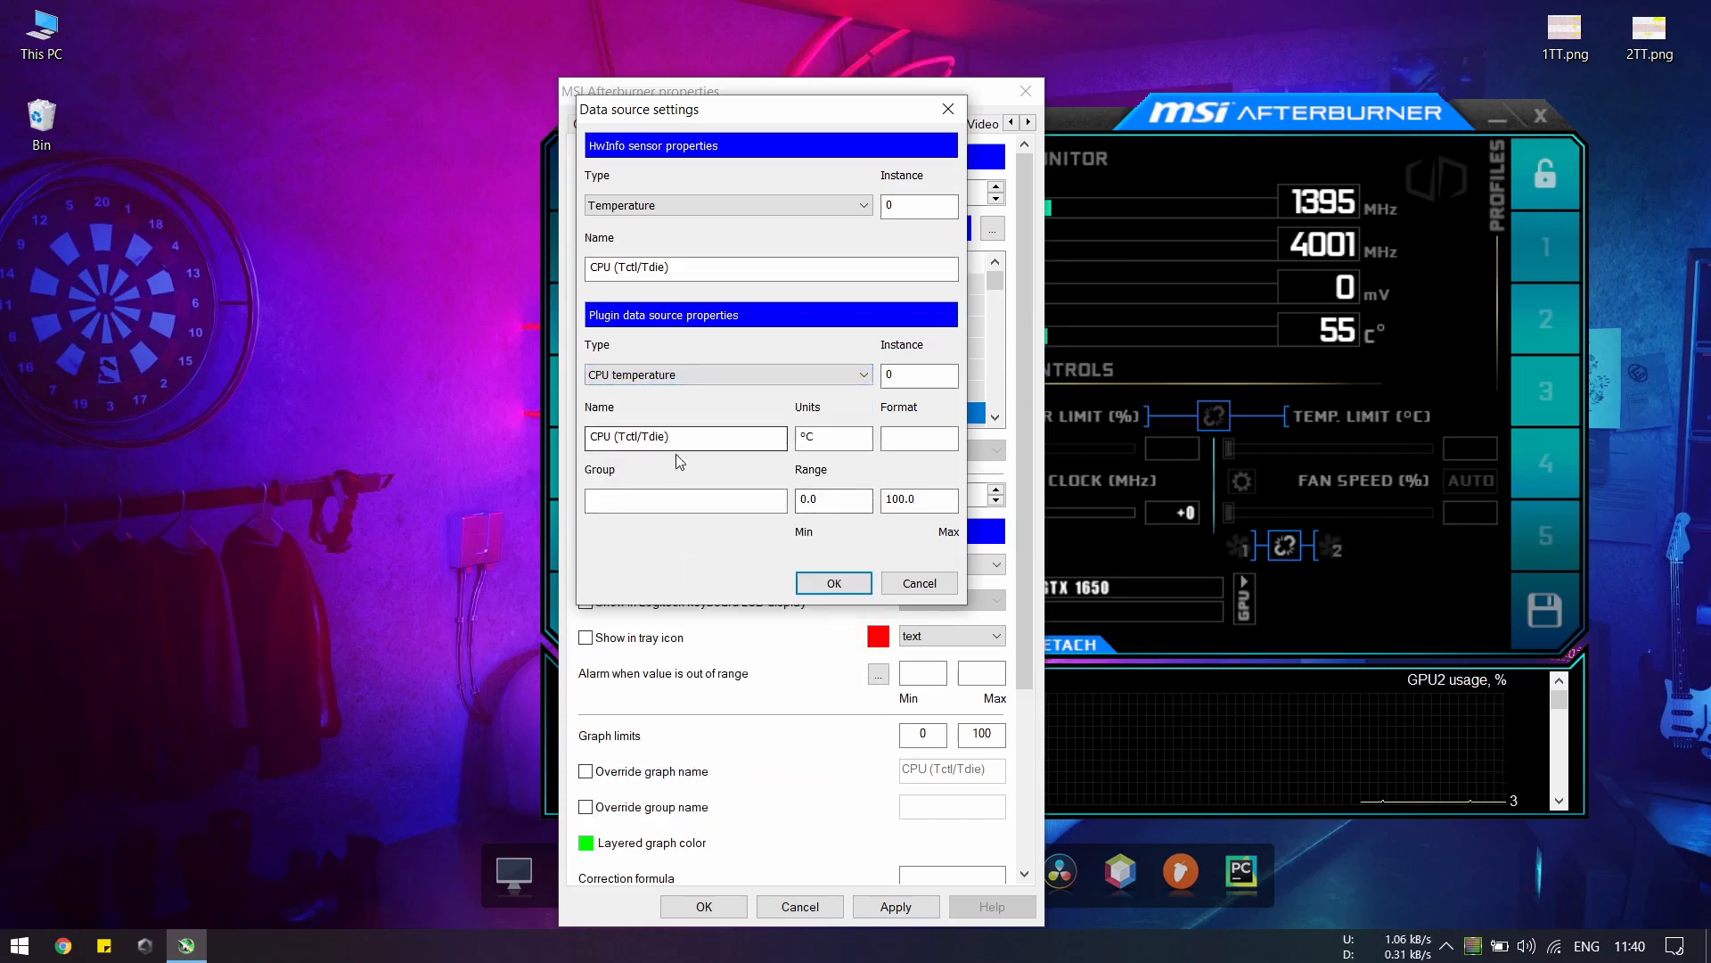
{"action": "type", "text": "c"}
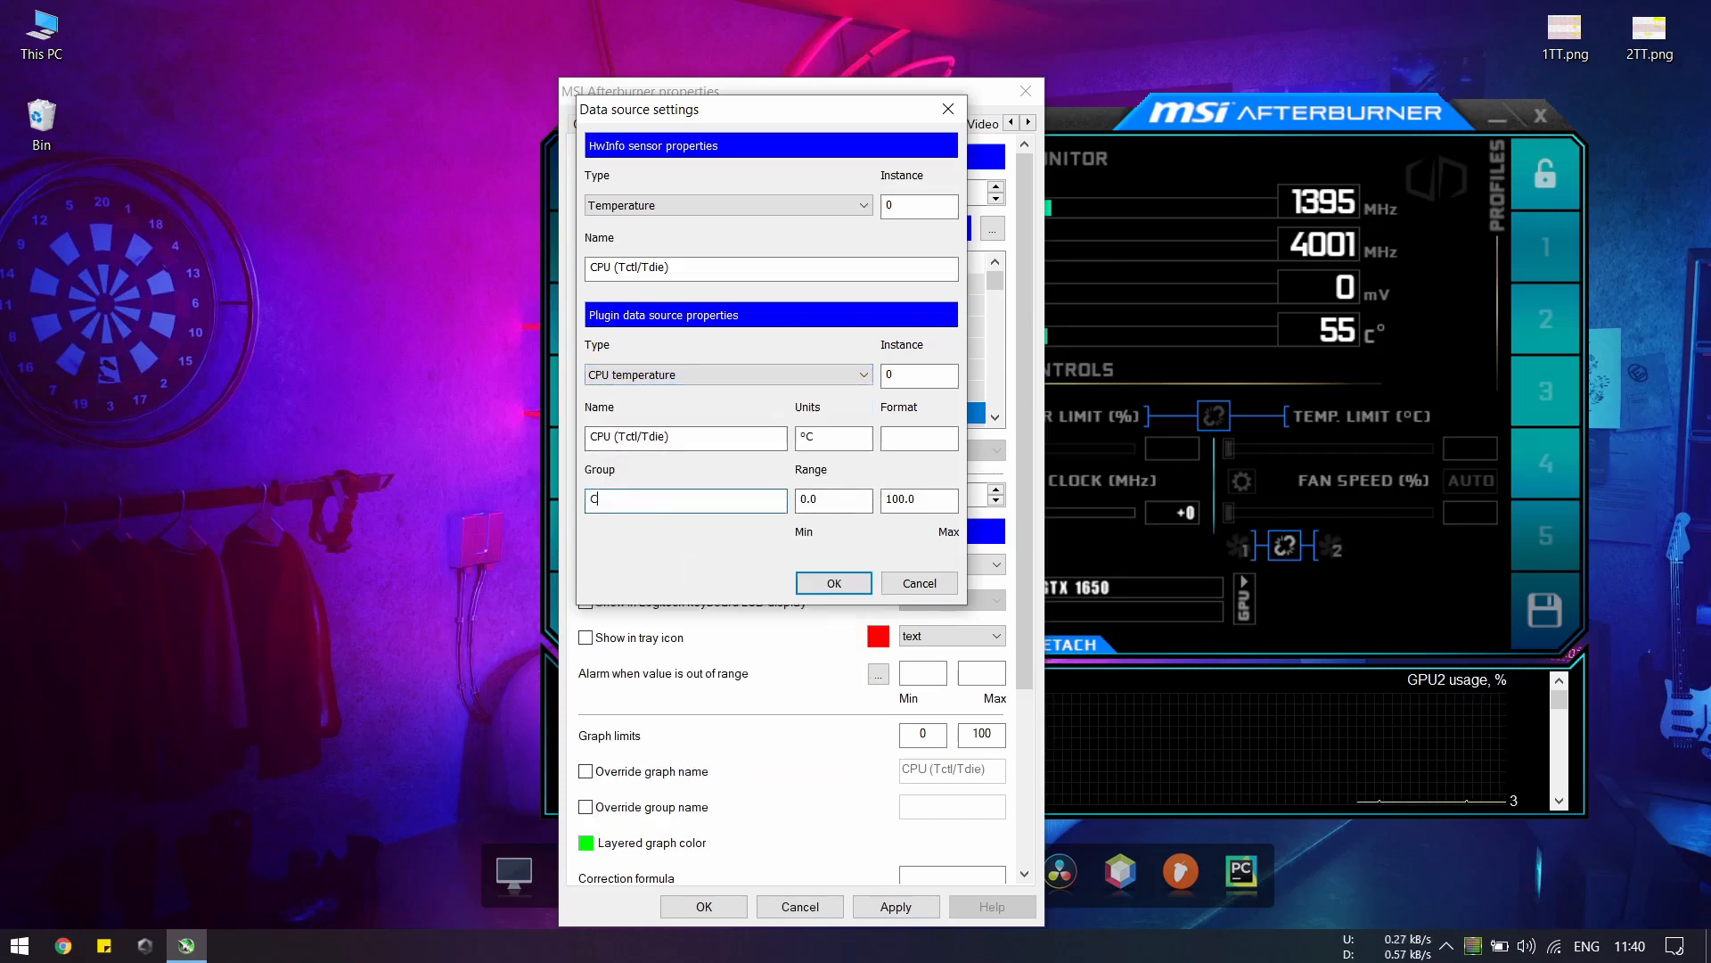
{"action": "type", "text": "PU"}
{"action": "left_click", "coordinate": [918, 497]}
{"action": "type", "text": "105"}
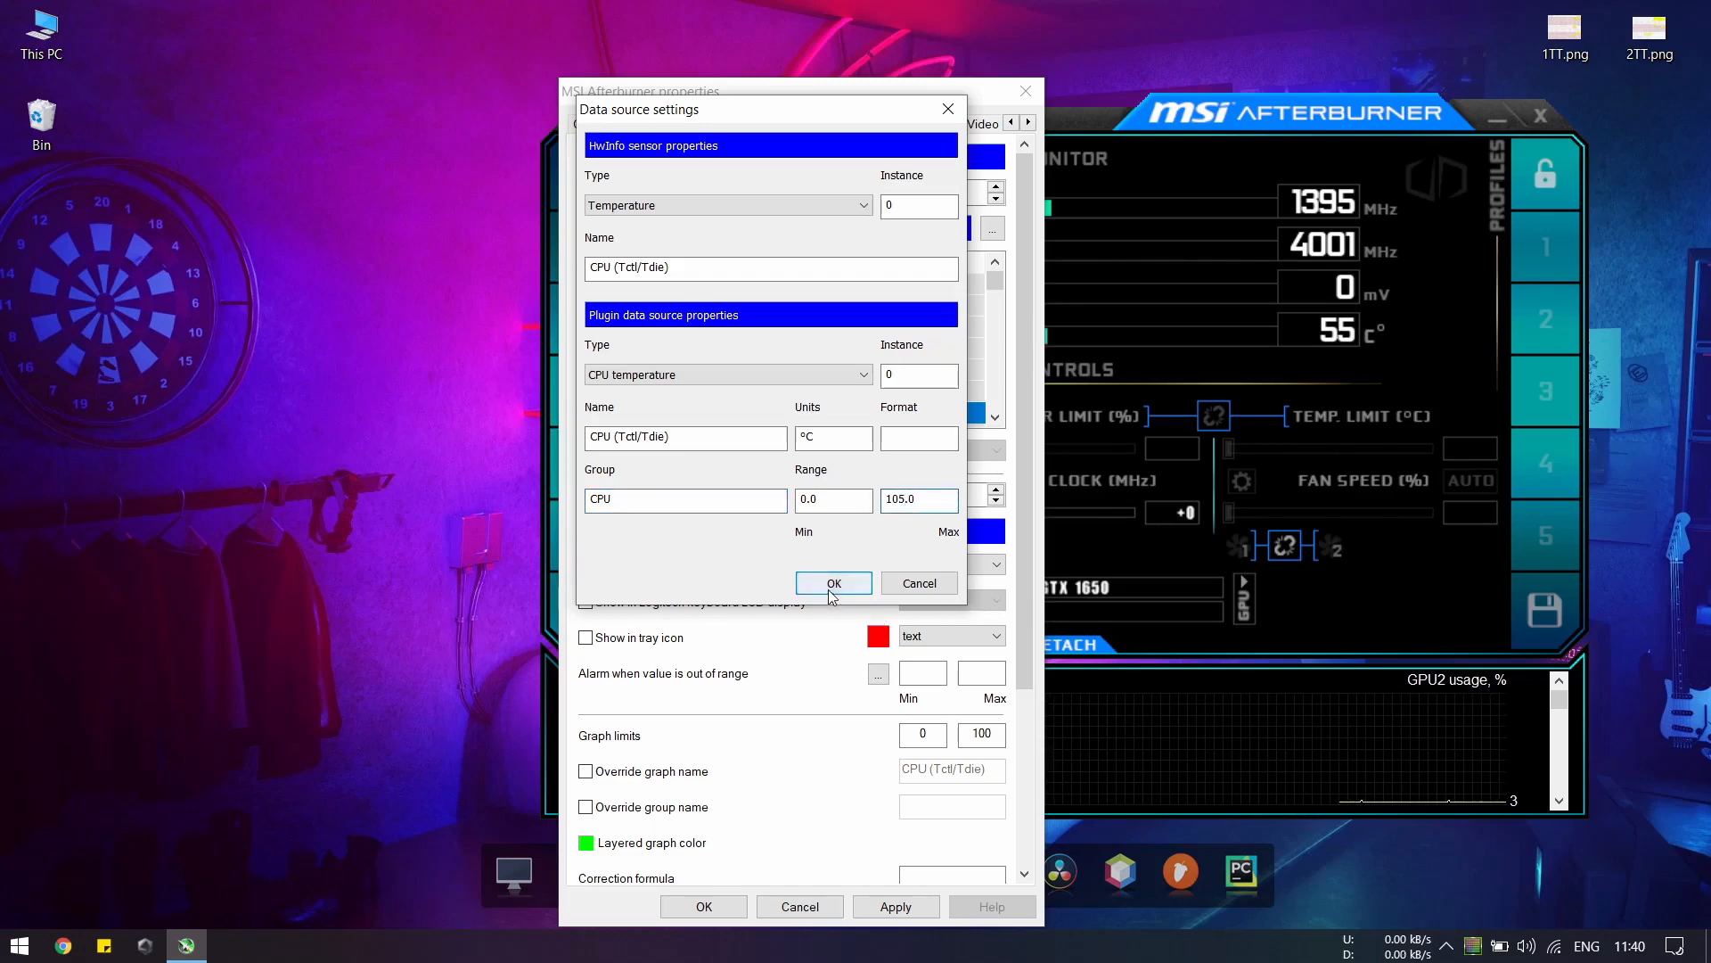
{"action": "left_click", "coordinate": [833, 581]}
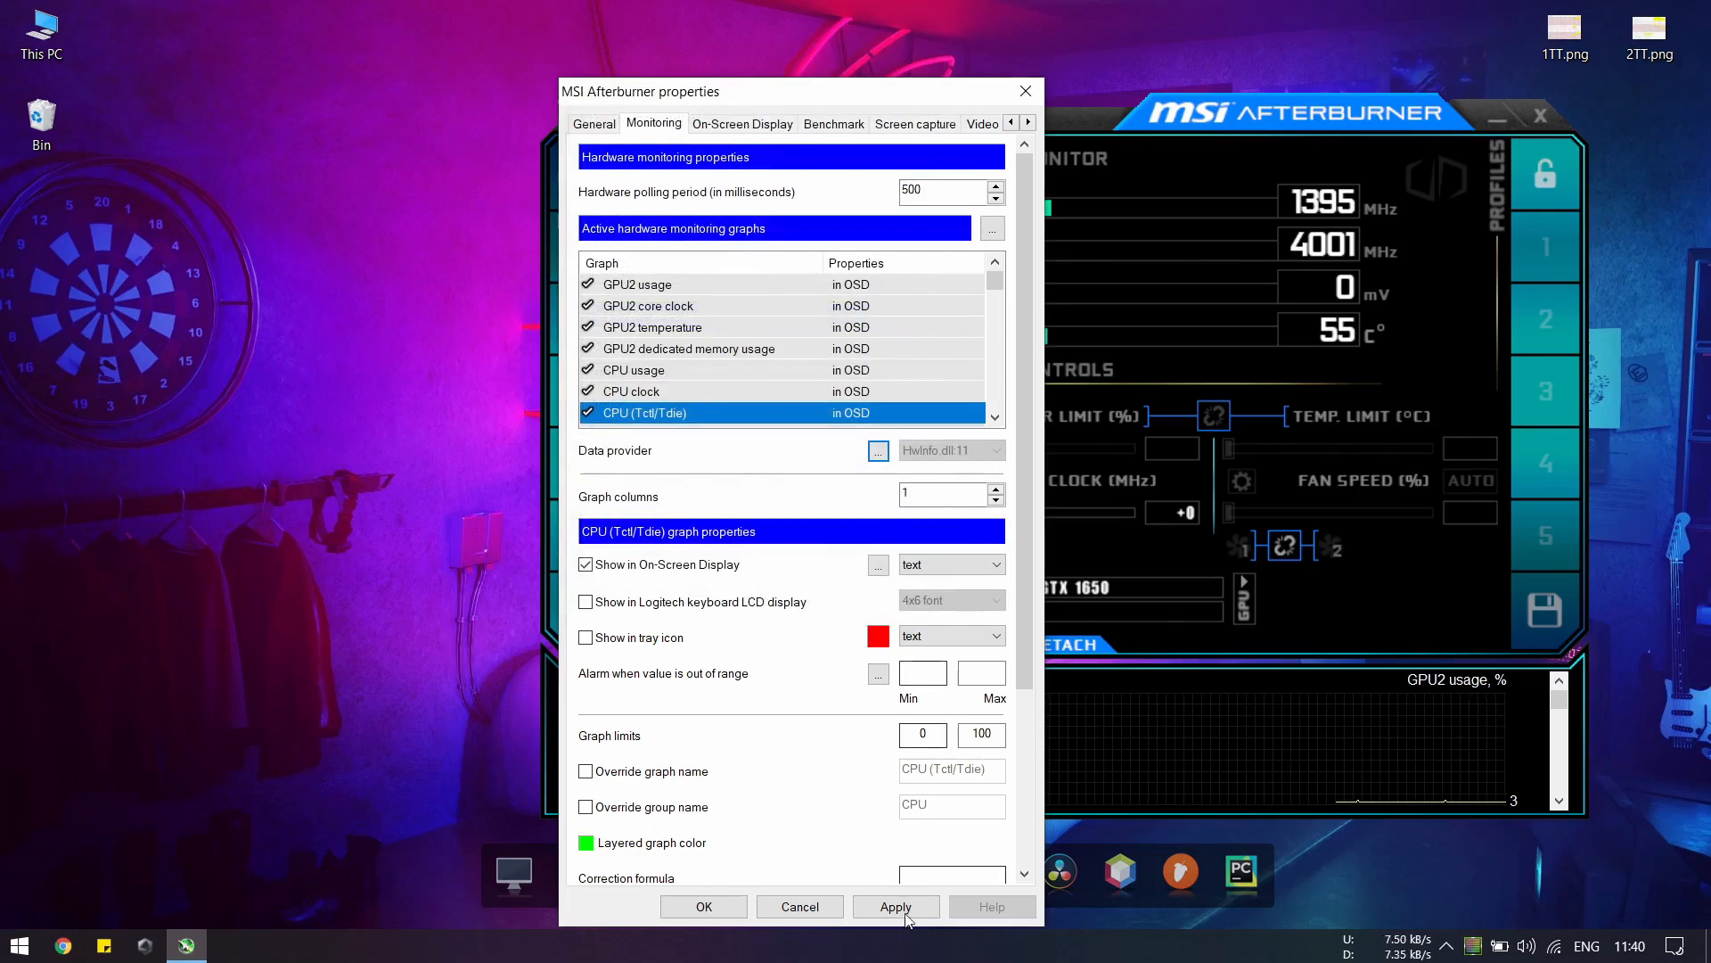
Step: Apply the monitoring changes and close the properties window
{"action": "left_click", "coordinate": [895, 905]}
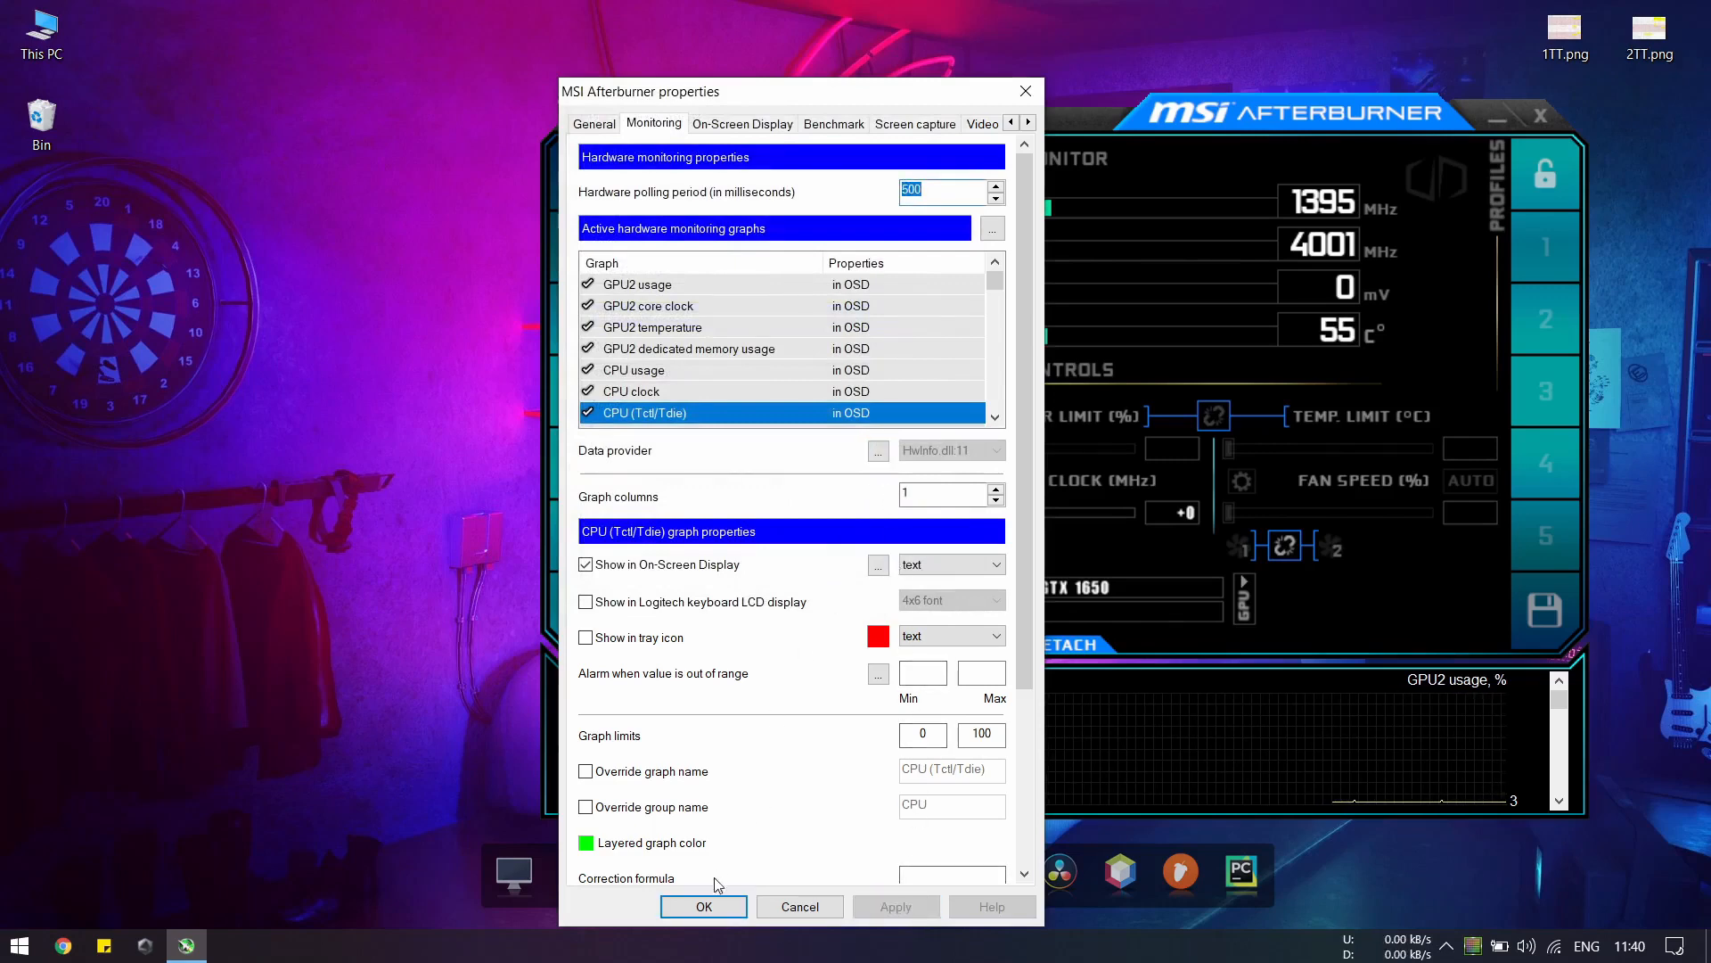
{"action": "left_click", "coordinate": [703, 906]}
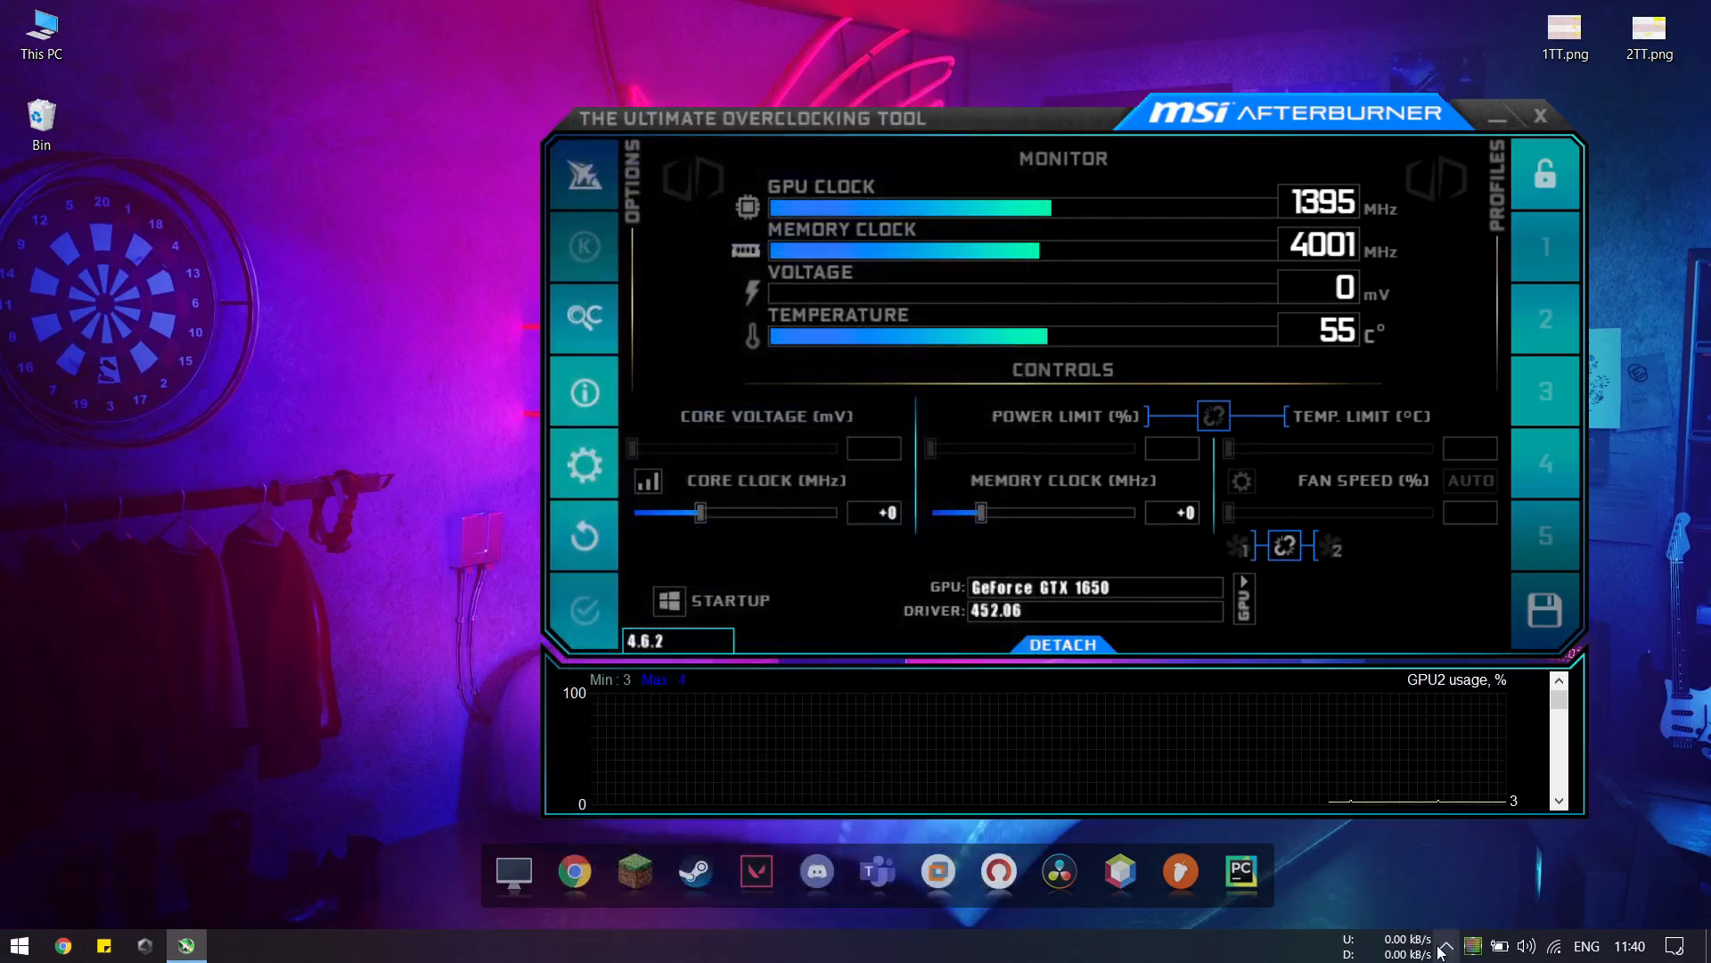
{"action": "mouse_move", "coordinate": [888, 609]}
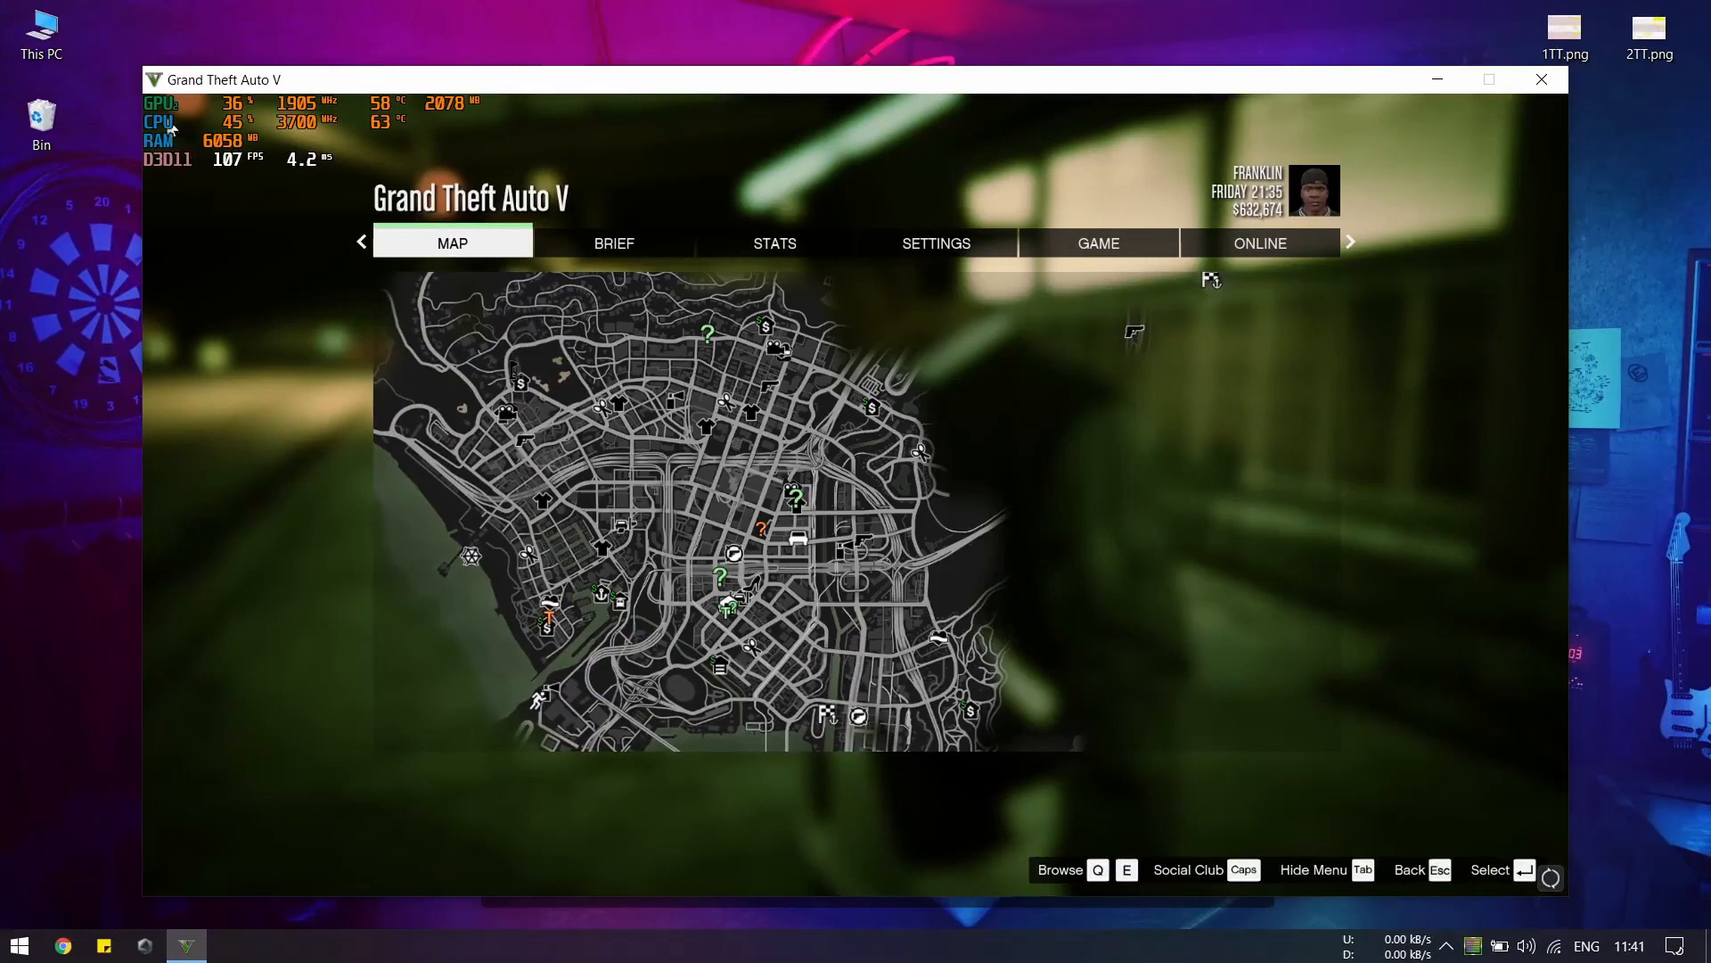
{"action": "mouse_move", "coordinate": [376, 134]}
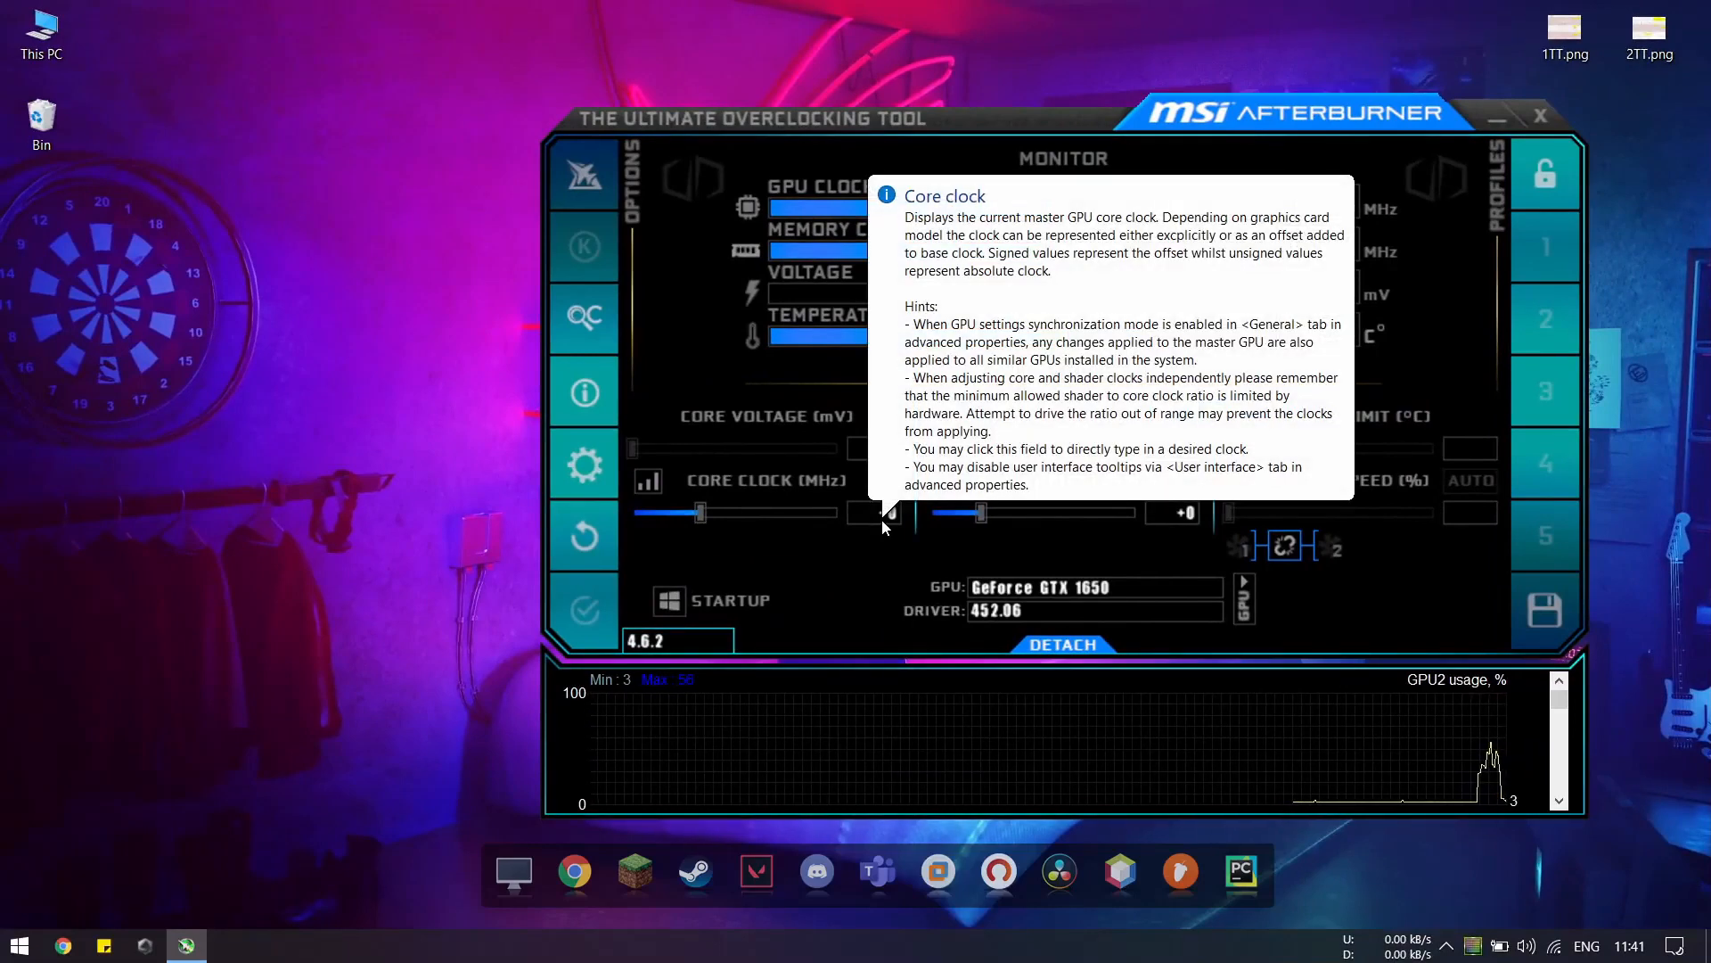
Step: Reopen the Monitoring settings showing CPU (Tctl/Tdie) in the OSD graphs and a 500 ms polling period
{"action": "left_click", "coordinate": [585, 463]}
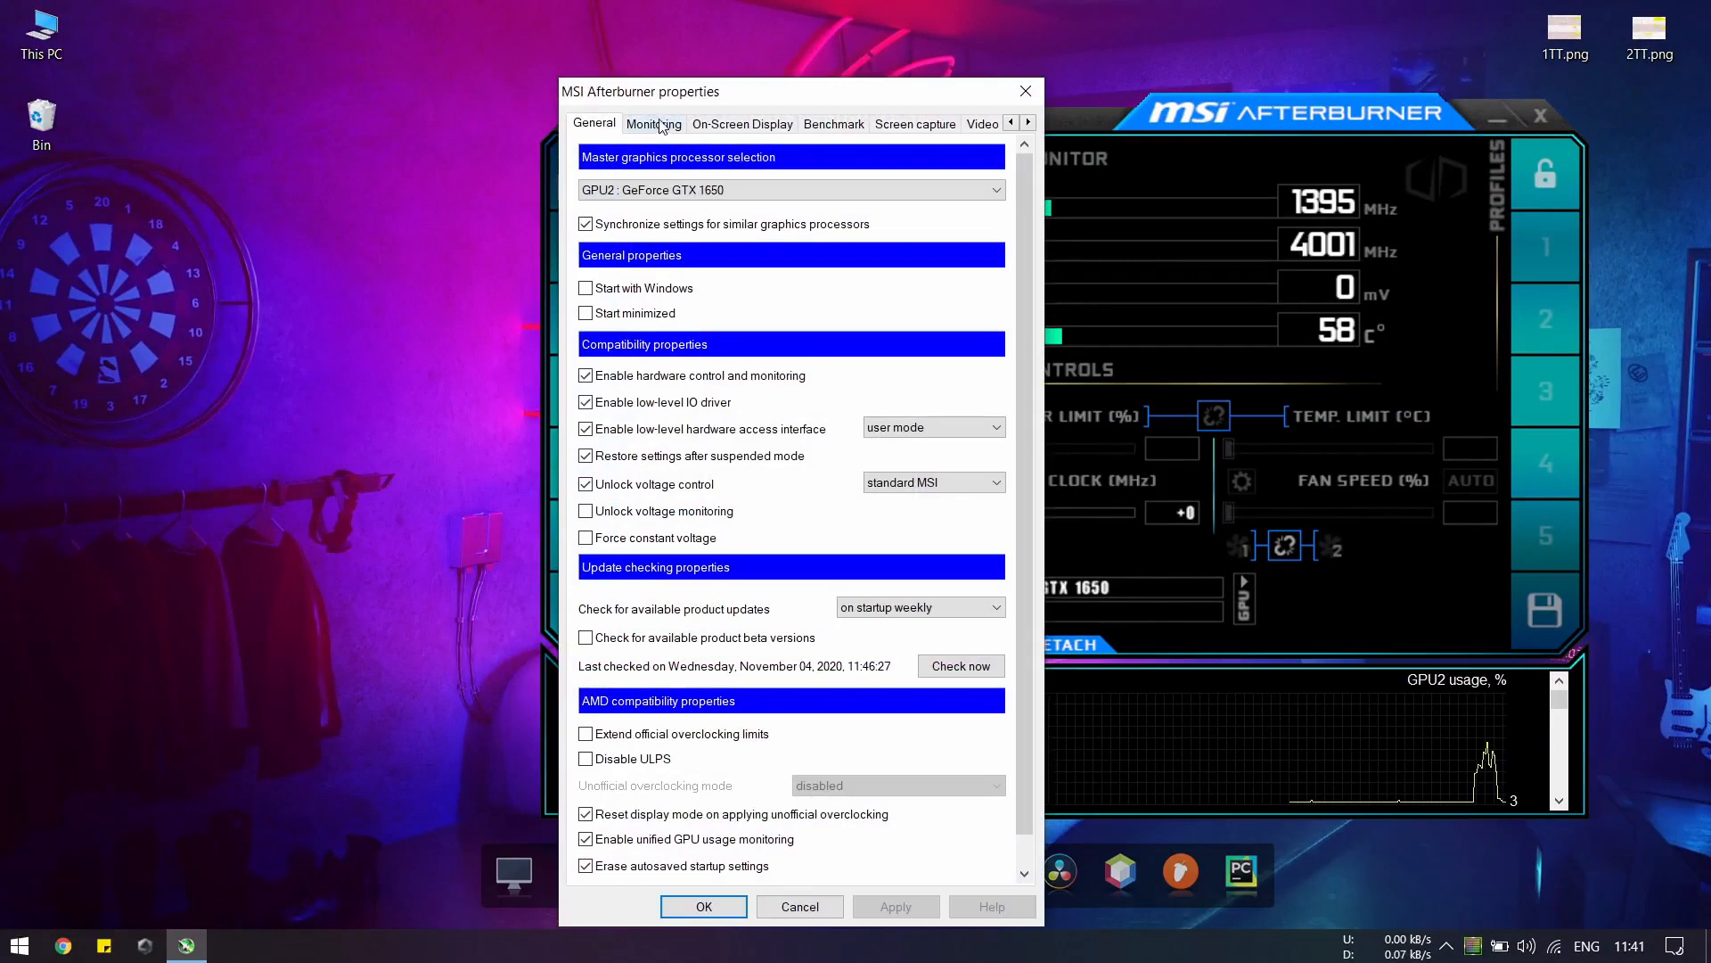
{"action": "left_click", "coordinate": [653, 123]}
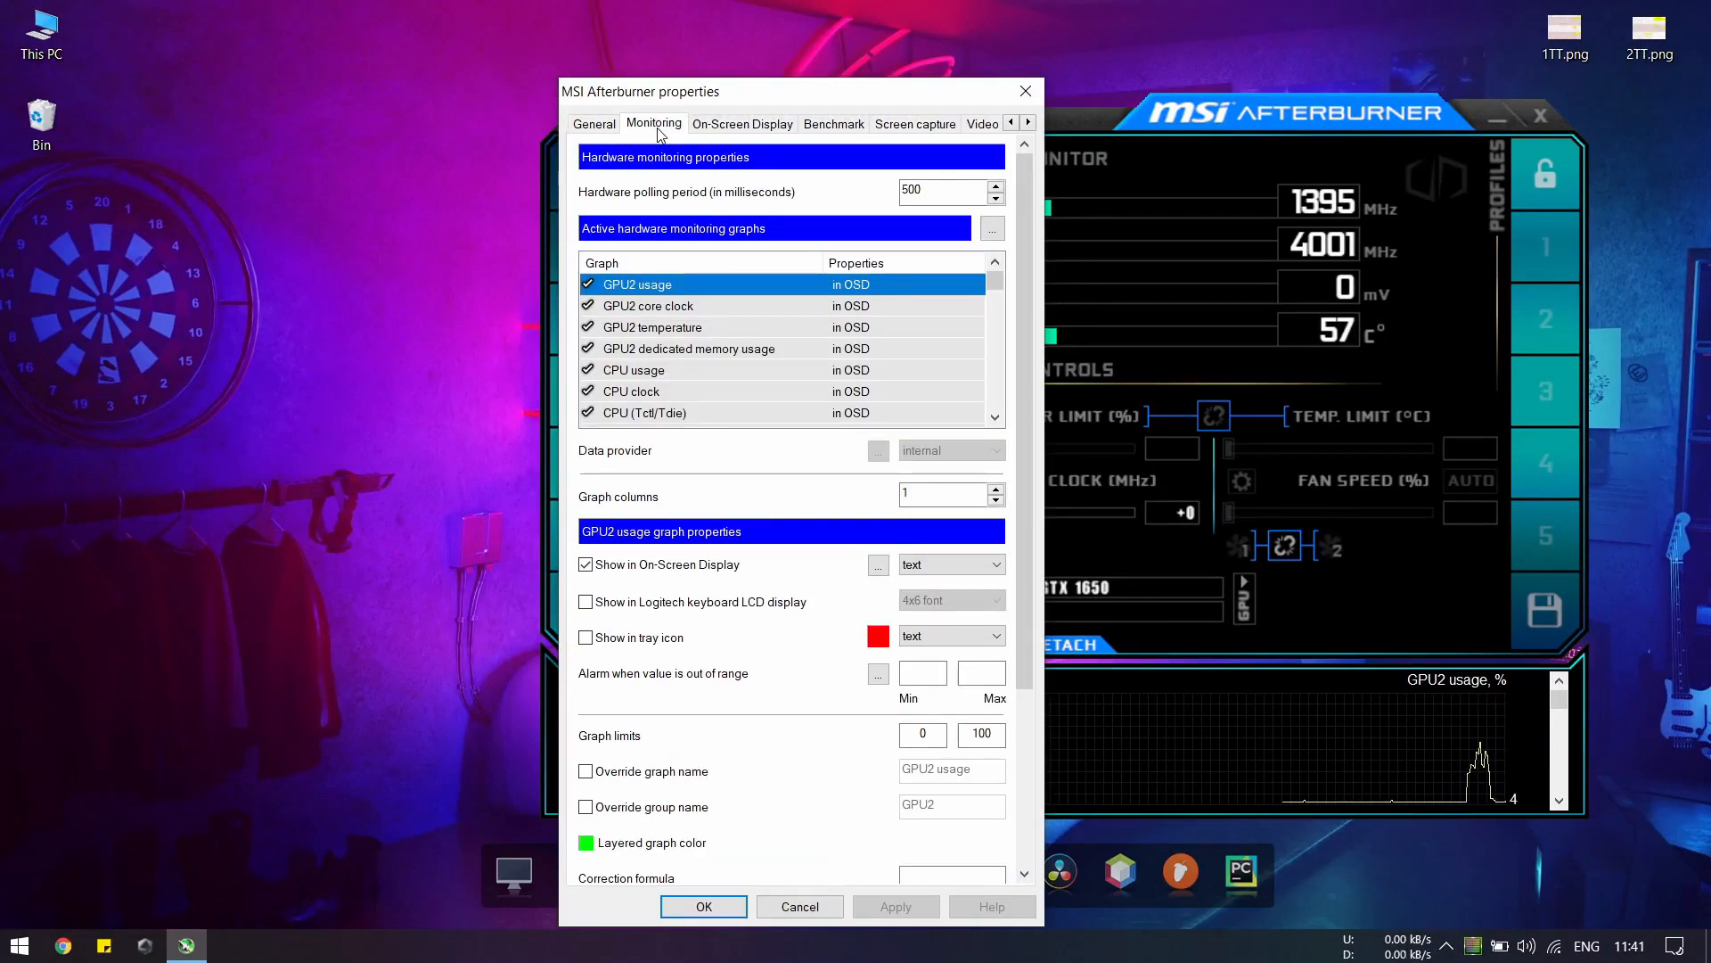
{"action": "mouse_move", "coordinate": [731, 194]}
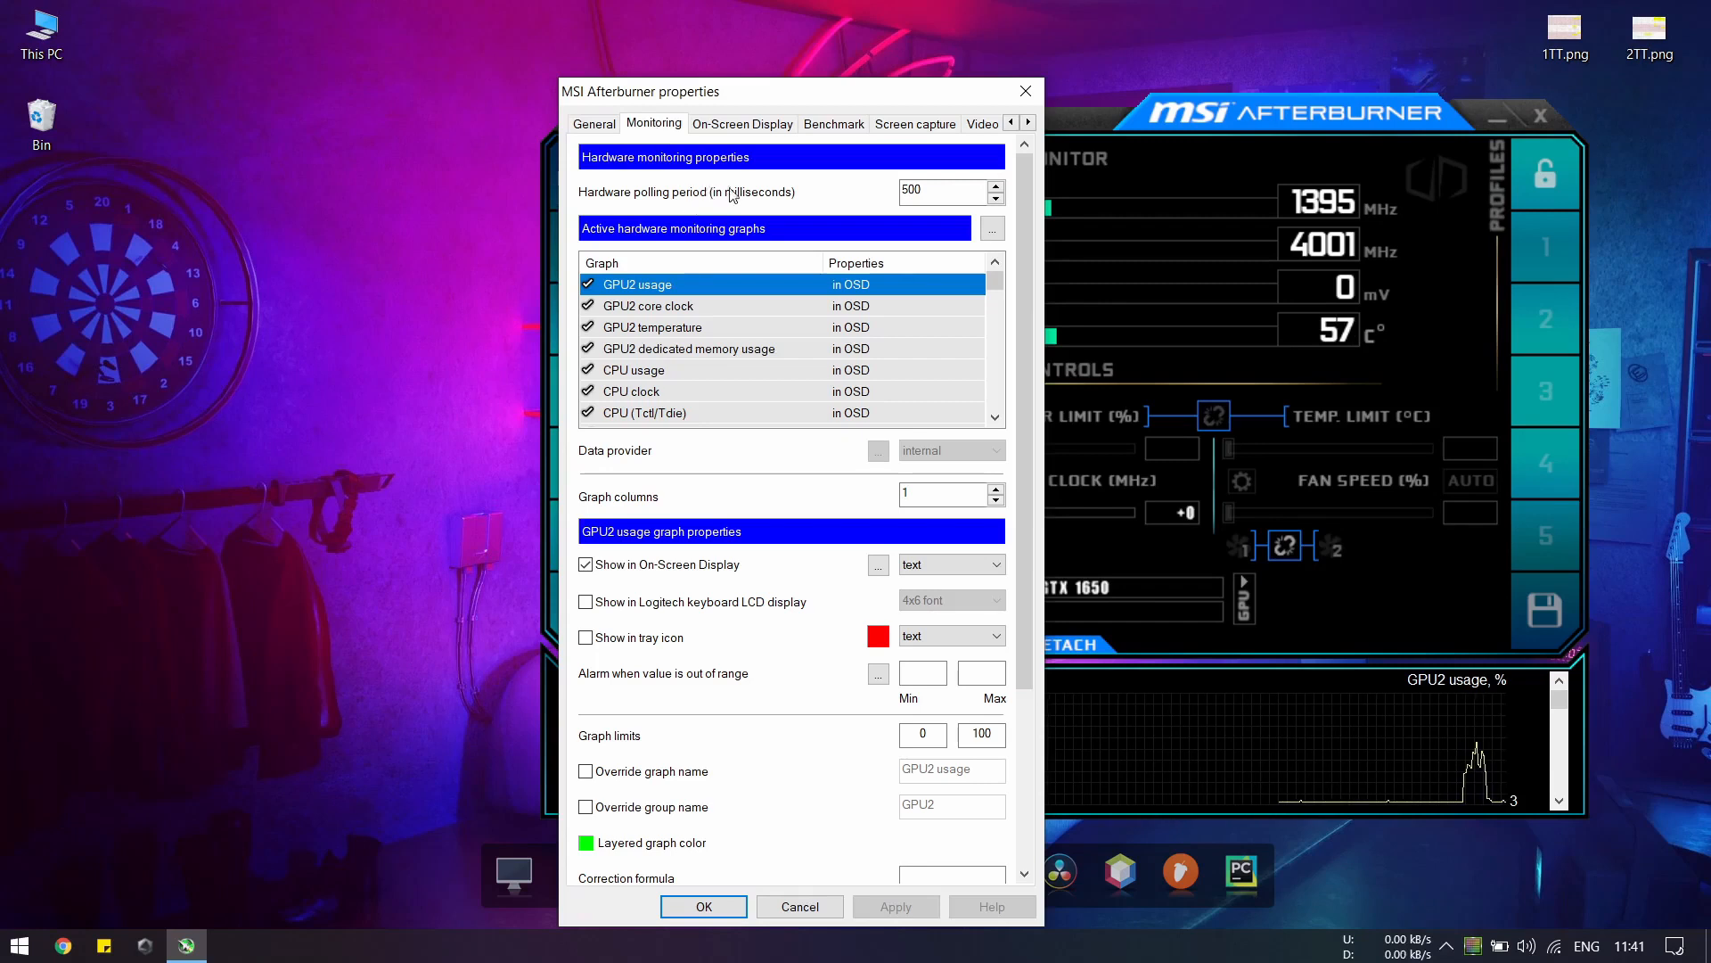
{"action": "left_click", "coordinate": [940, 190]}
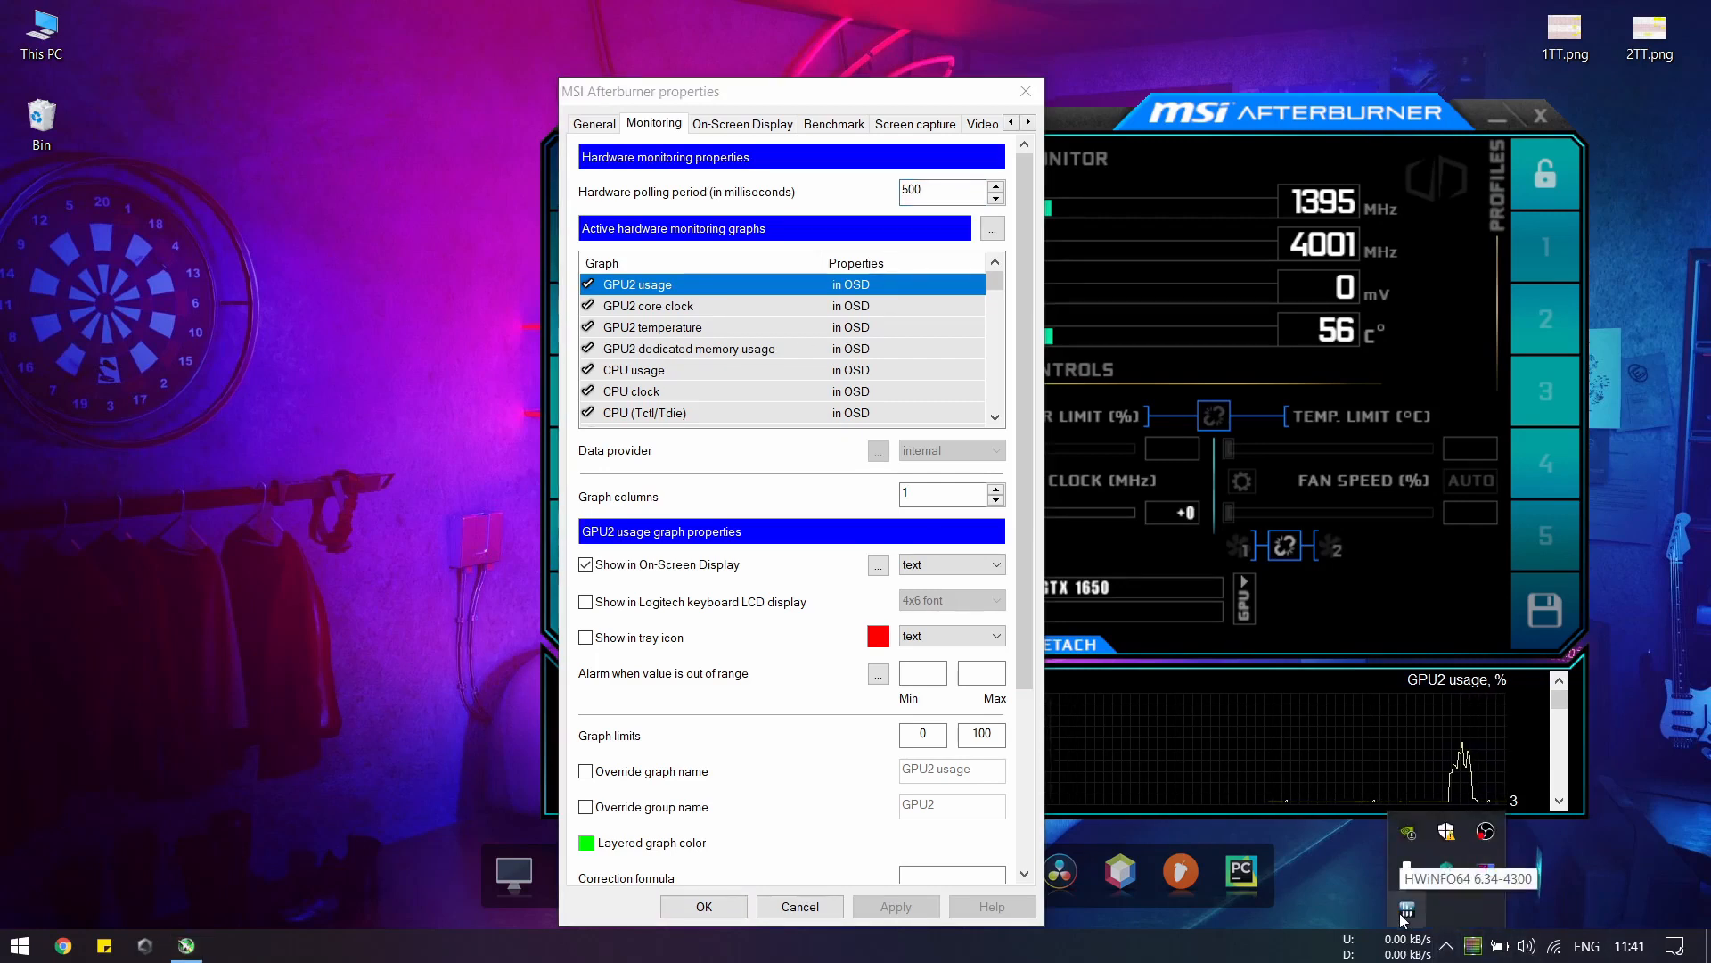
{"action": "left_click", "coordinate": [939, 191]}
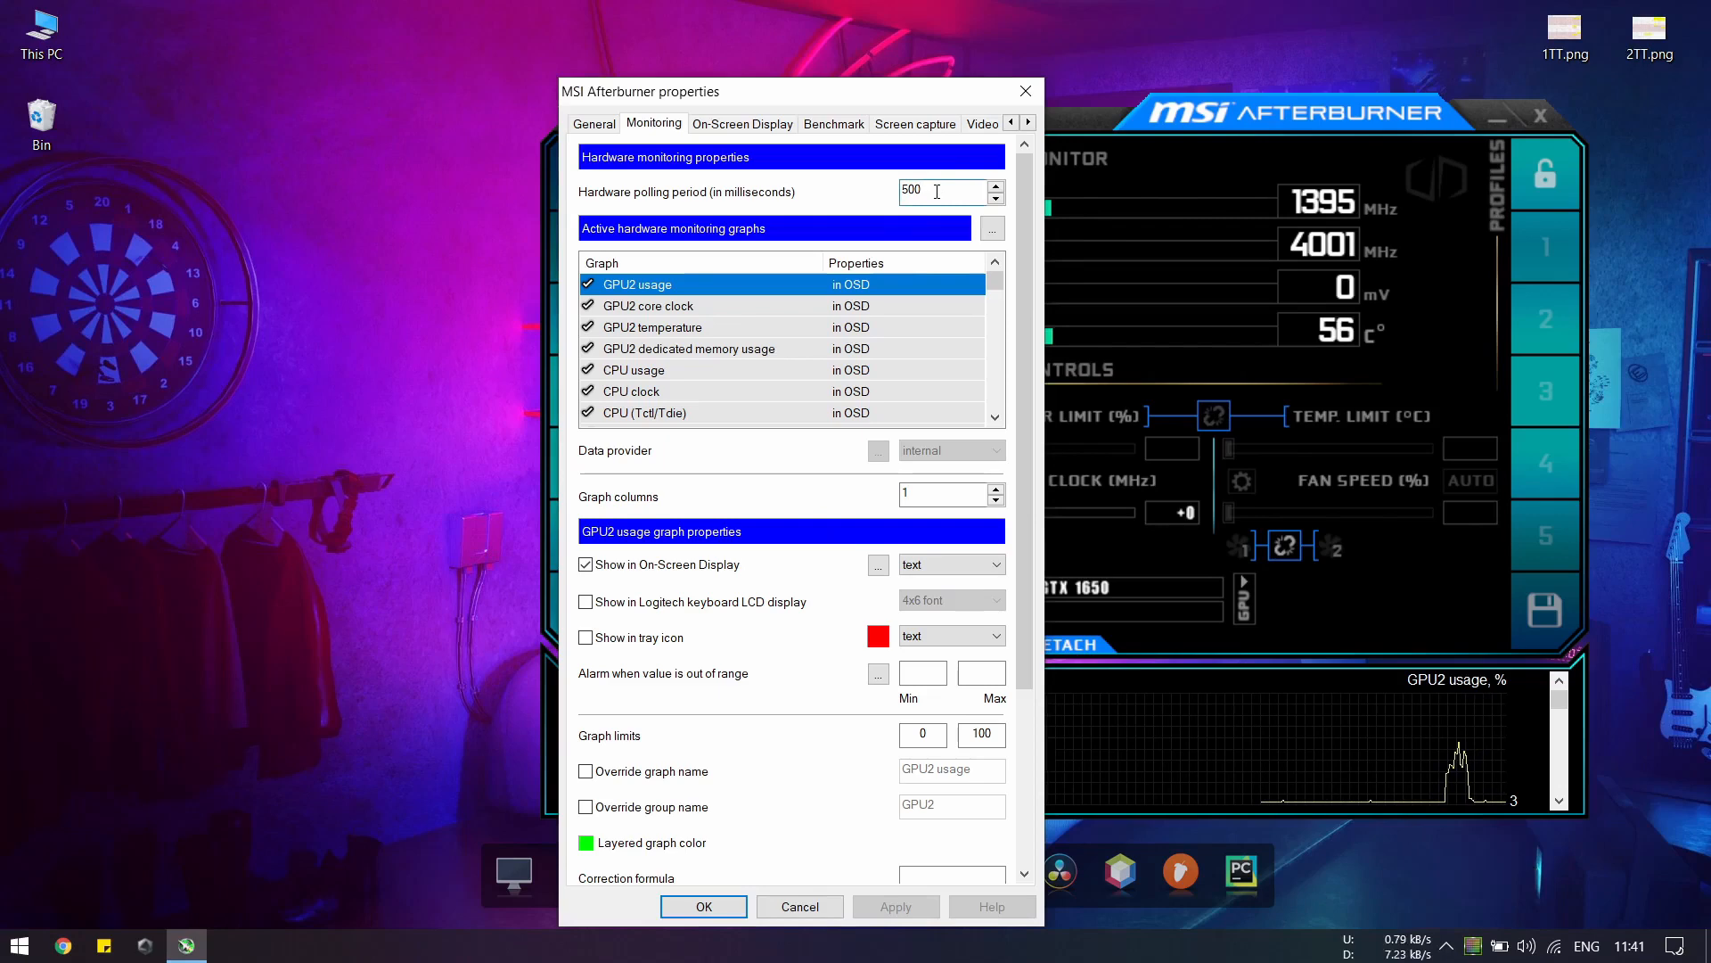
{"action": "mouse_move", "coordinate": [863, 194]}
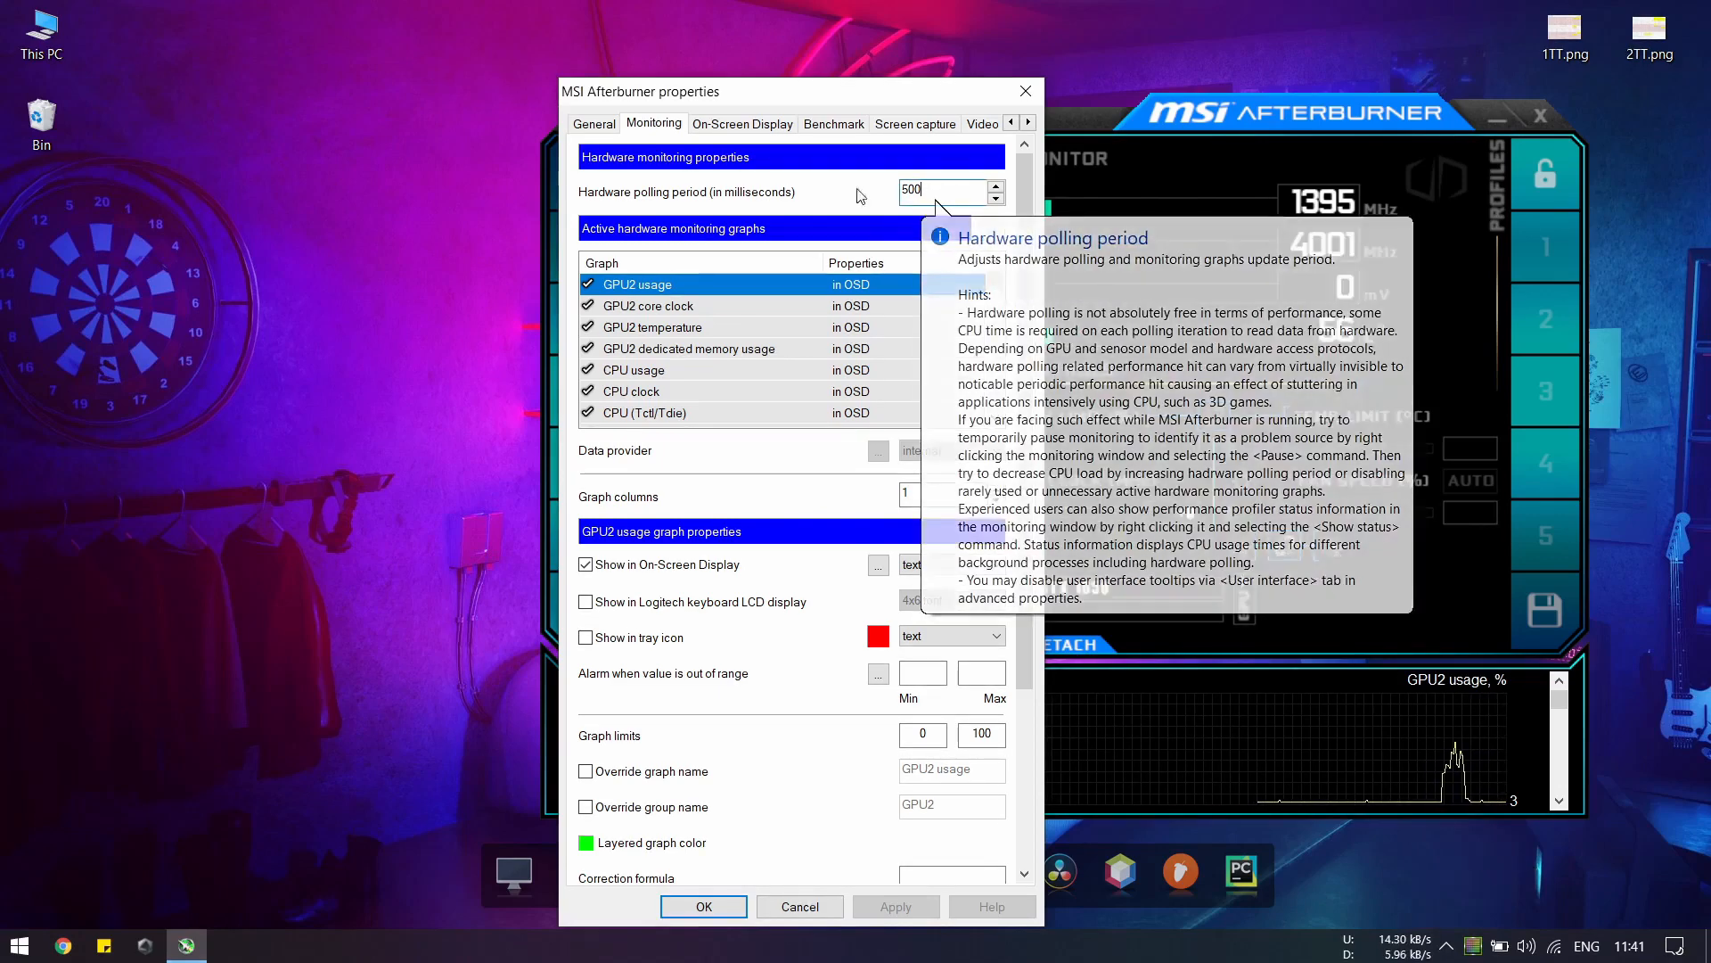